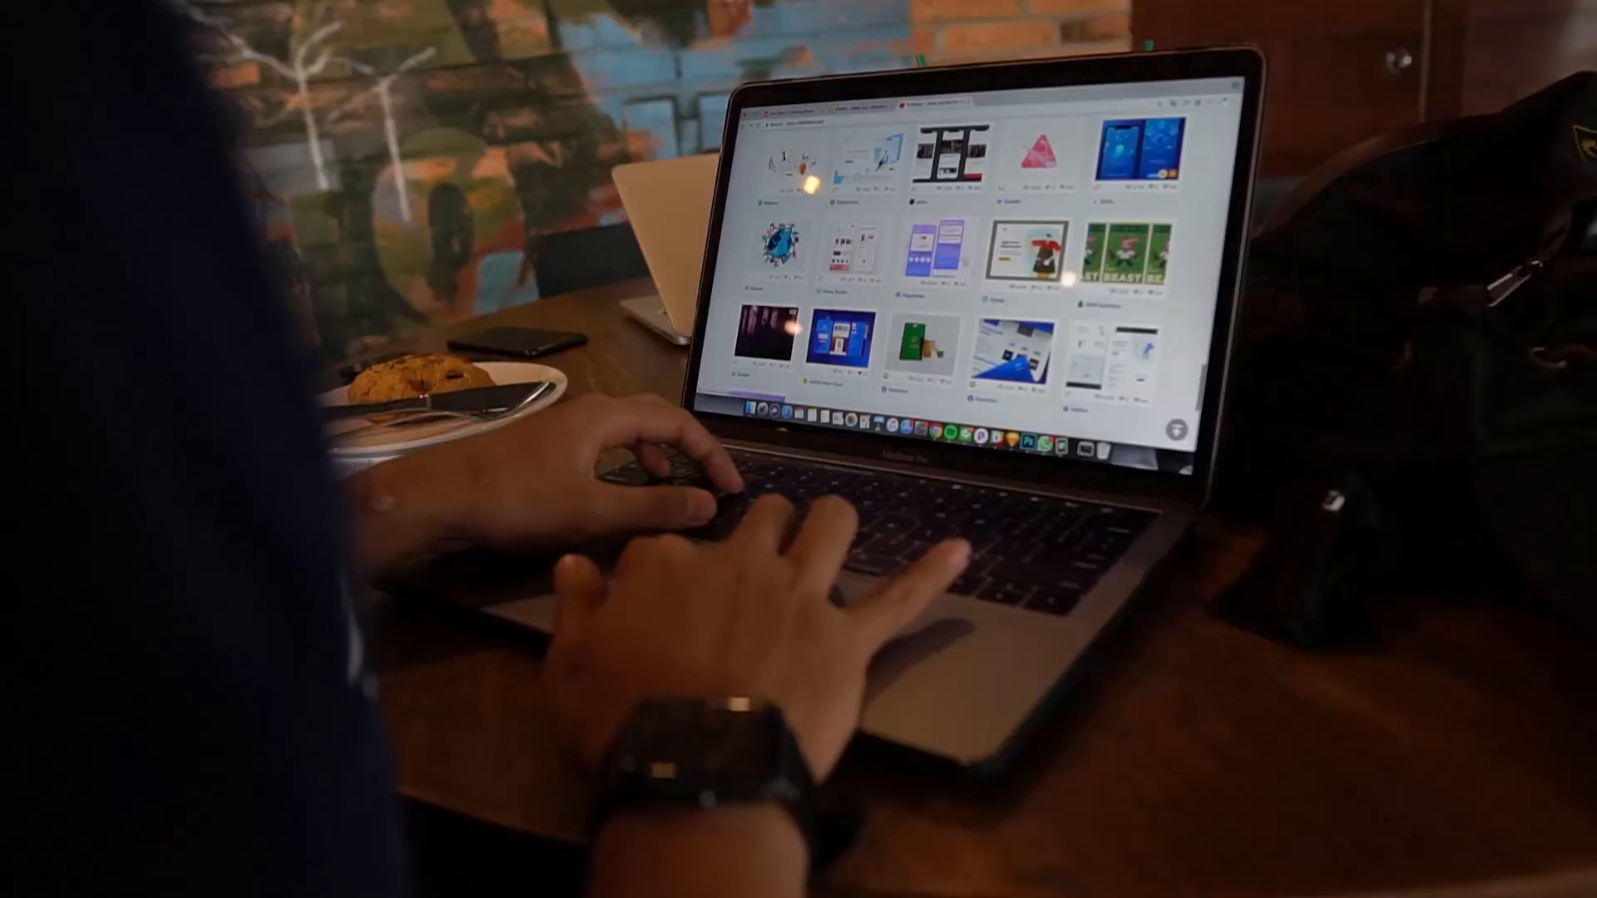
# Step: Launch the Brave browser from the Windows taskbar
pyautogui.scroll(-3)
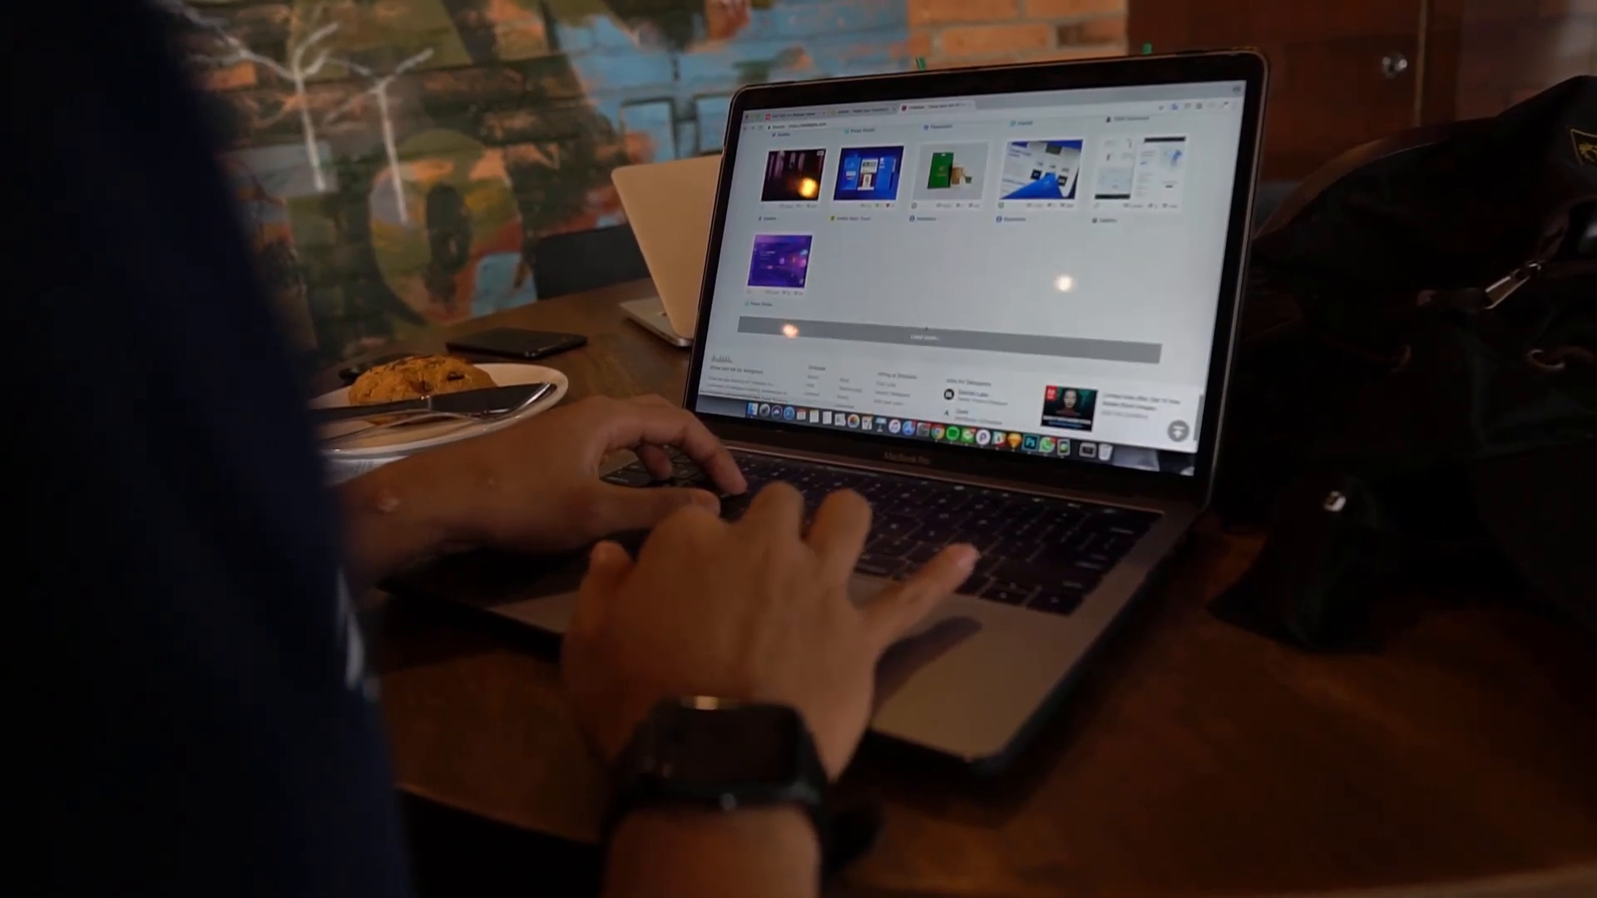
pyautogui.scroll(-3)
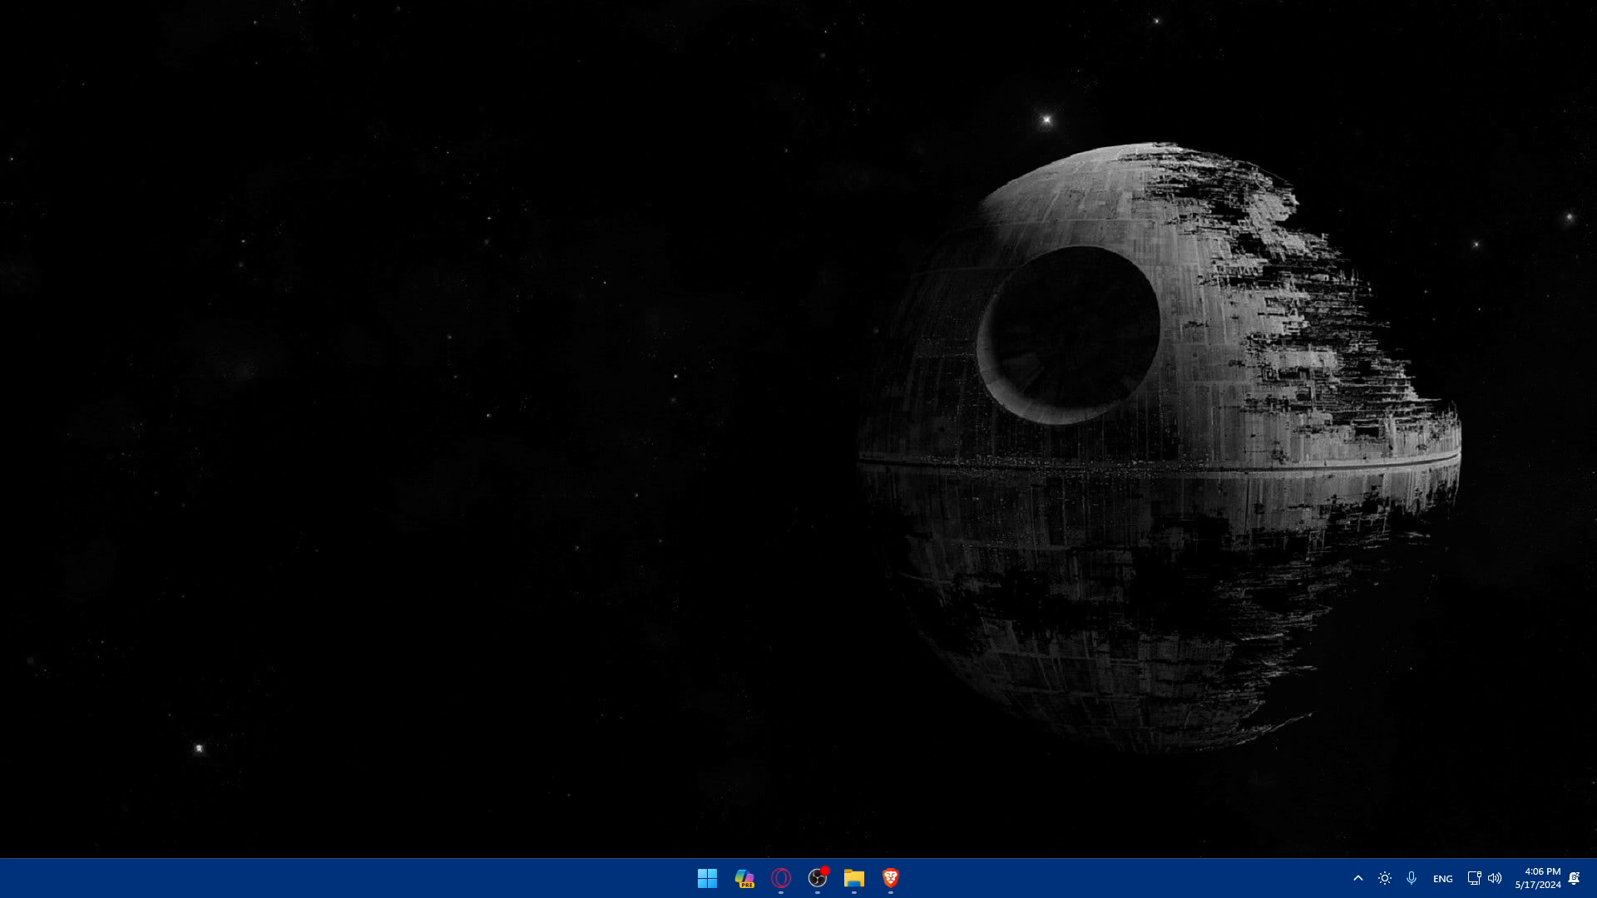
pyautogui.moveTo(853, 879)
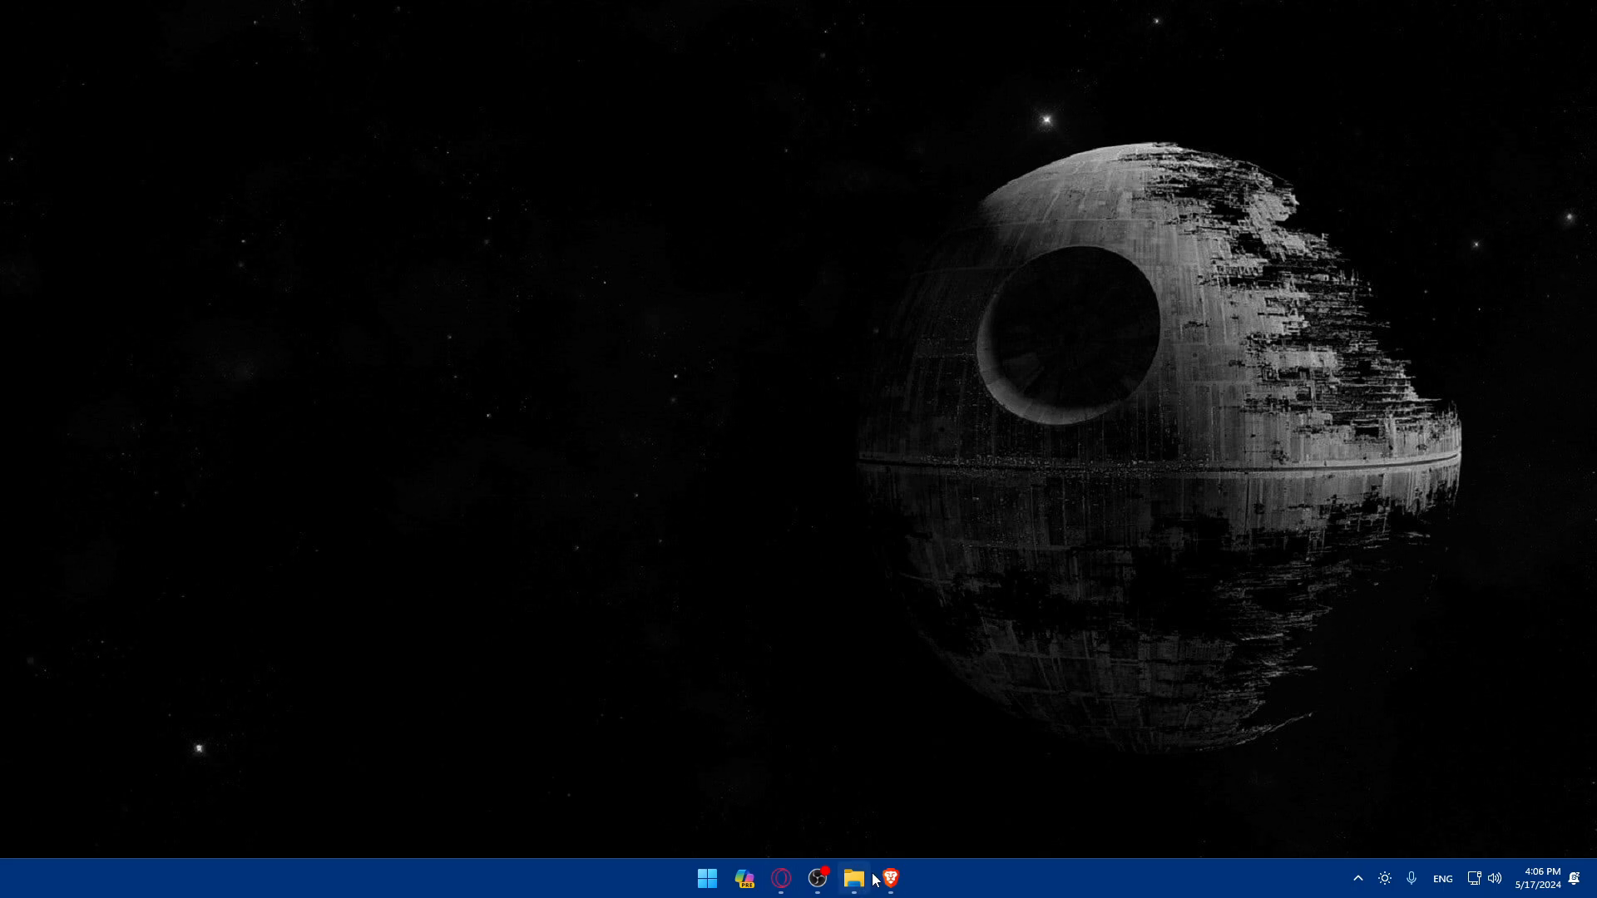
pyautogui.click(889, 878)
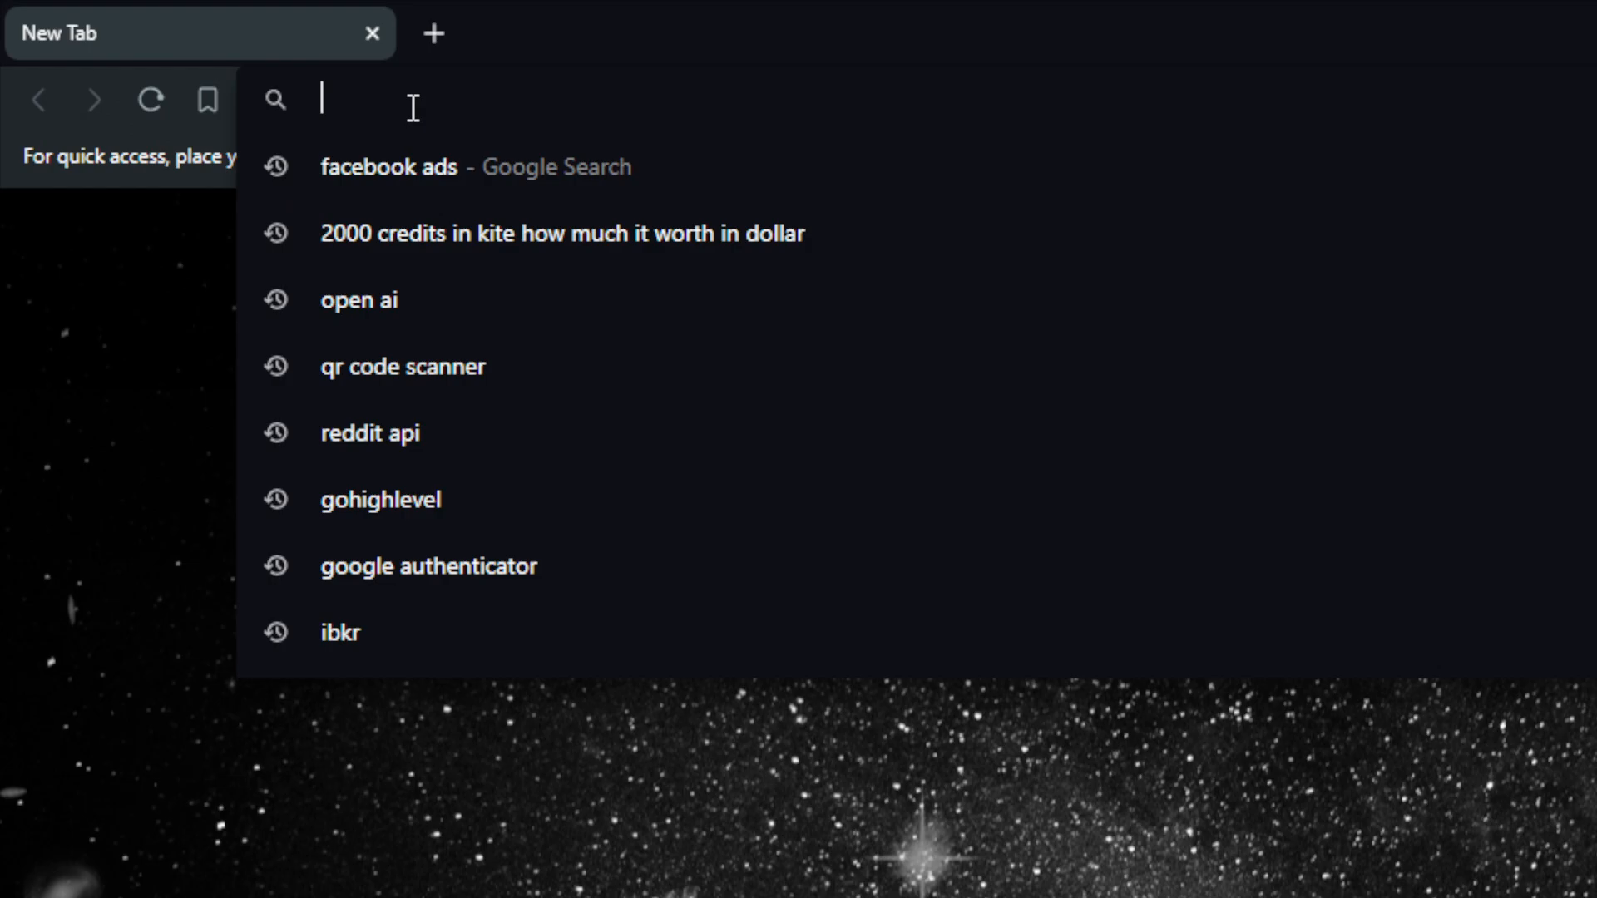
# Step: Go to godaddy.com by entering 'godaddy' in the address bar
pyautogui.write('godaddy')
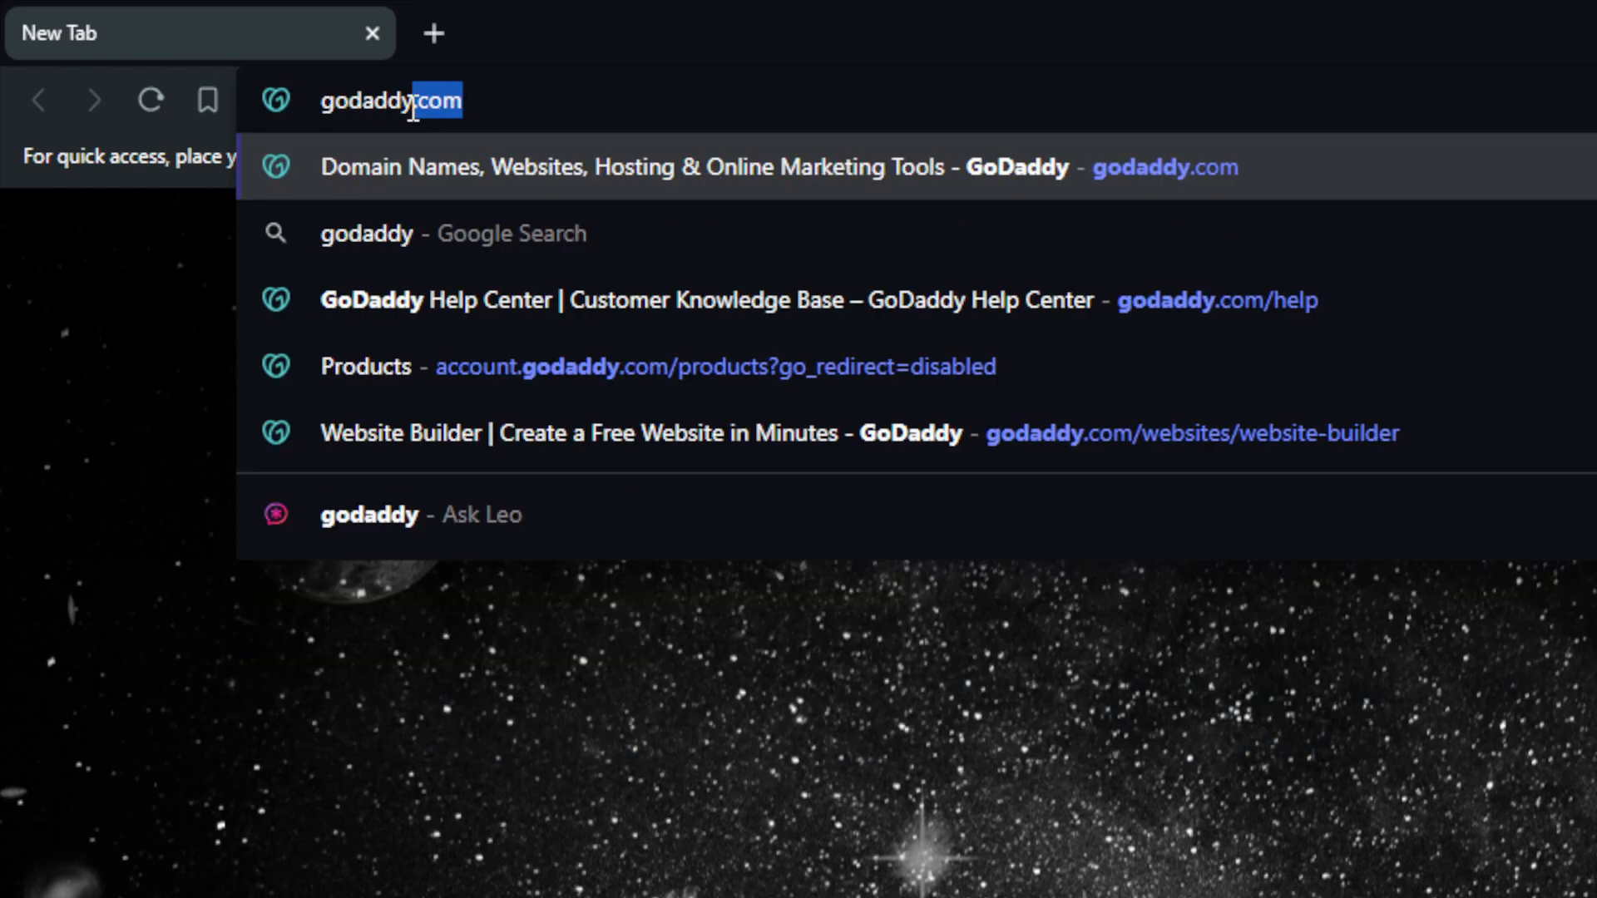
pyautogui.press('Enter')
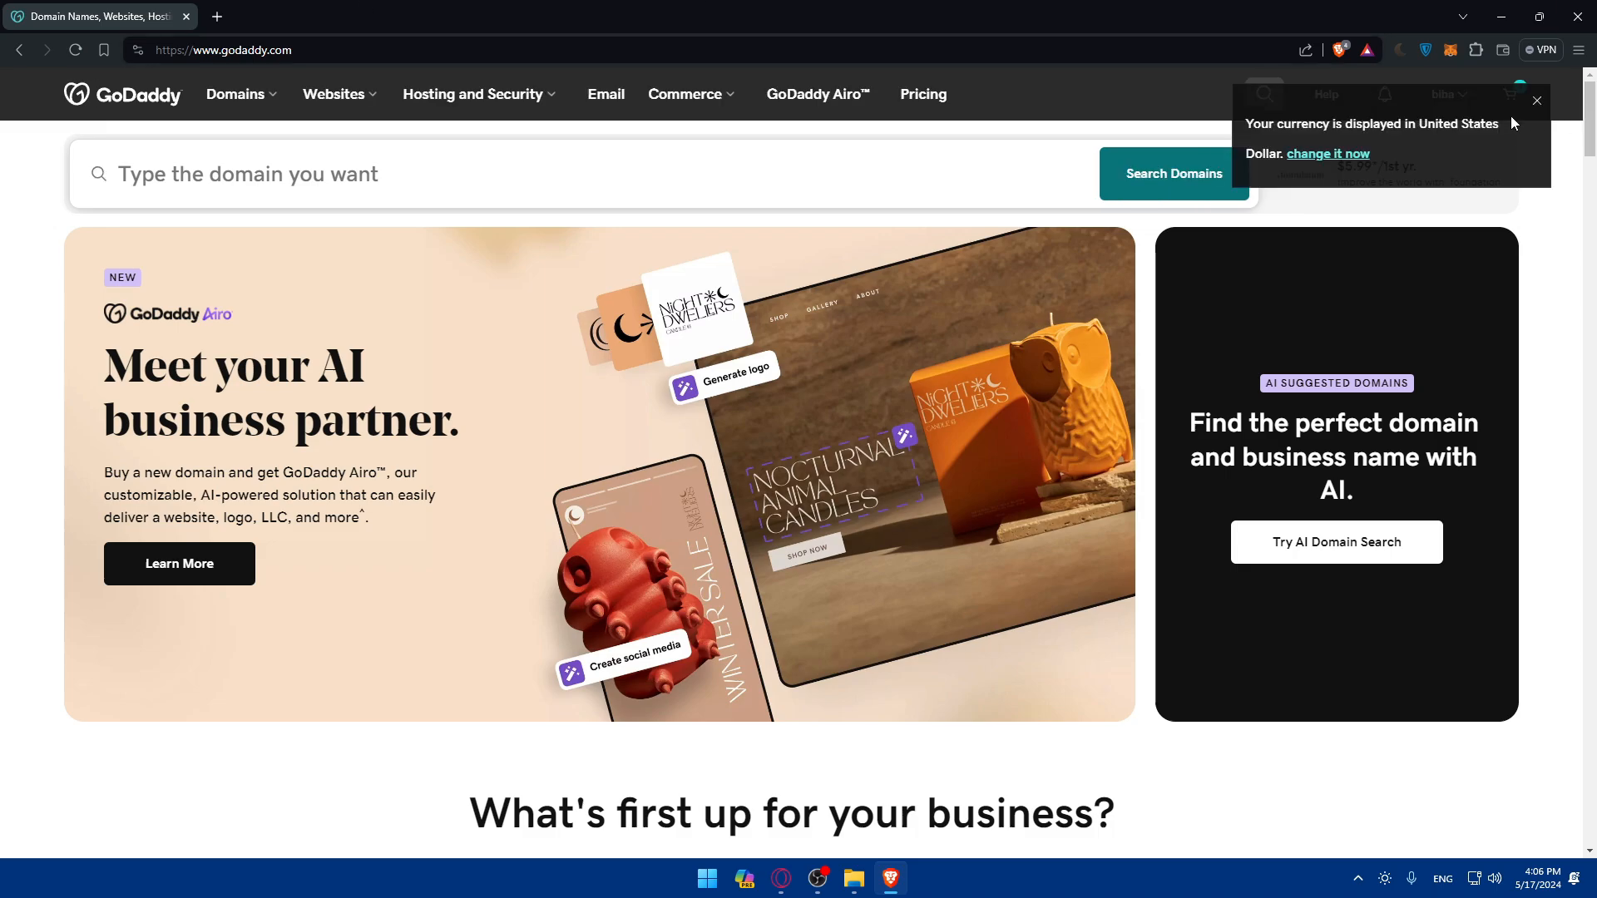
# Step: Dismiss the currency notice and start the Website Builder flow via Start for Free
pyautogui.click(1537, 102)
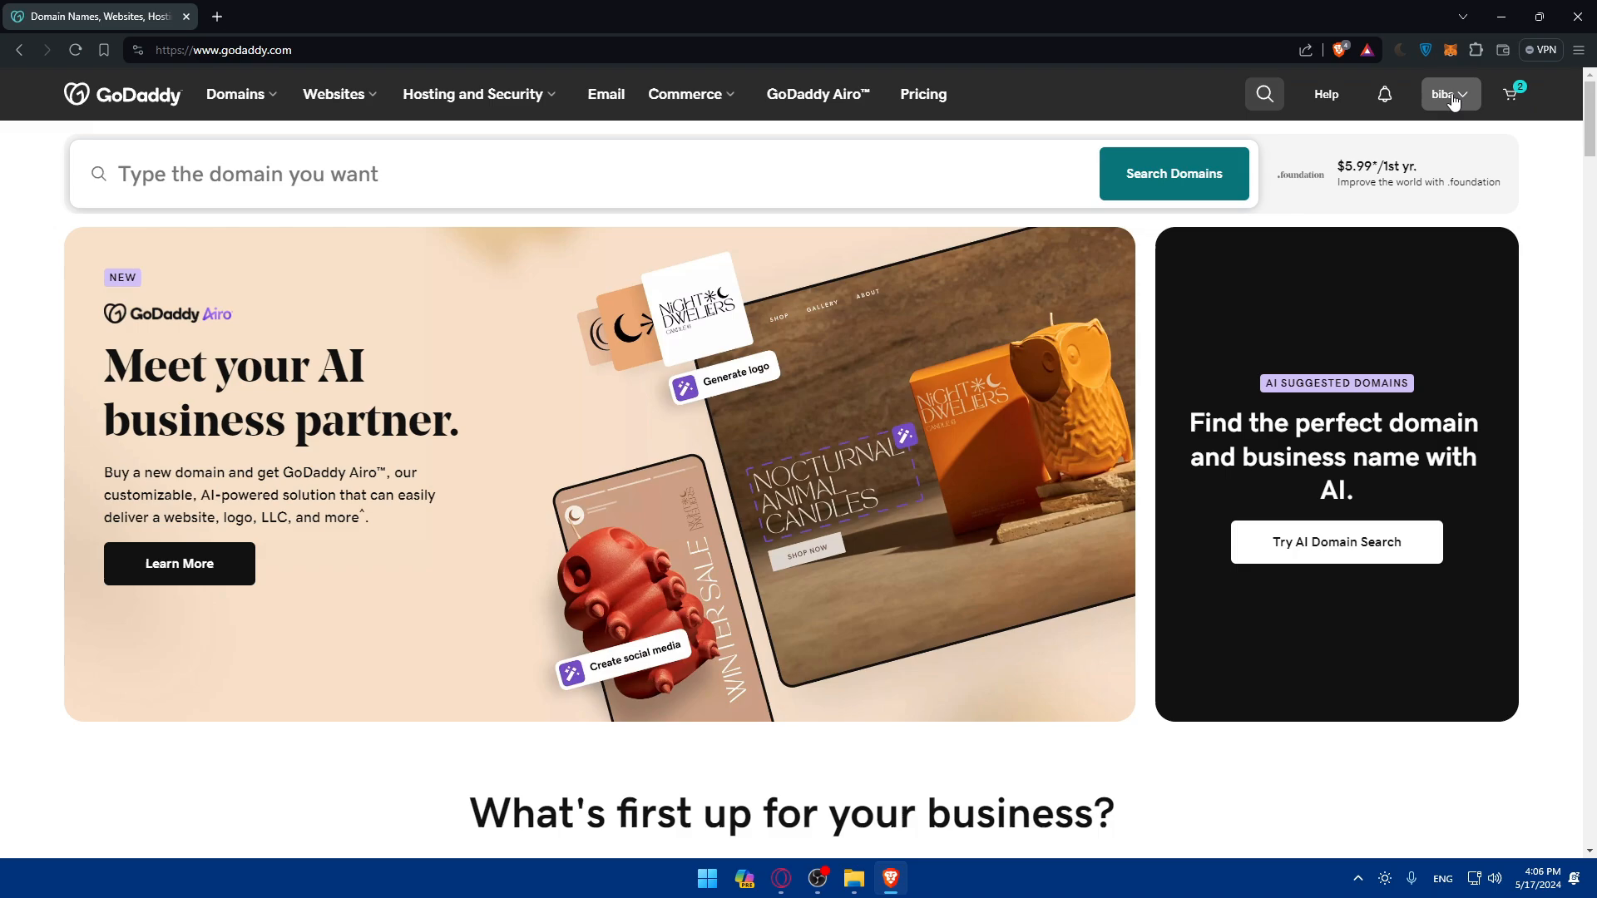
pyautogui.moveTo(1118, 115)
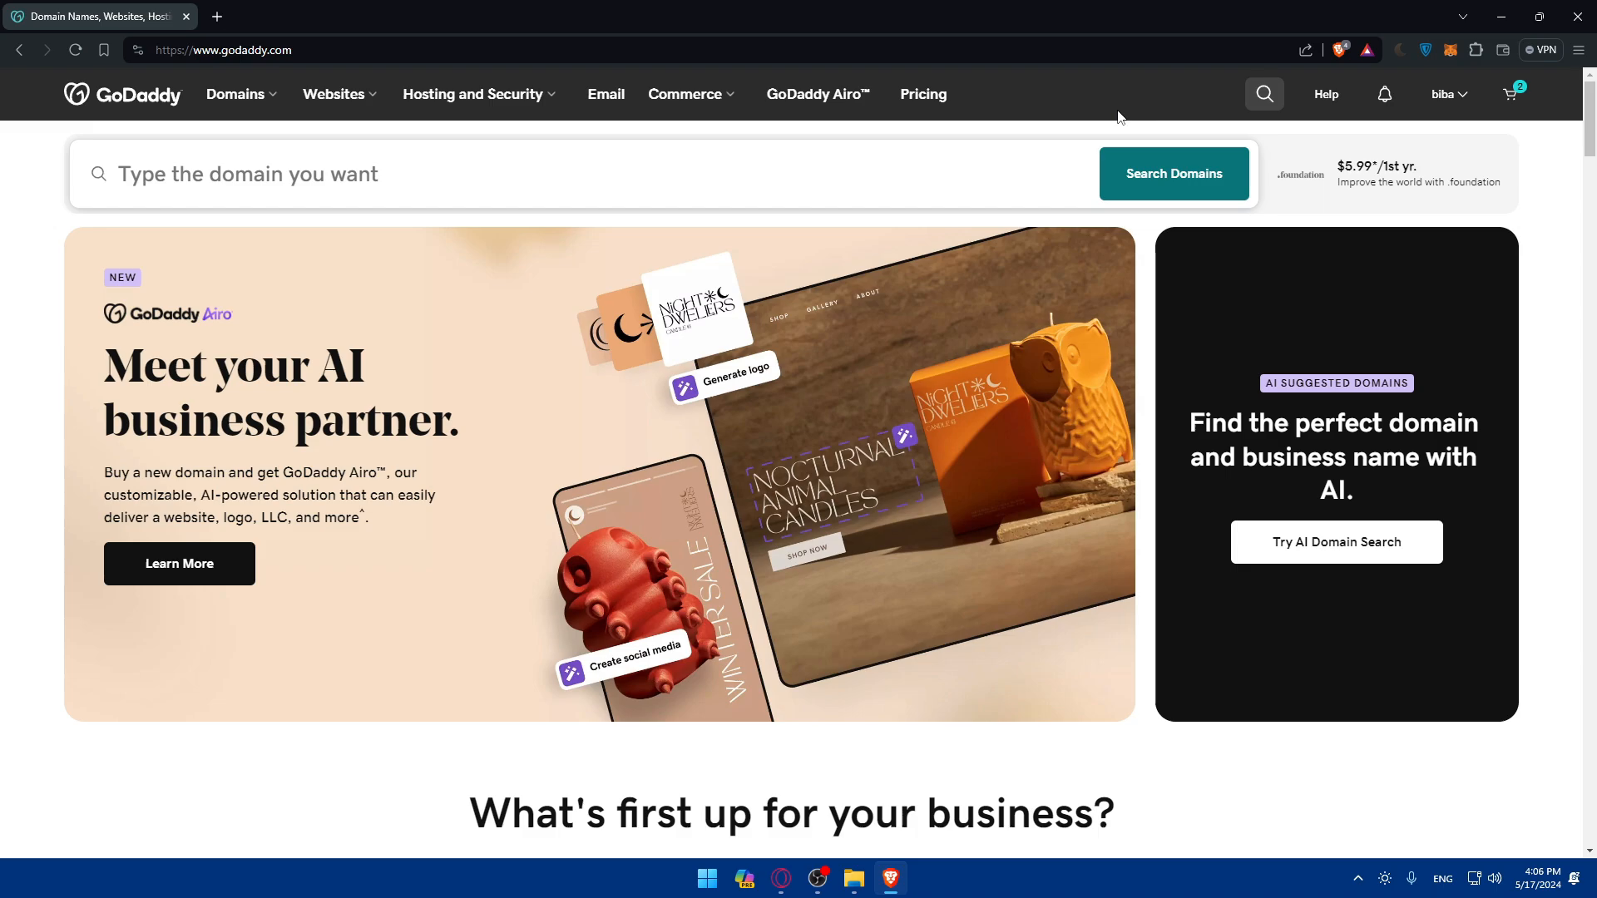
pyautogui.moveTo(1196, 367)
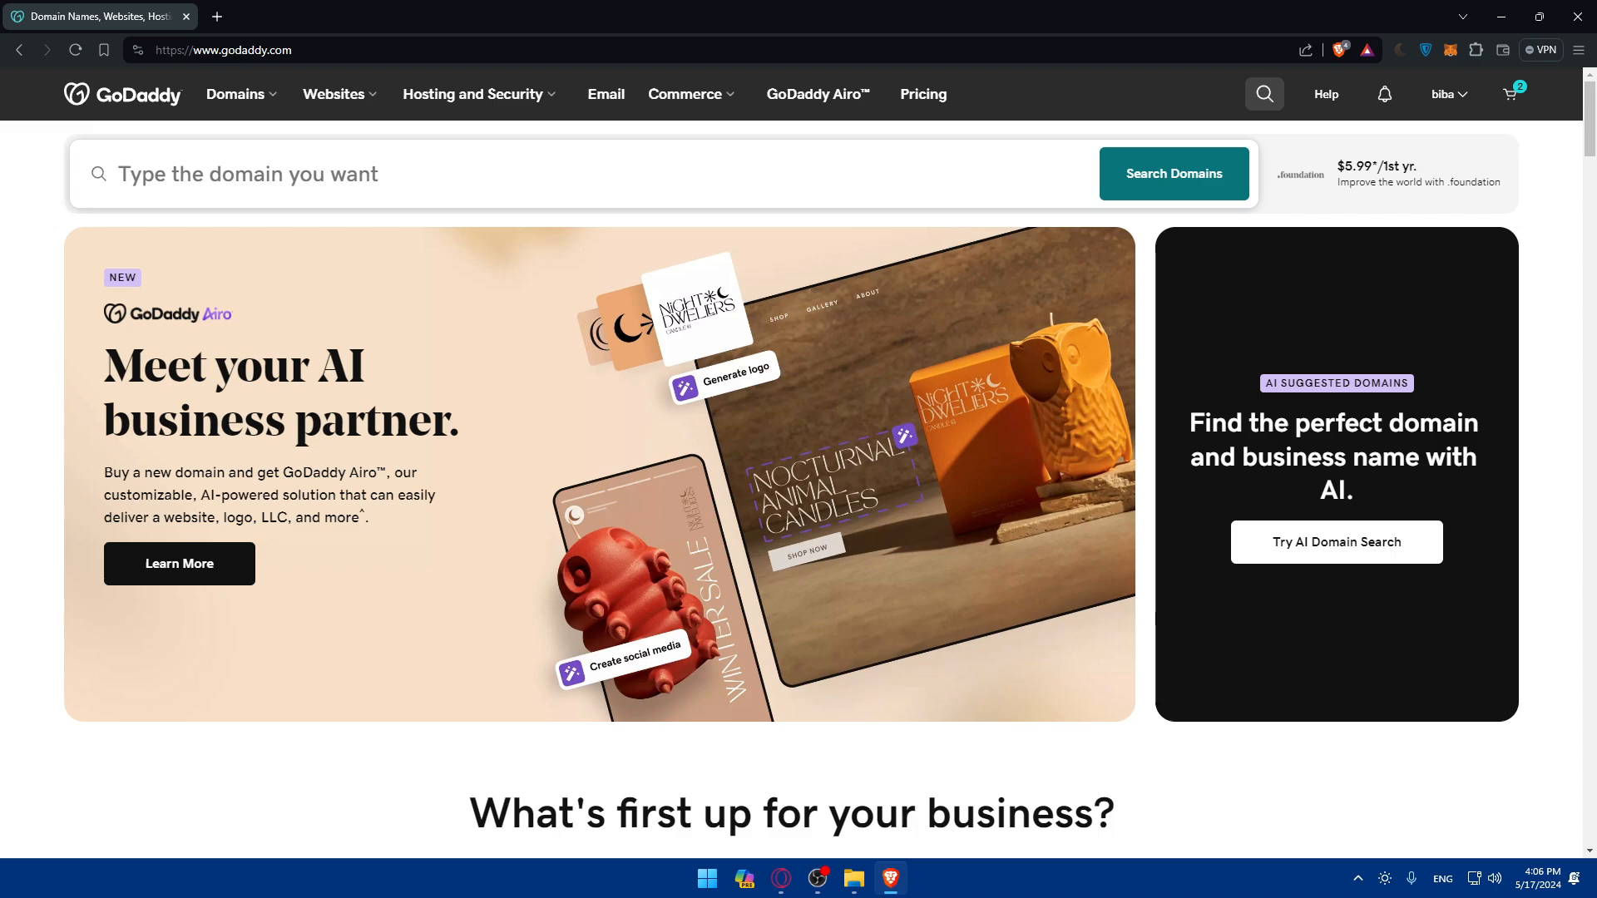
pyautogui.moveTo(339, 93)
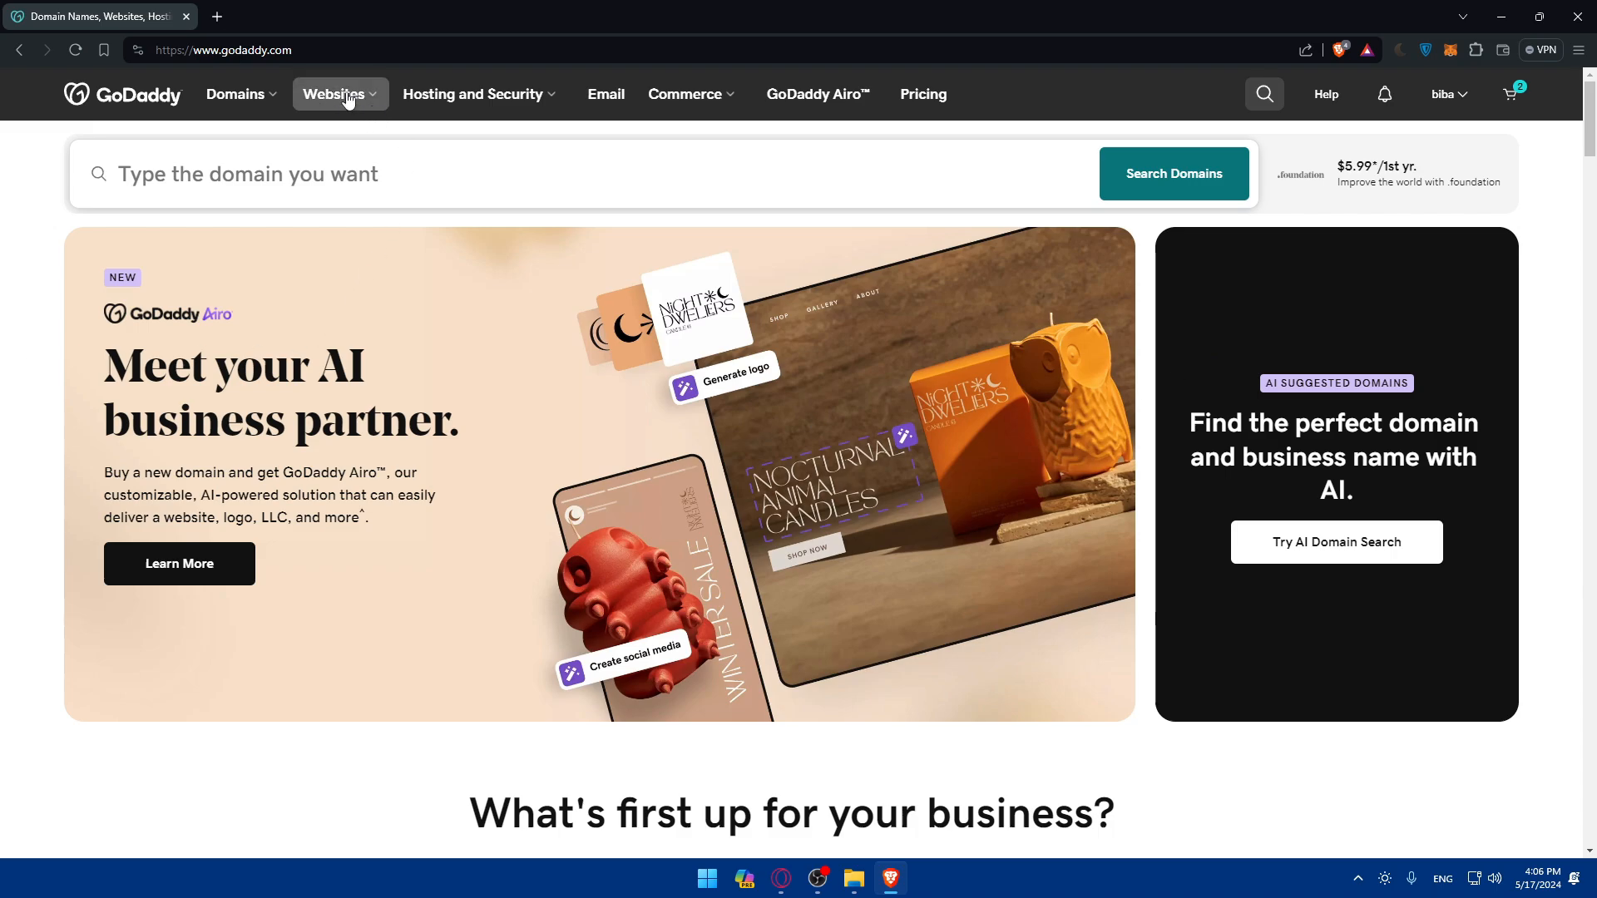
pyautogui.click(335, 93)
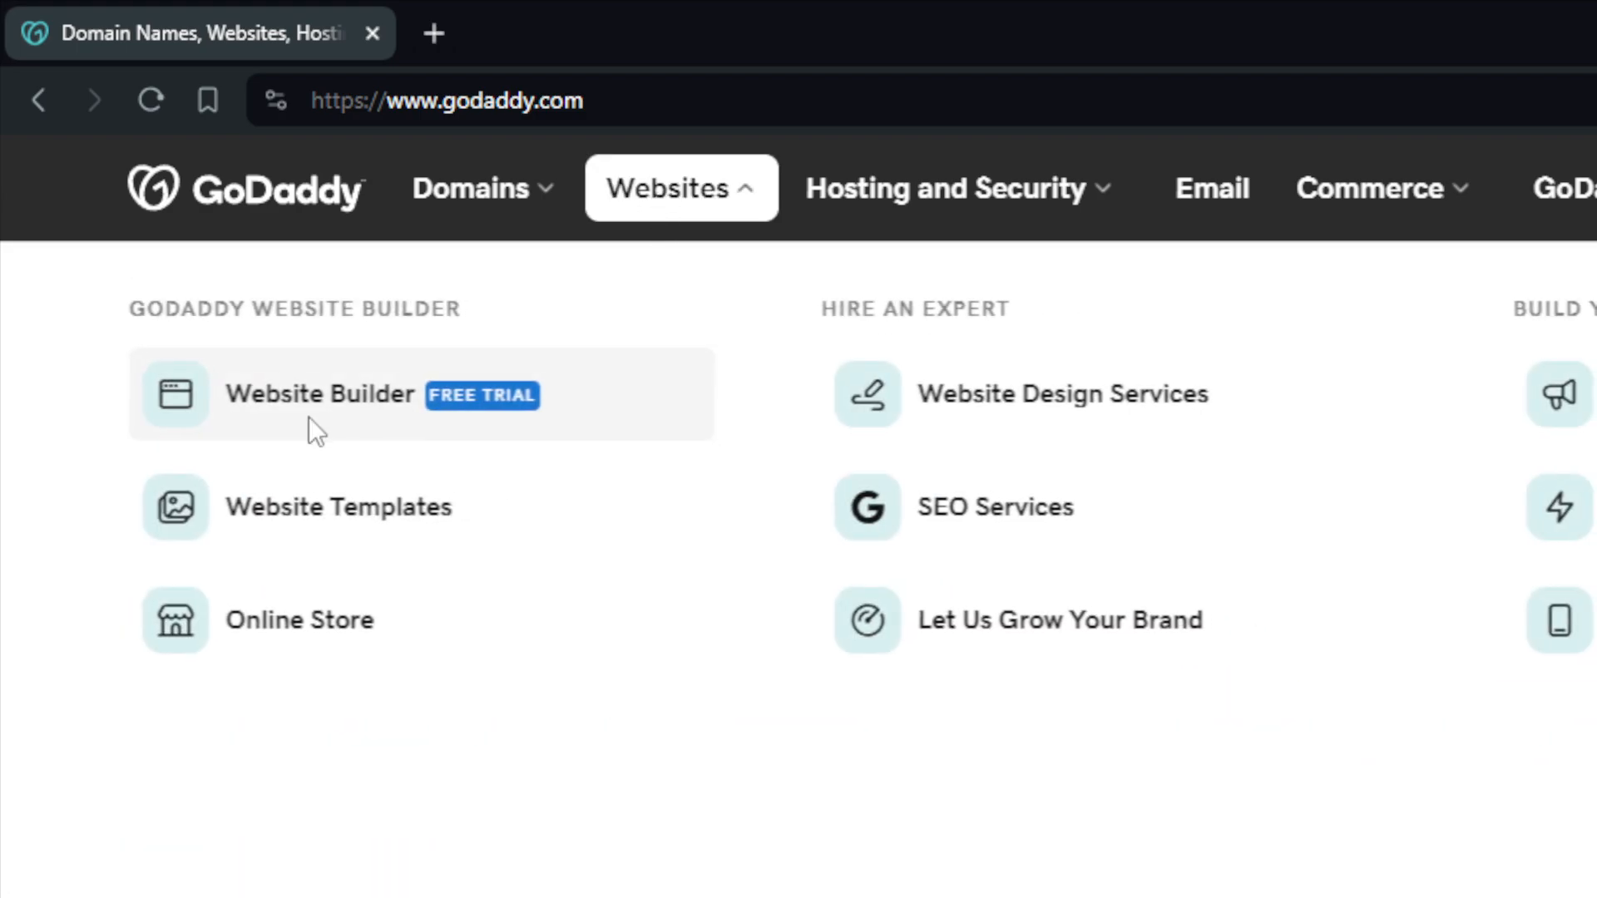
pyautogui.click(320, 395)
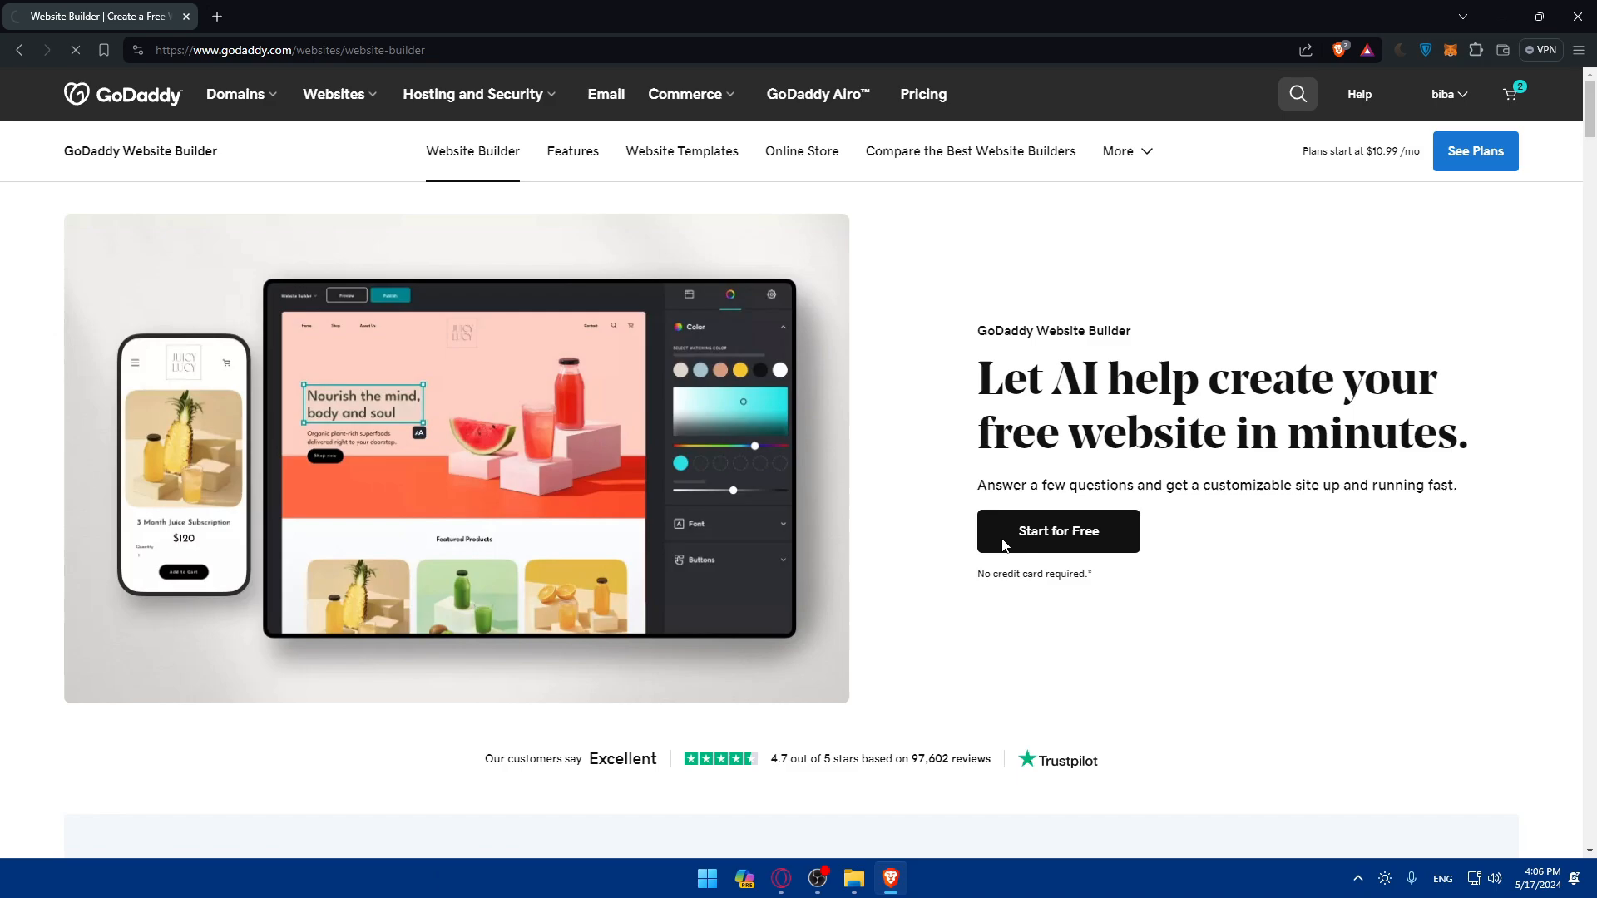
pyautogui.click(1058, 531)
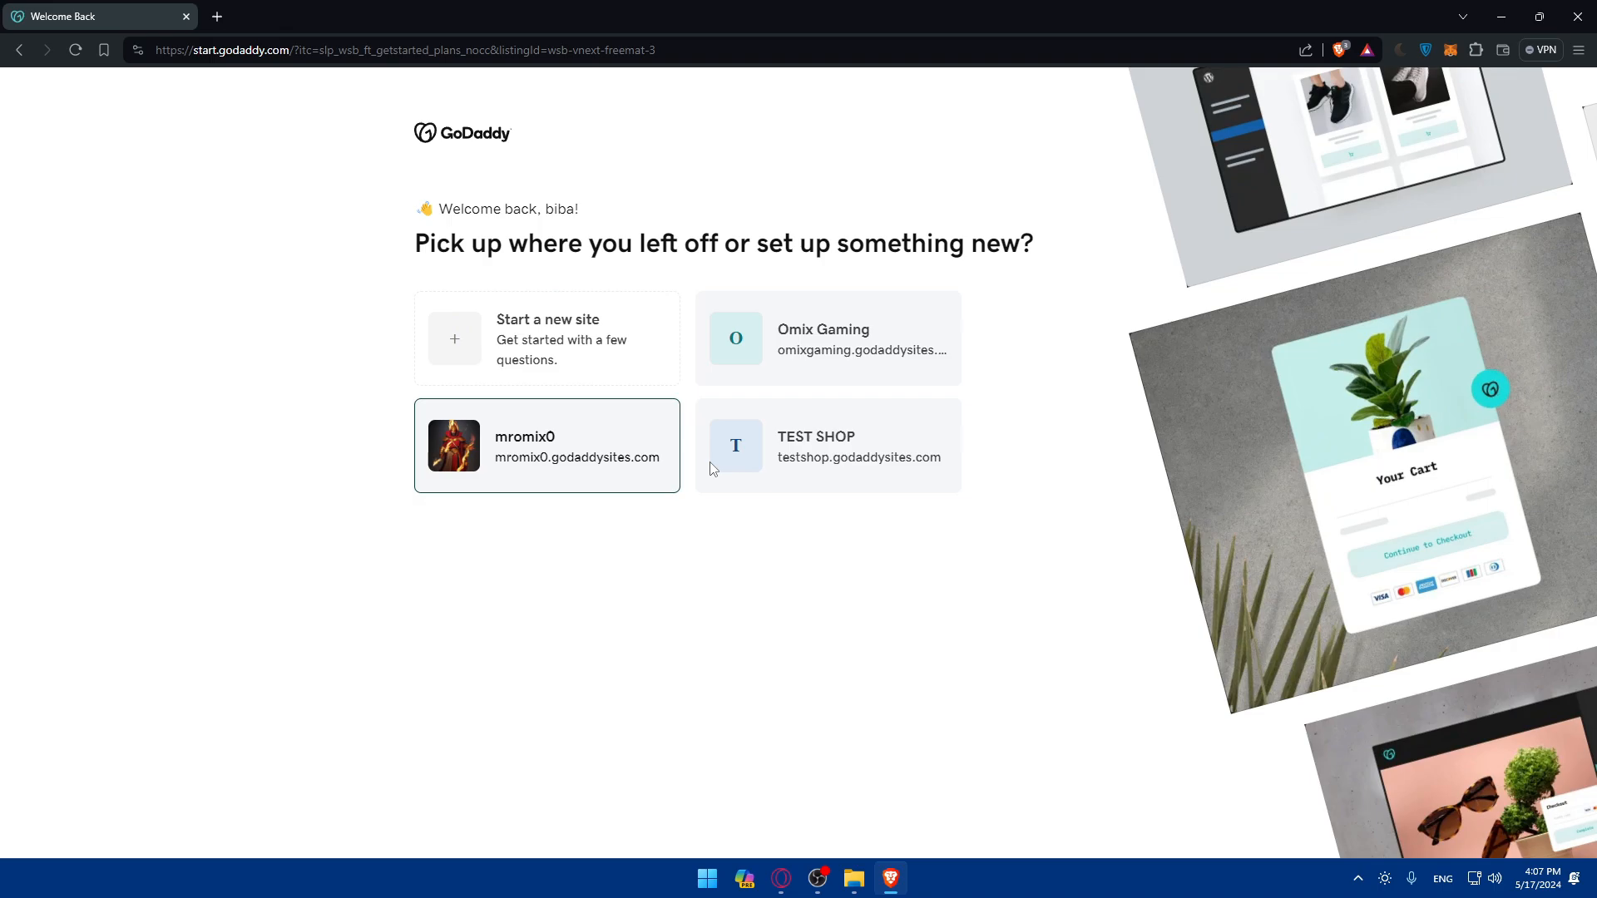
# Step: Open the Omix Gaming site from the welcome-back page
pyautogui.click(826, 338)
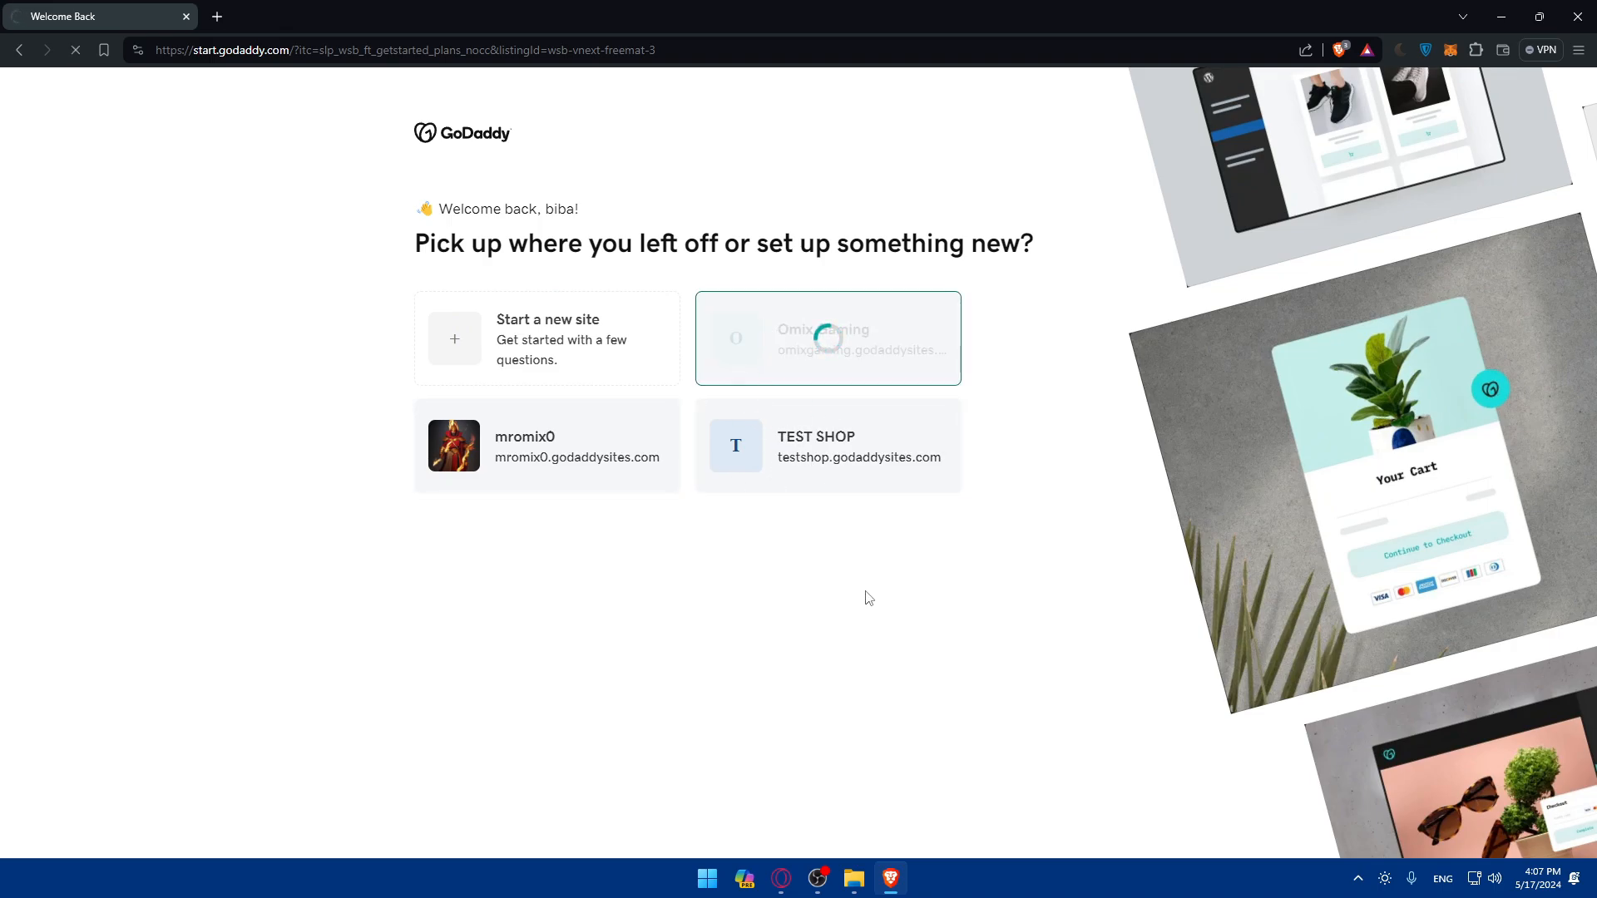
pyautogui.click(826, 338)
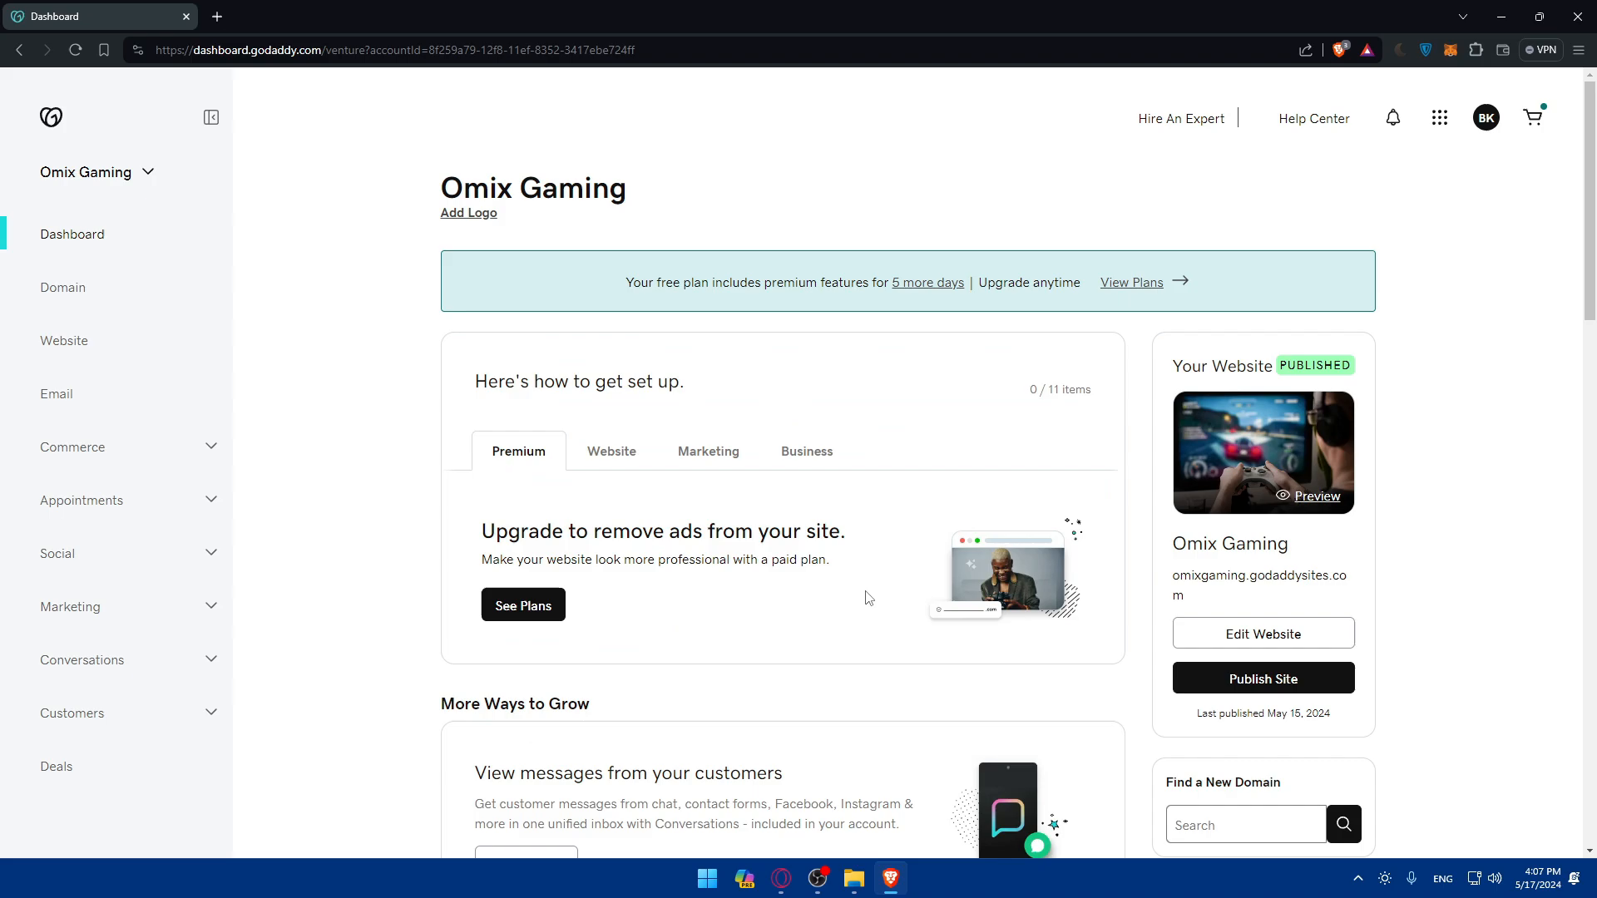
pyautogui.moveTo(251, 296)
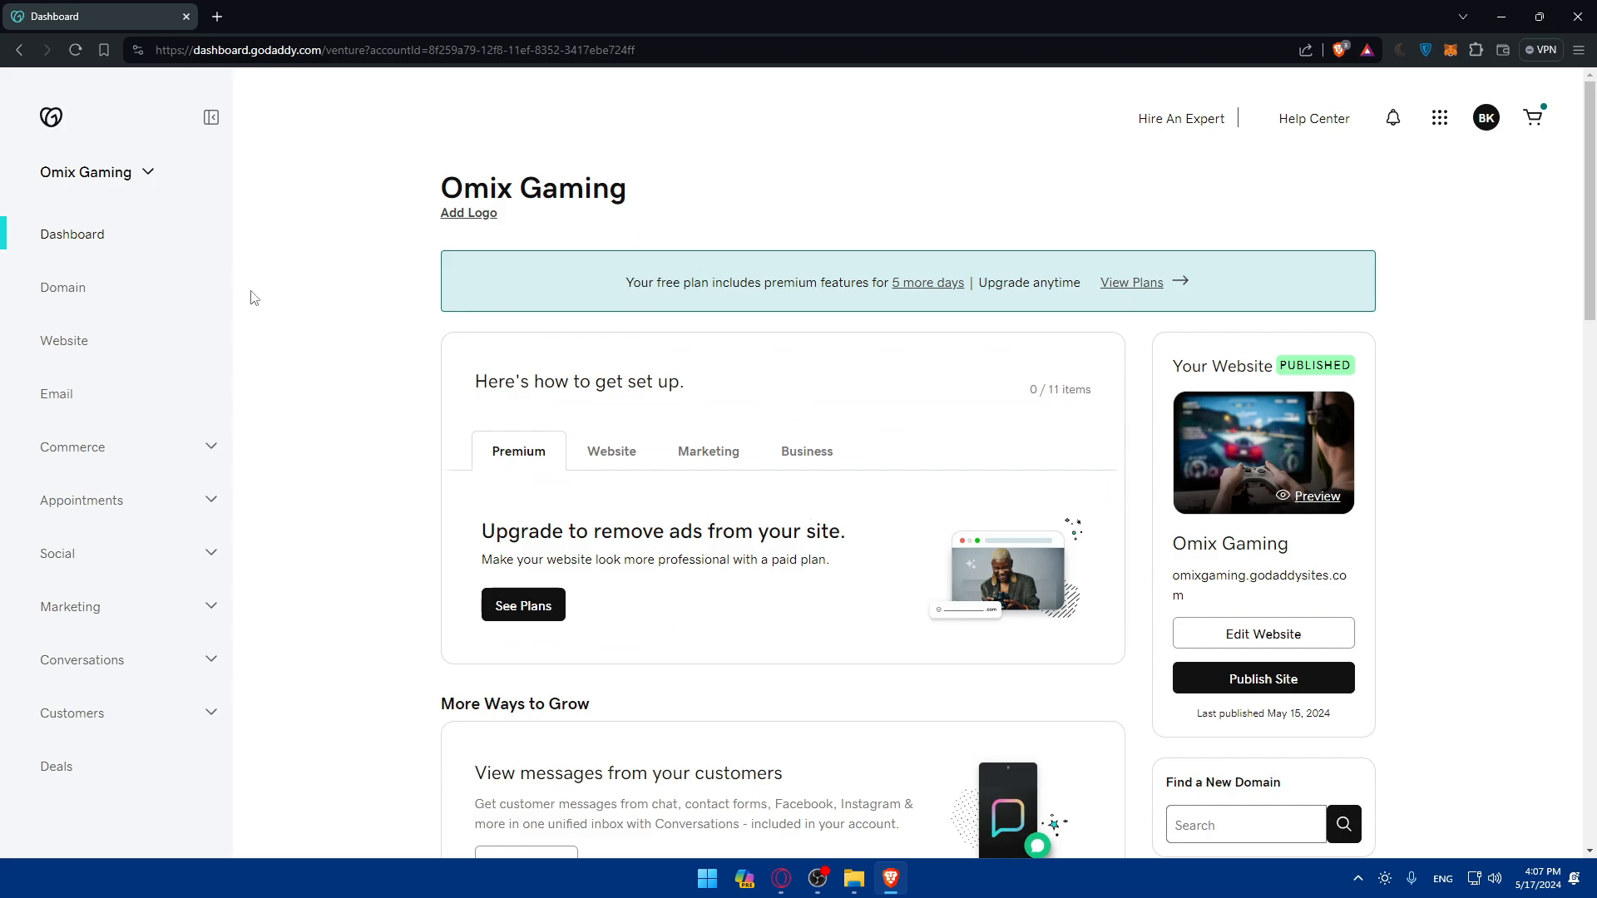
# Step: Open the Omix Gaming site in the editor via Edit Website
pyautogui.scroll(-3)
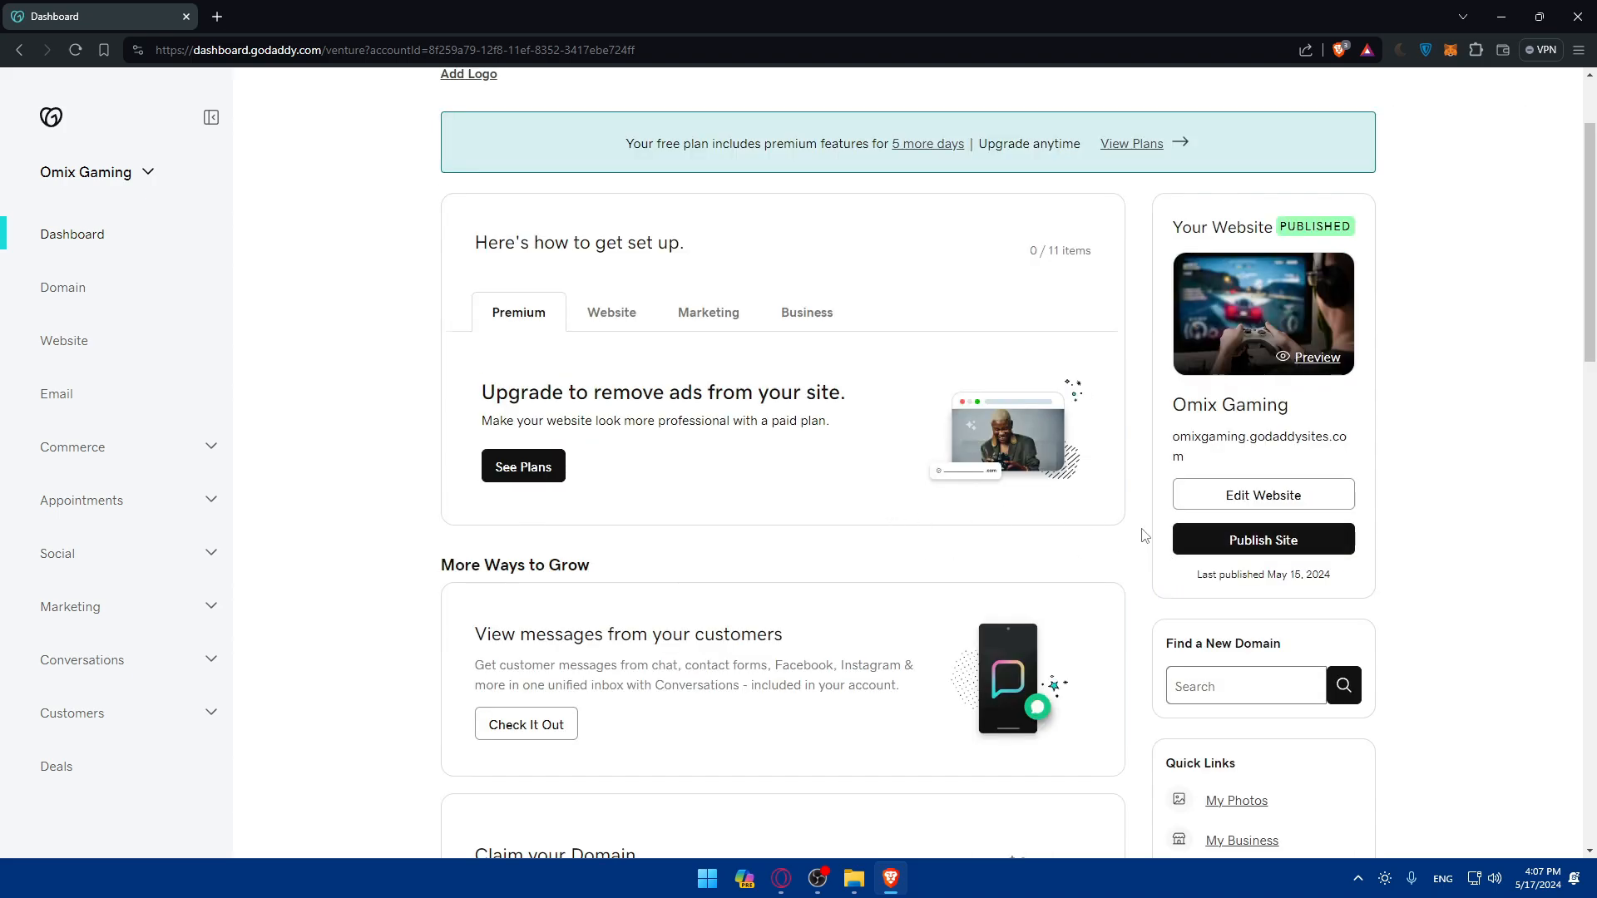
pyautogui.click(1263, 494)
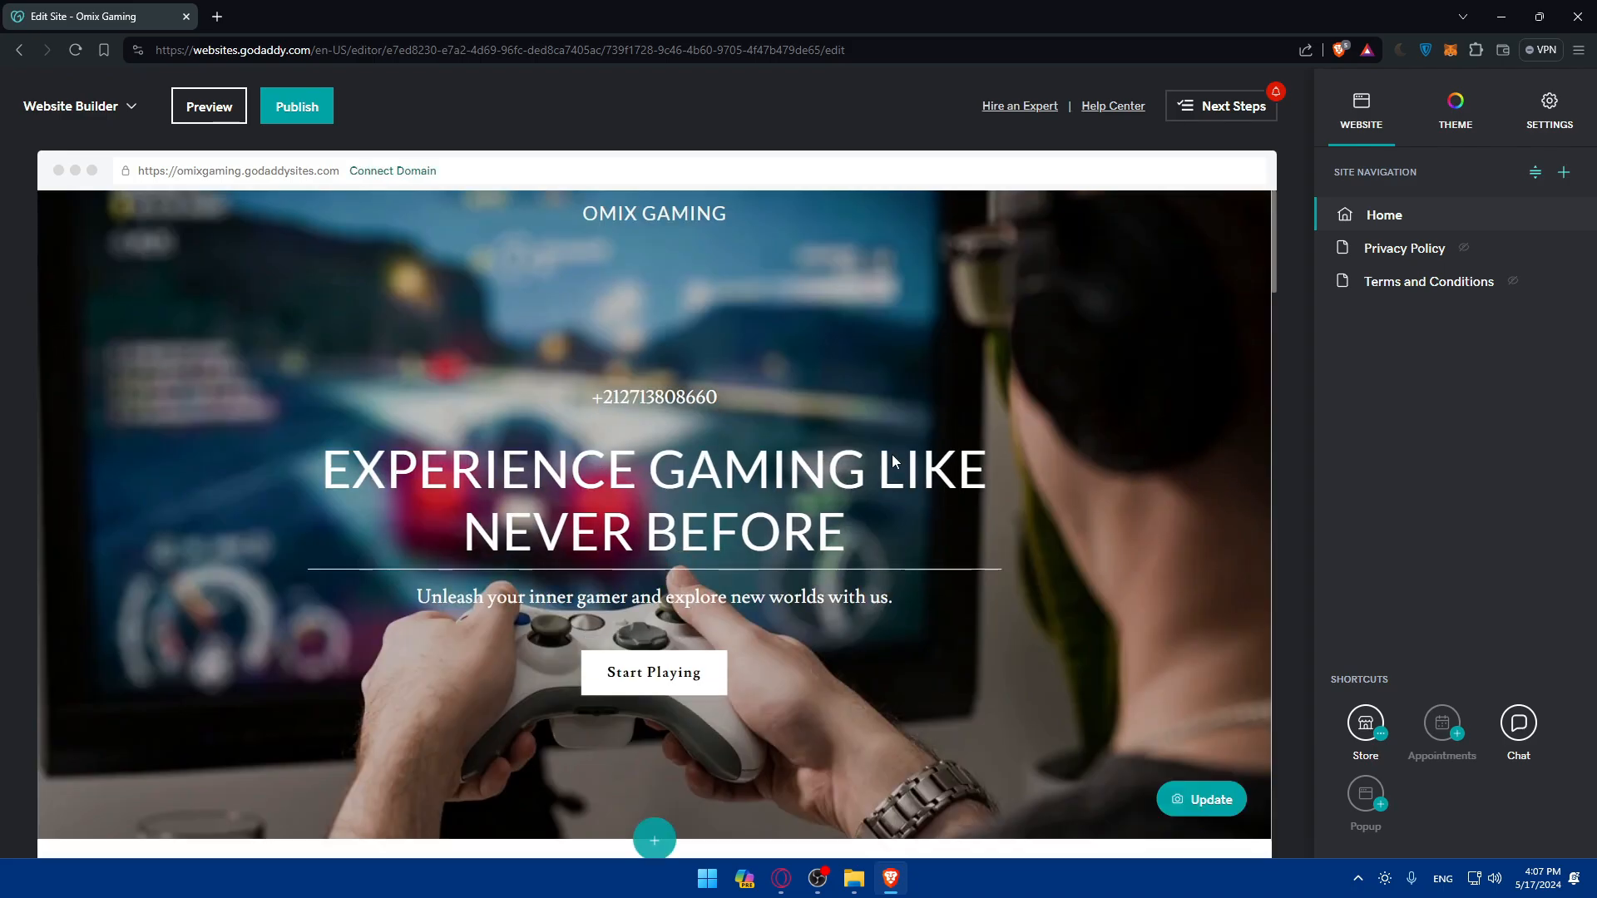
# Step: Open Site History from the Settings panel to view the site's backups
pyautogui.scroll(-3)
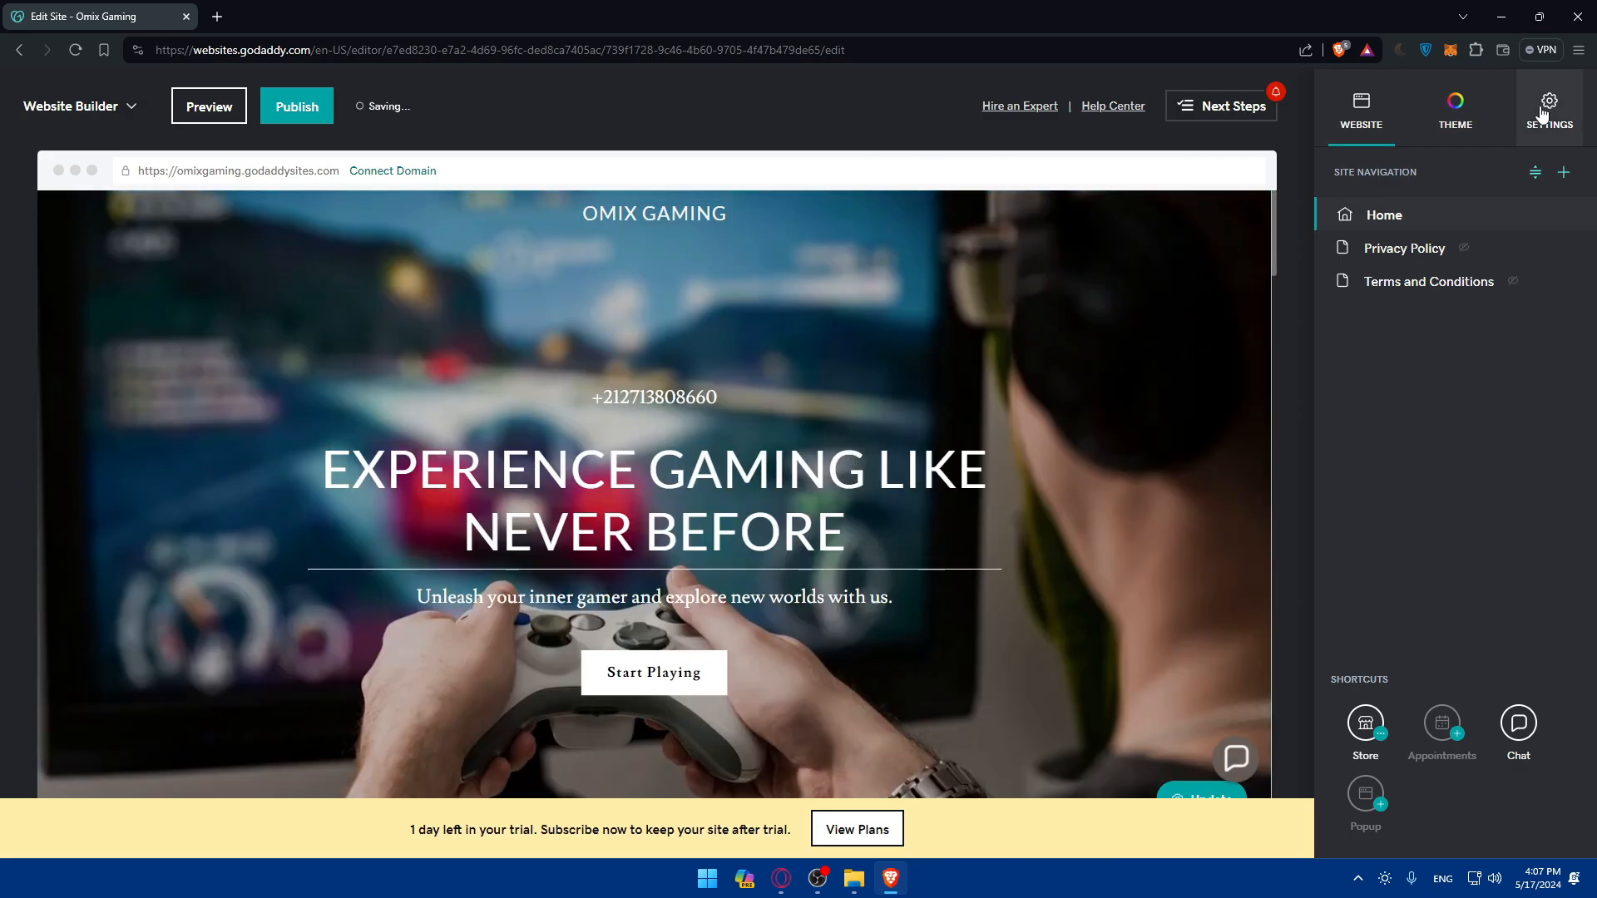
pyautogui.click(1548, 106)
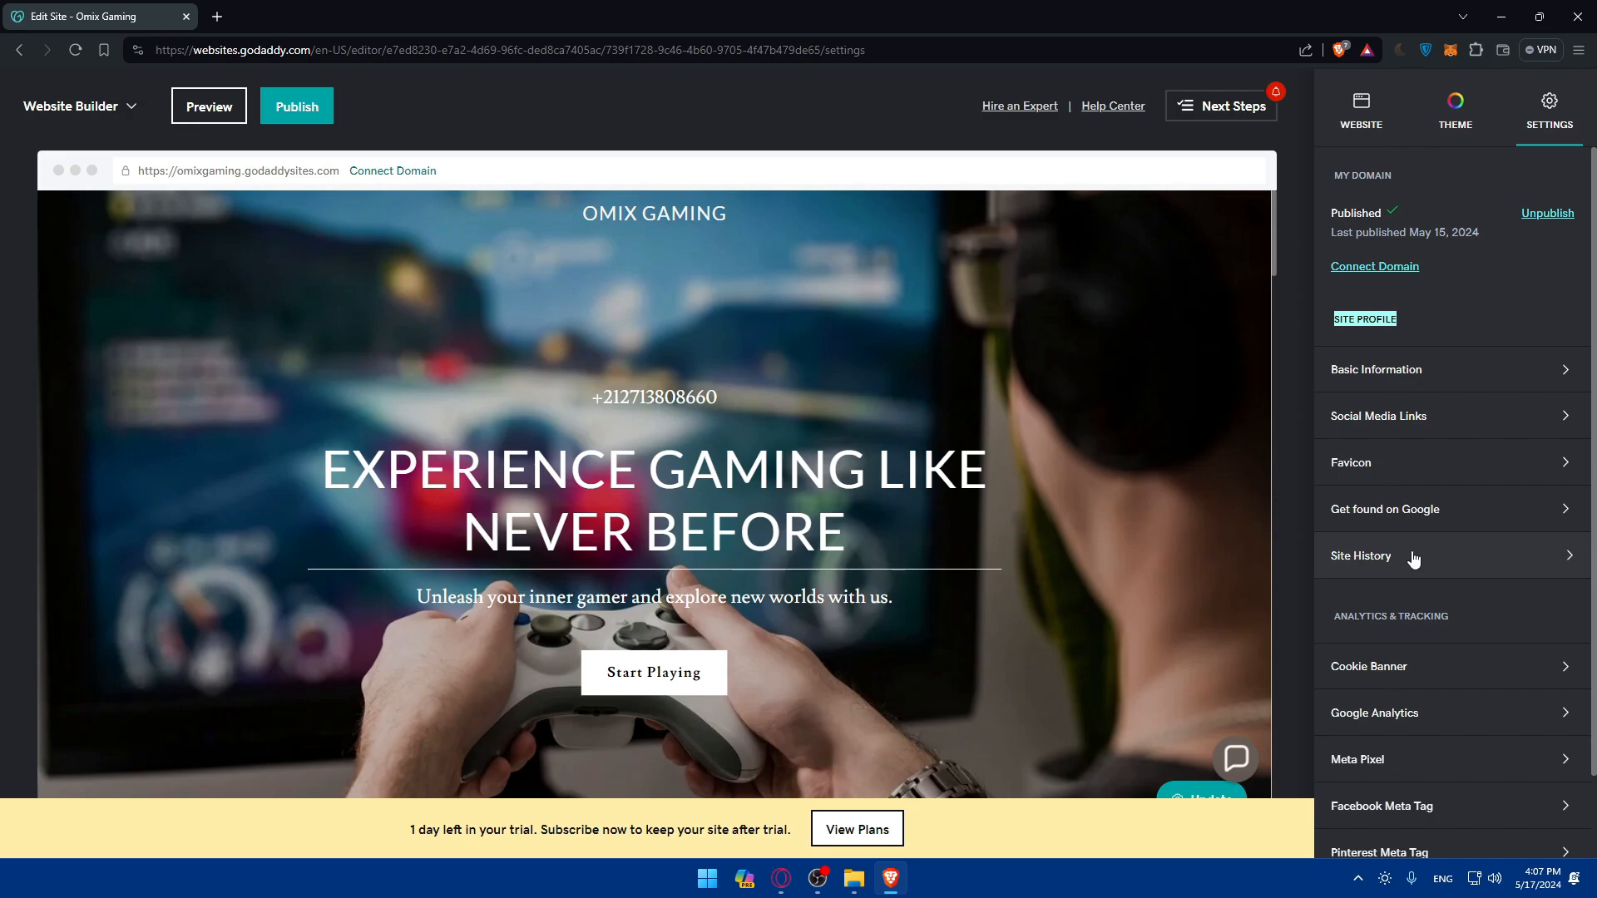
pyautogui.click(1359, 556)
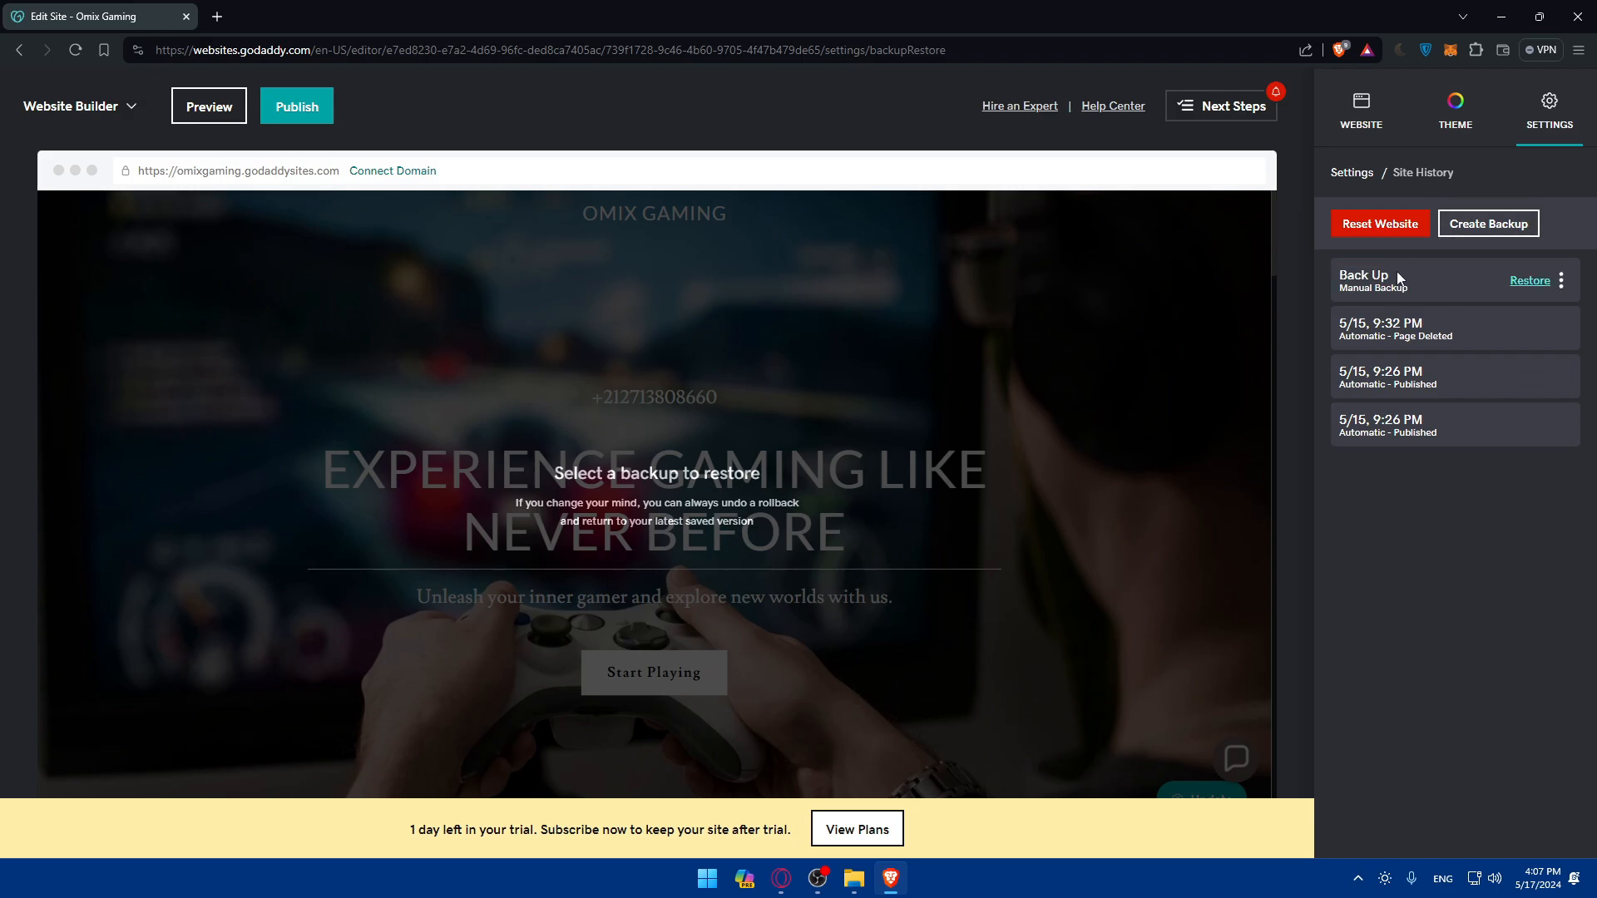
pyautogui.moveTo(1449, 290)
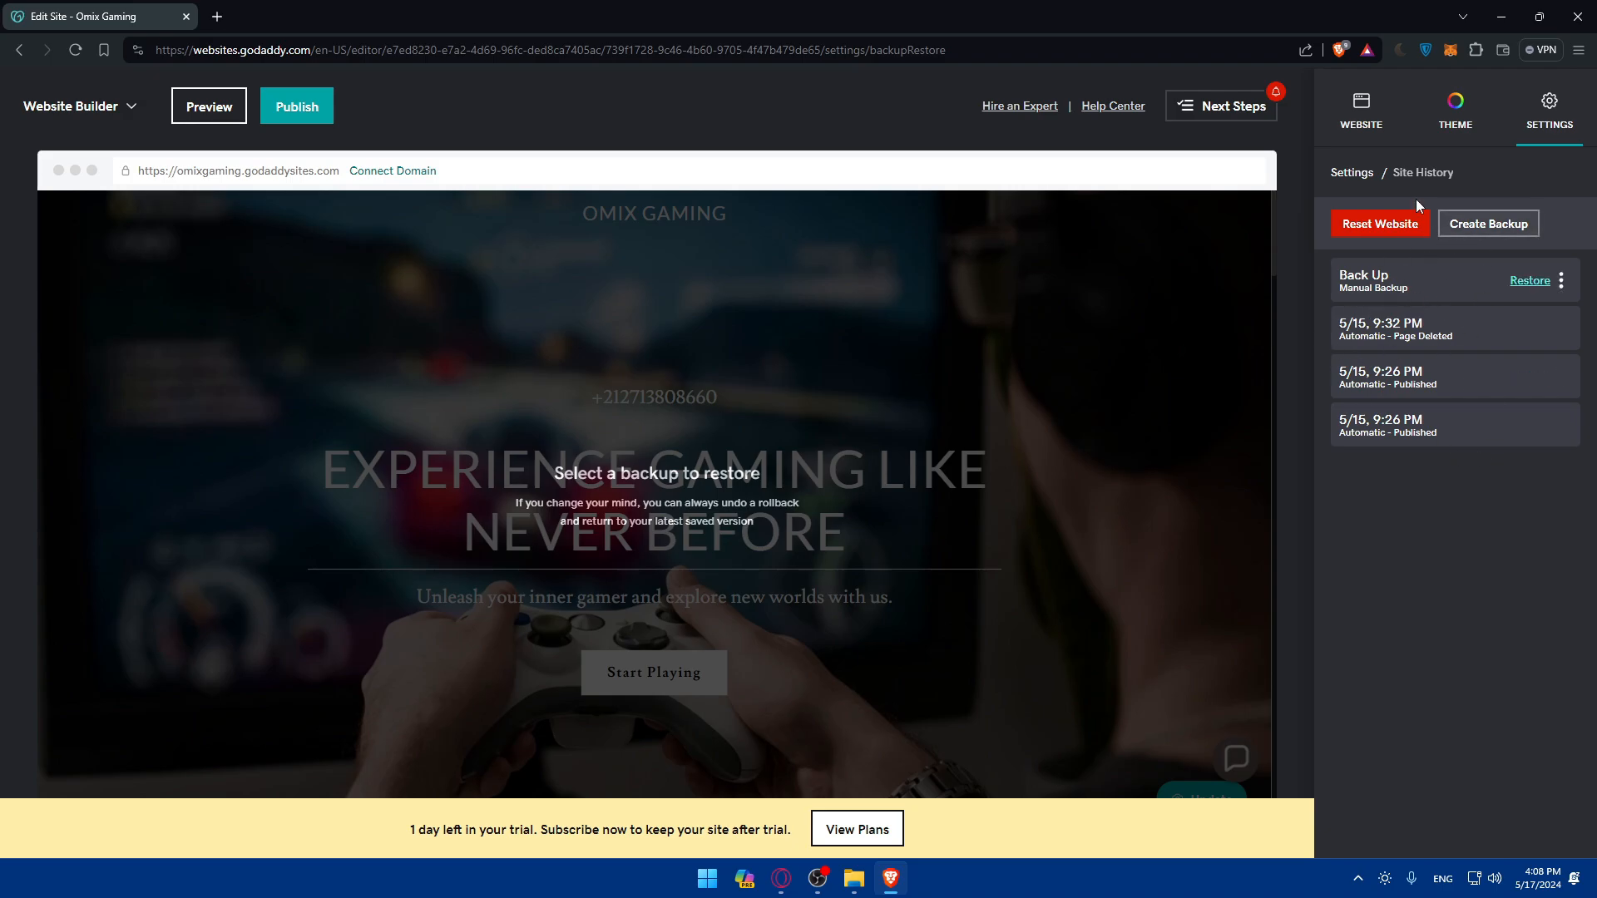
# Step: Leave Site History and return to editing the homepage header
pyautogui.click(1359, 107)
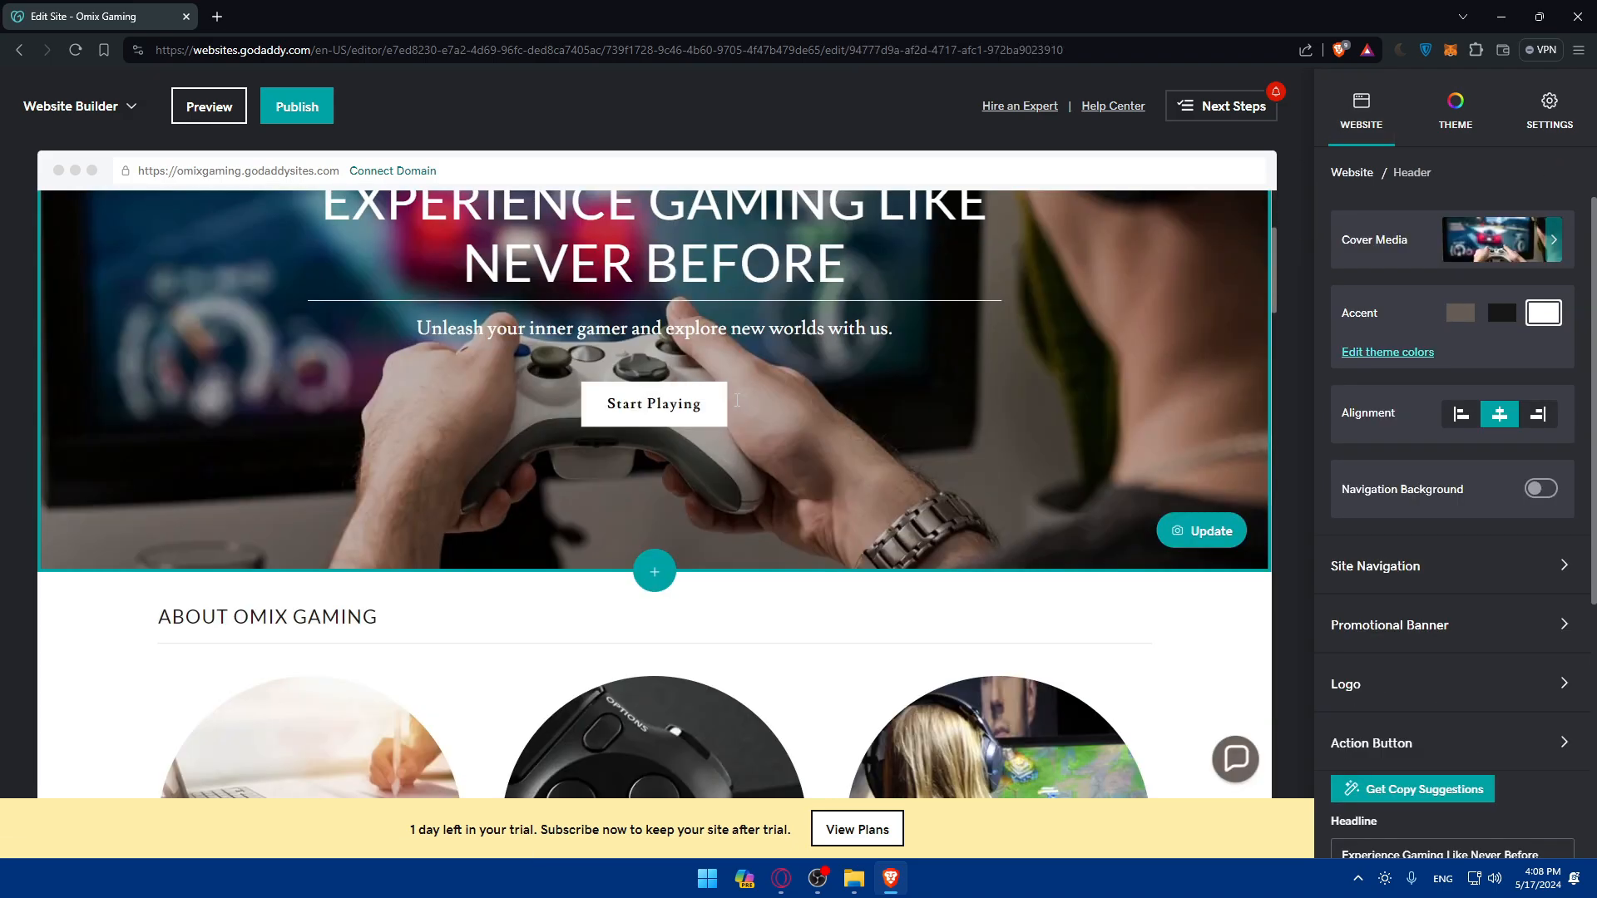
# Step: Delete the hero headline 'Experience Gaming Like Never Before' and open the Privacy Policy page options
pyautogui.click(652, 233)
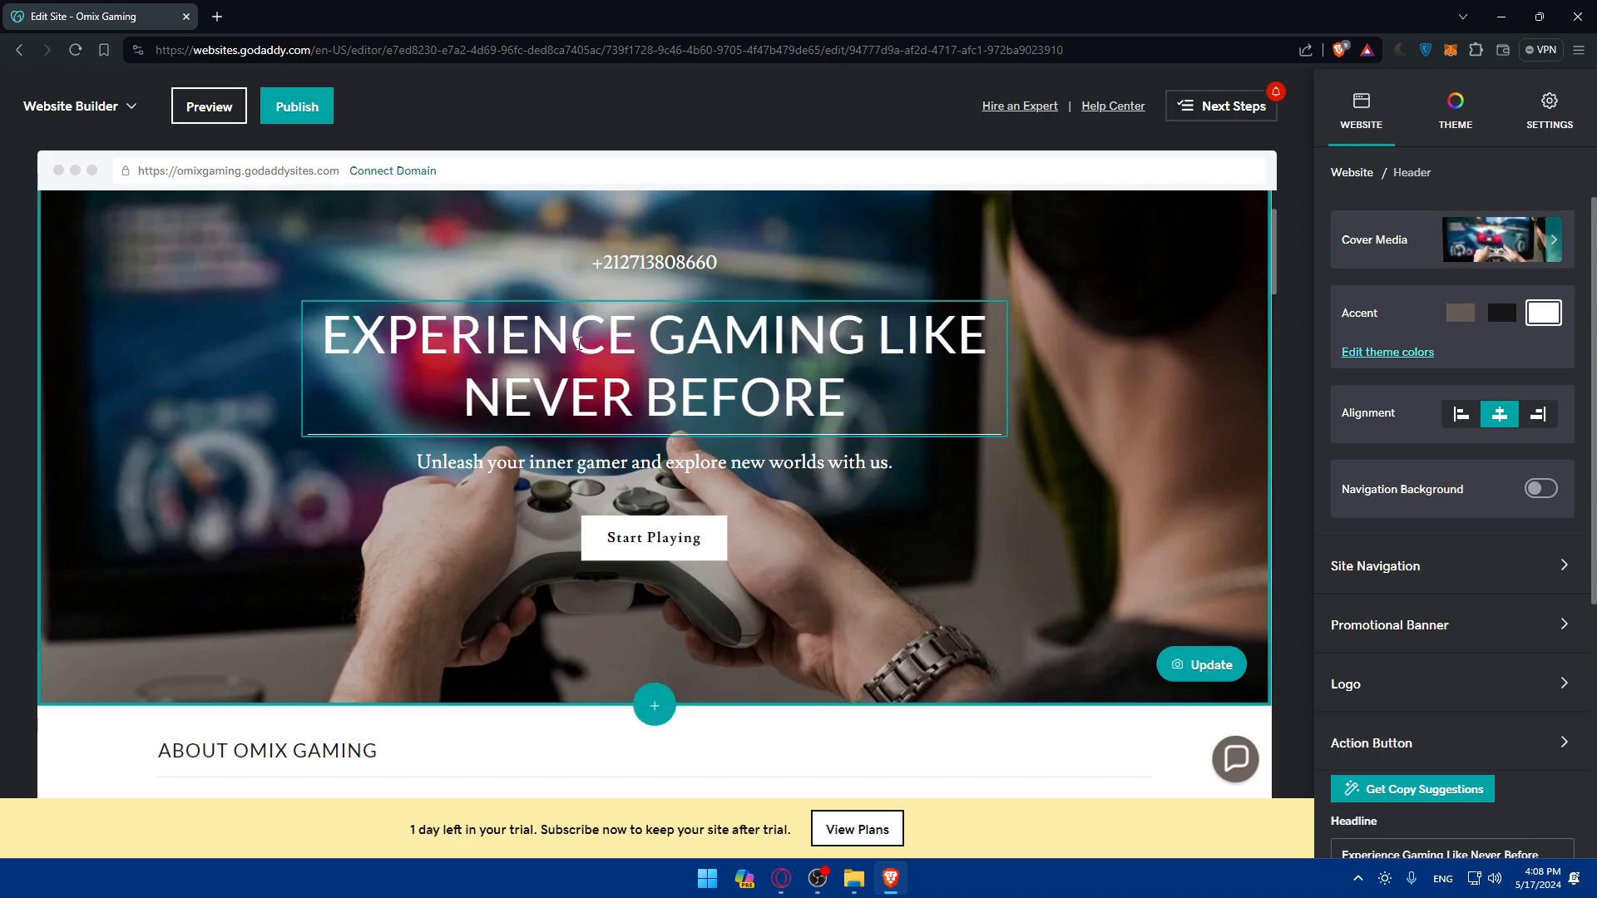
pyautogui.click(652, 463)
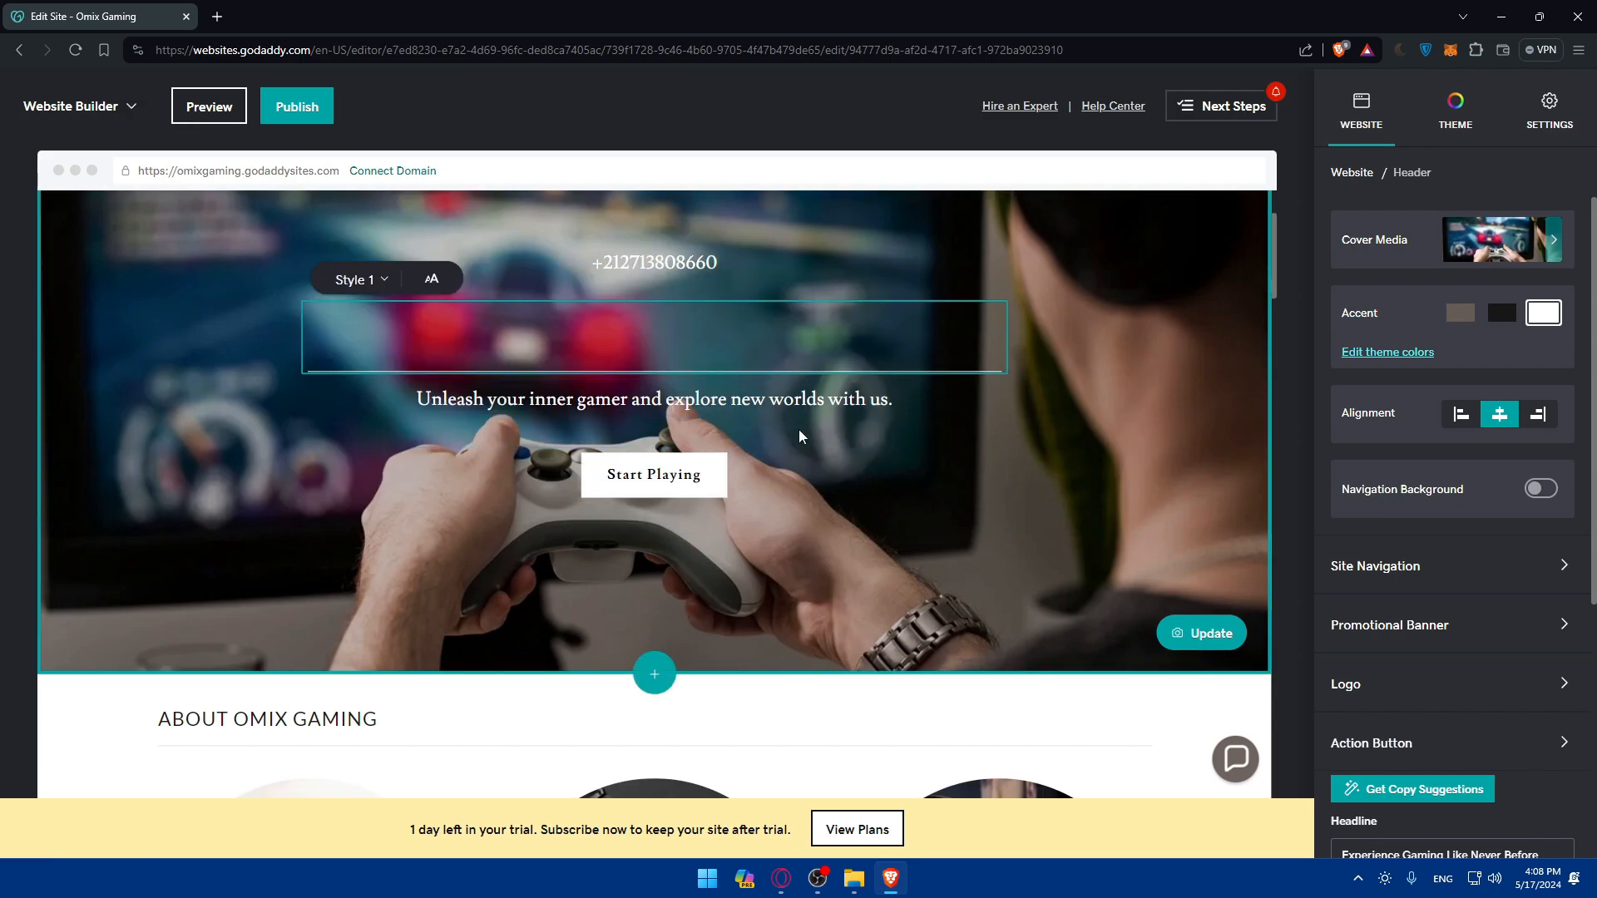
pyautogui.click(654, 263)
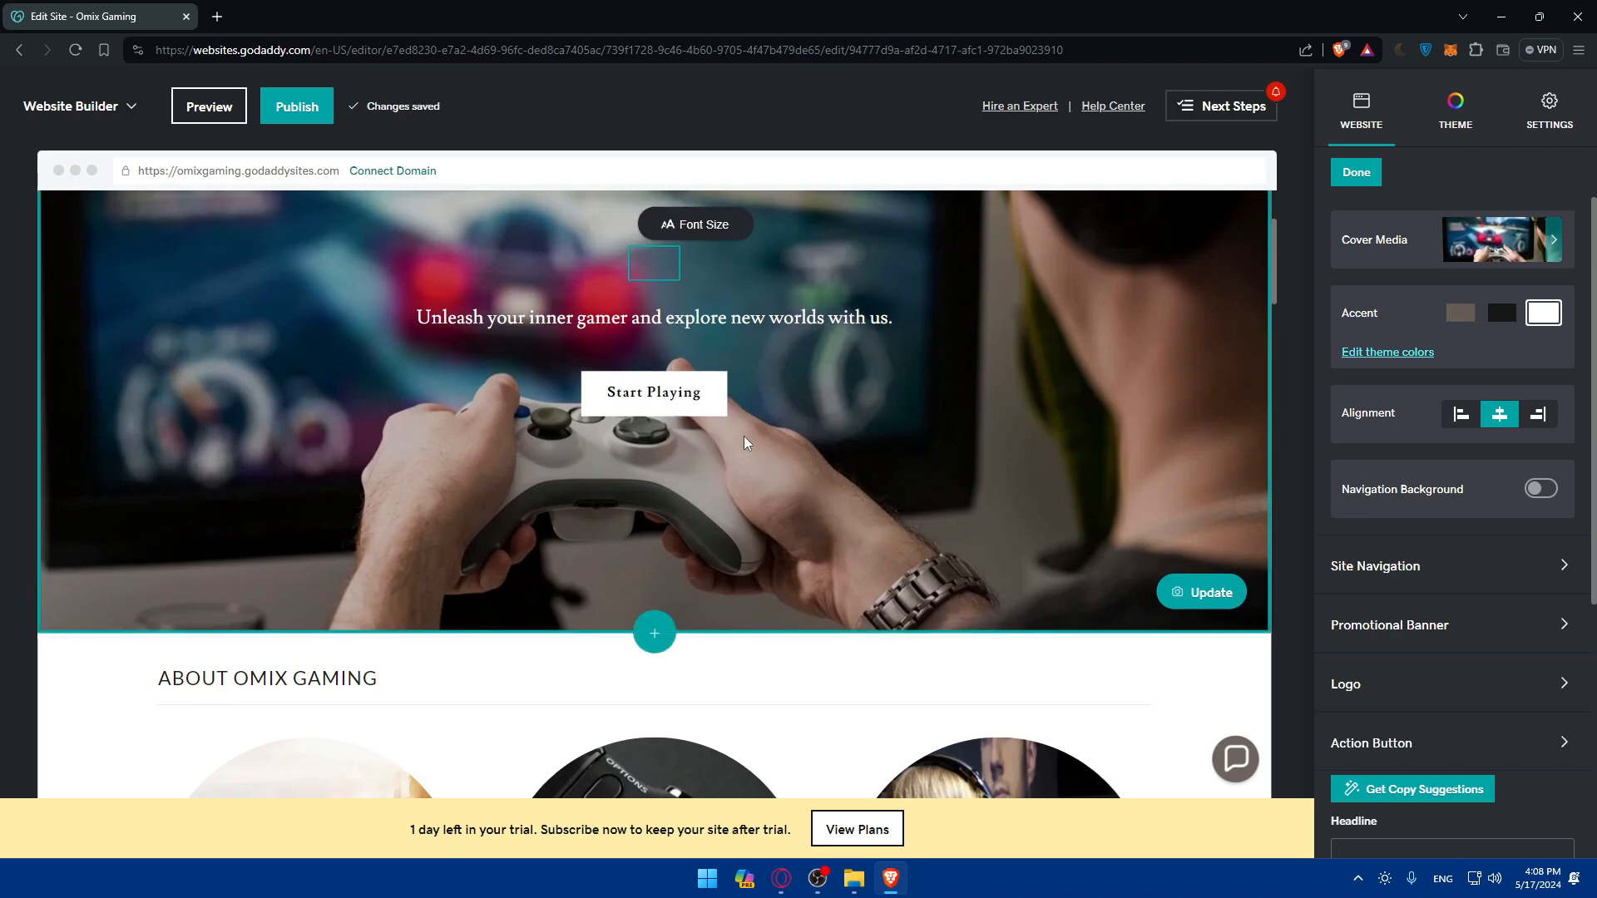
pyautogui.scroll(-3)
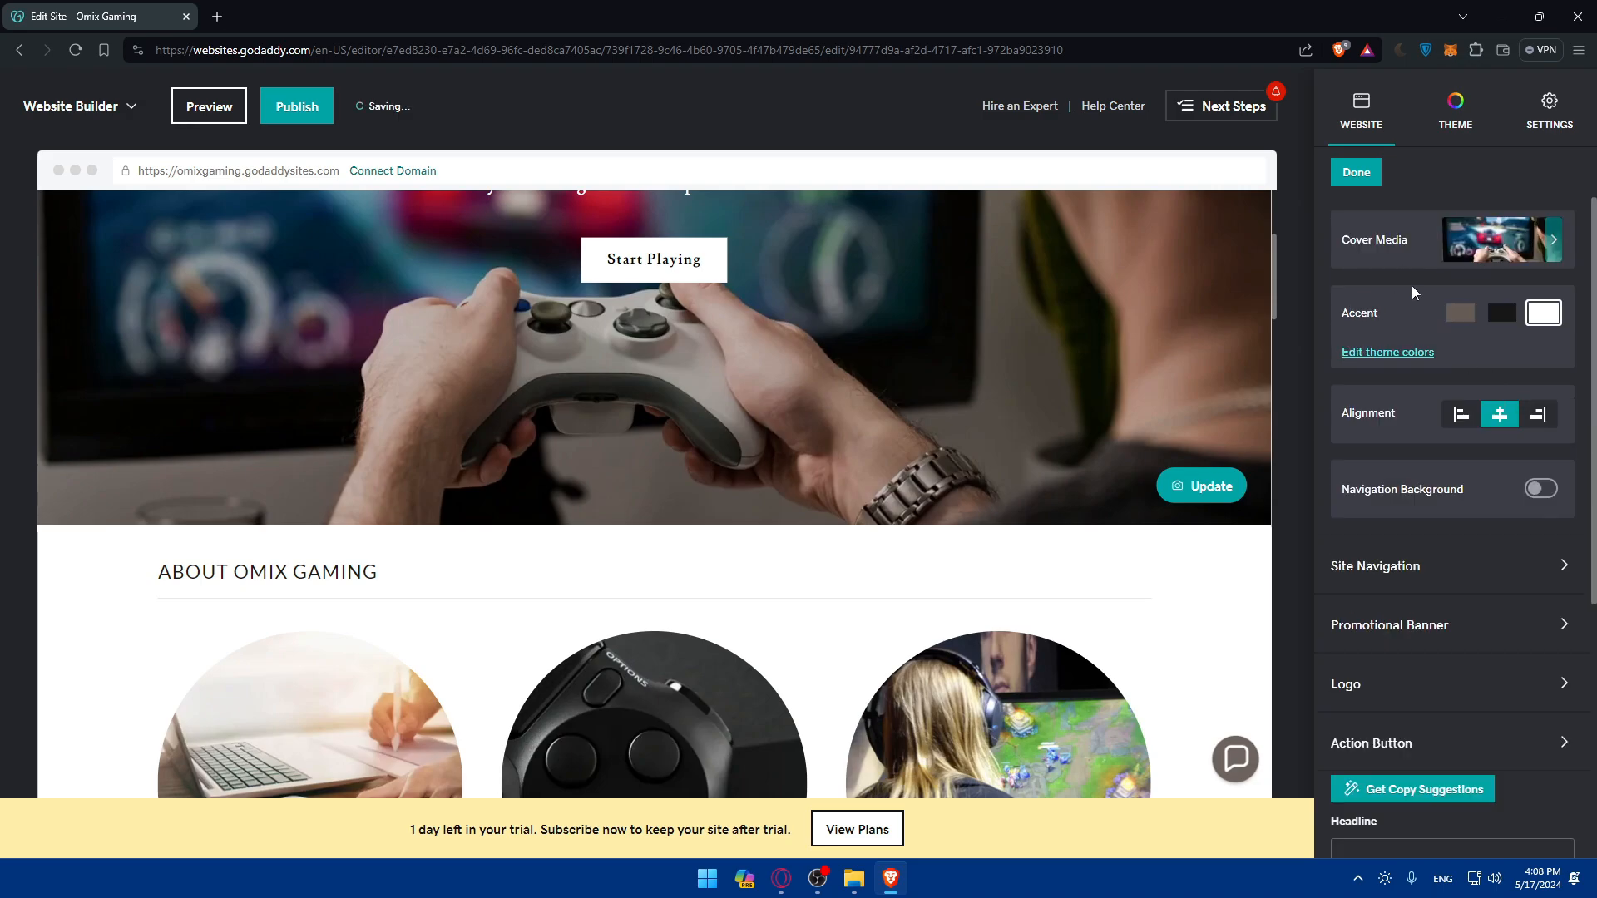
pyautogui.click(1376, 565)
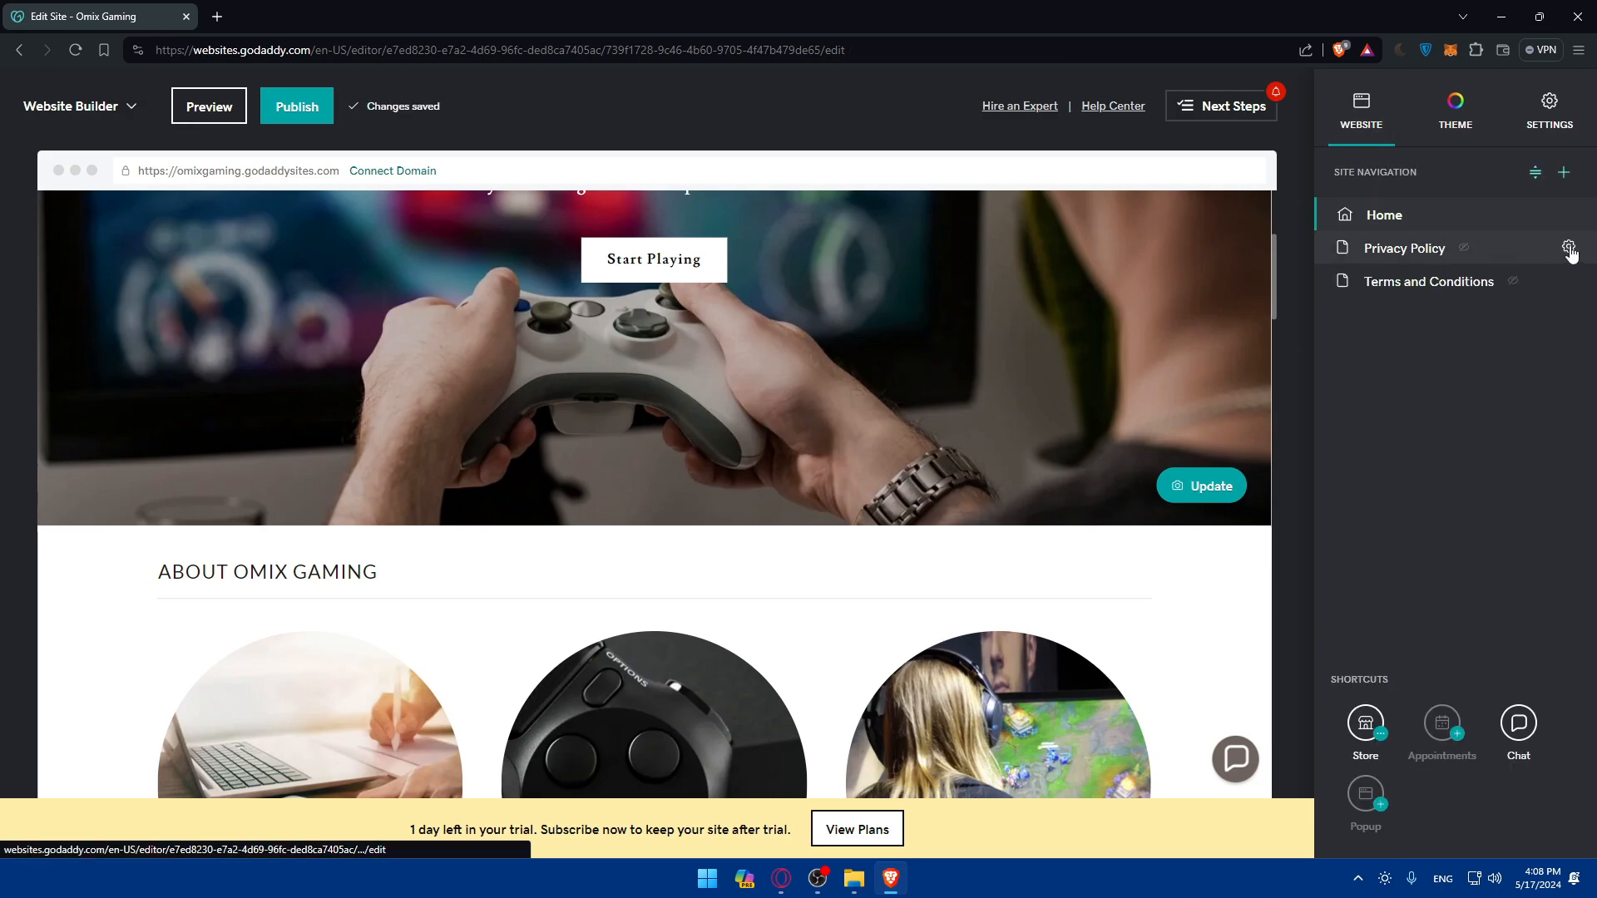
# Step: Delete the Privacy Policy and Terms and Conditions pages, leaving only Home
pyautogui.click(1571, 252)
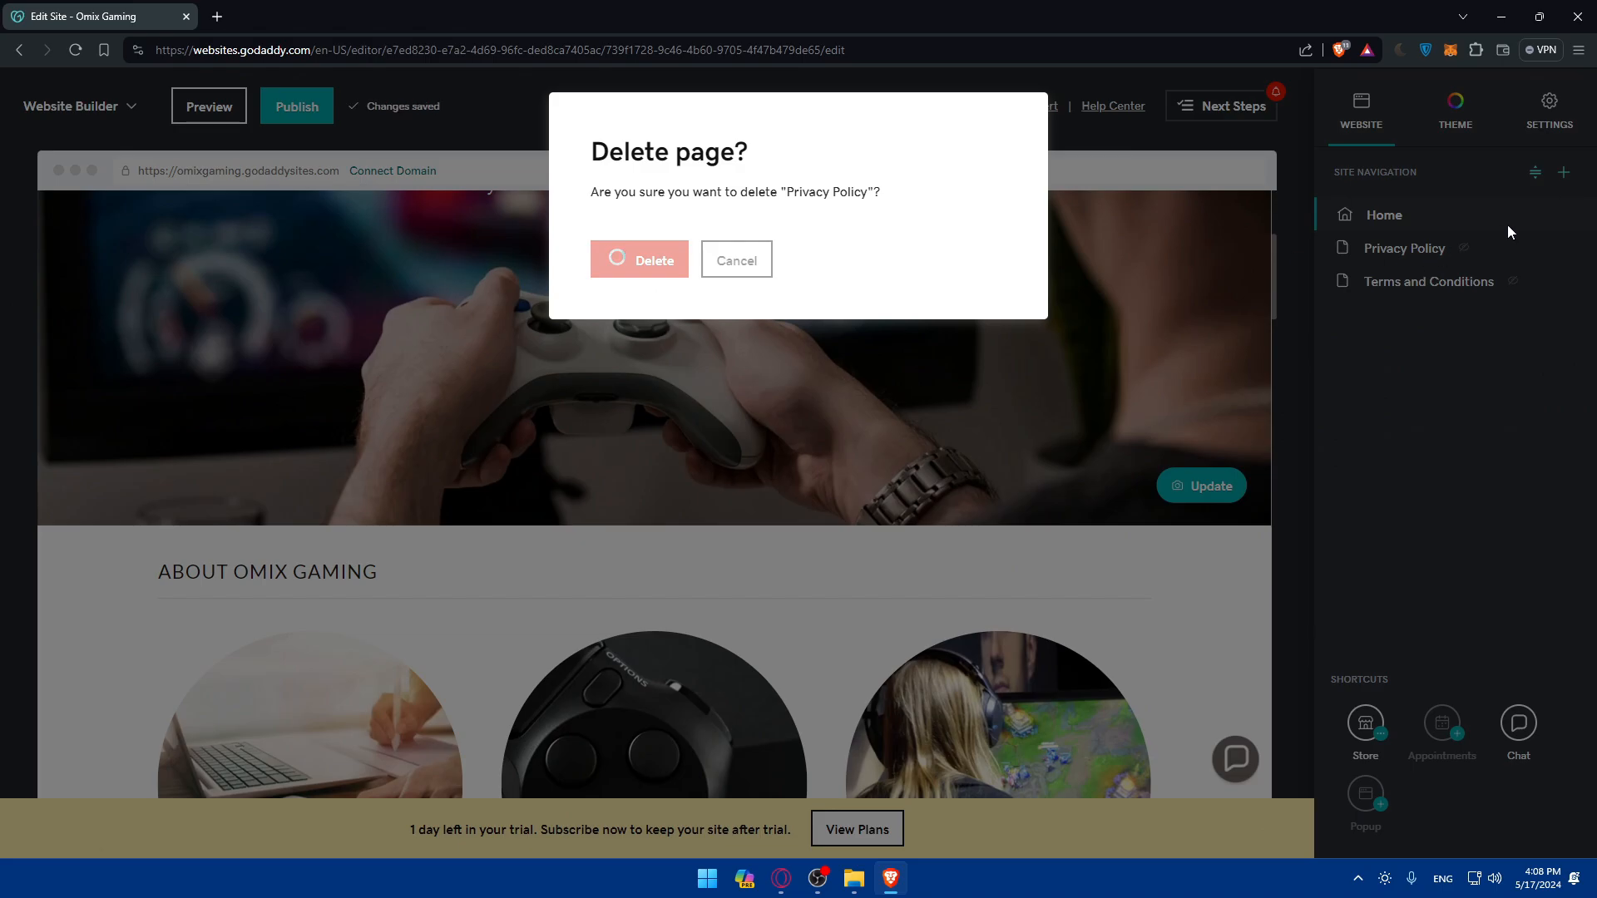
pyautogui.click(639, 260)
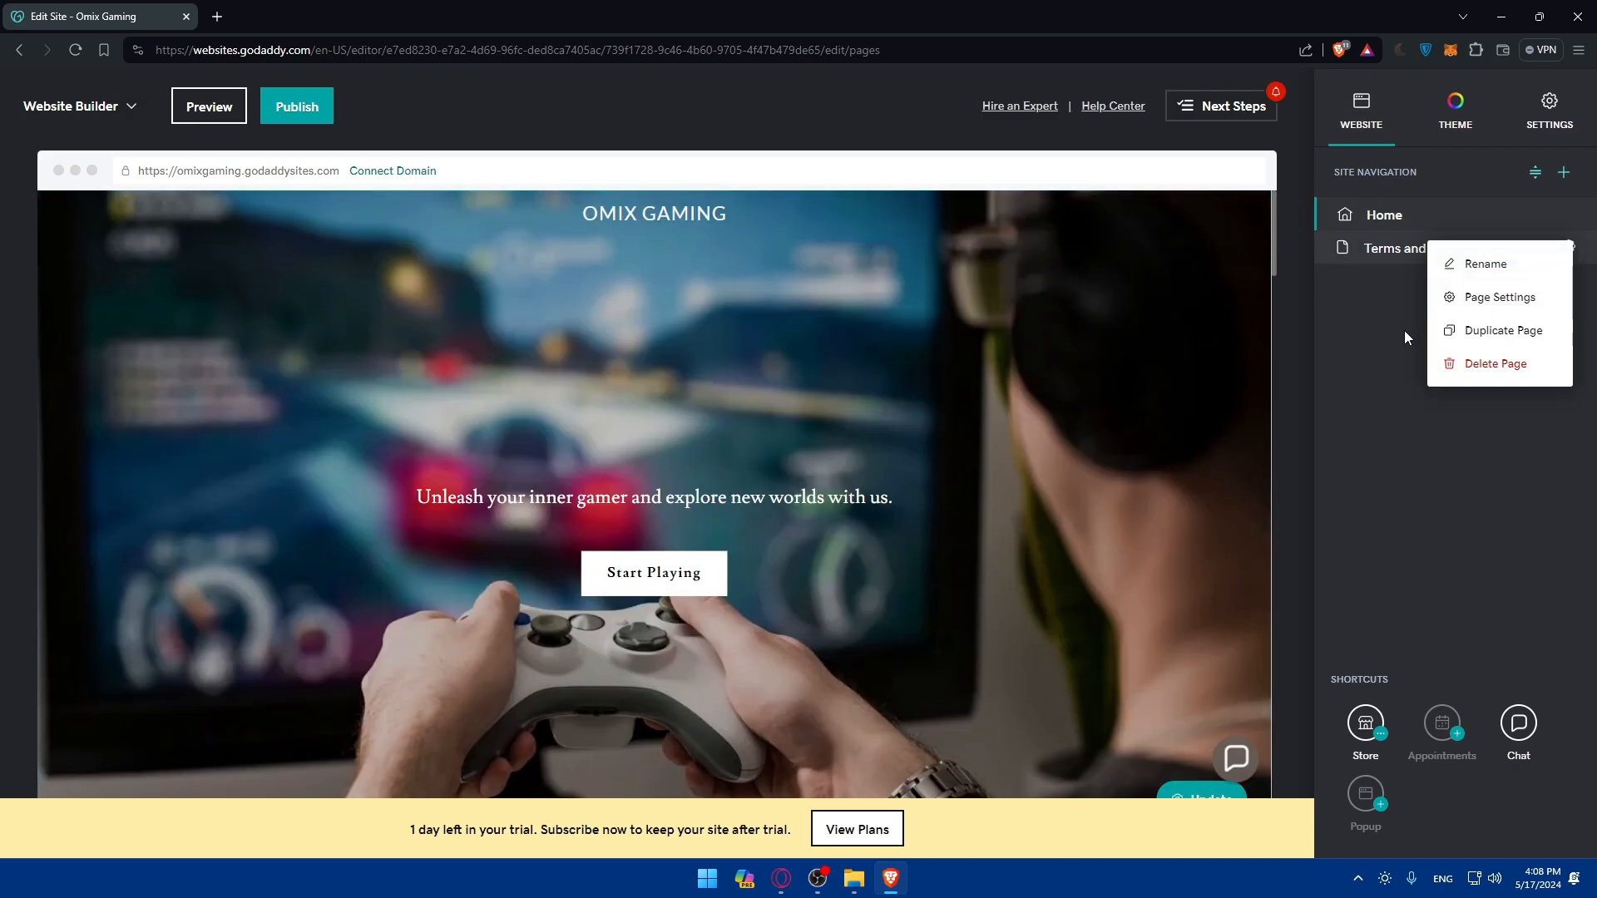
pyautogui.click(1496, 365)
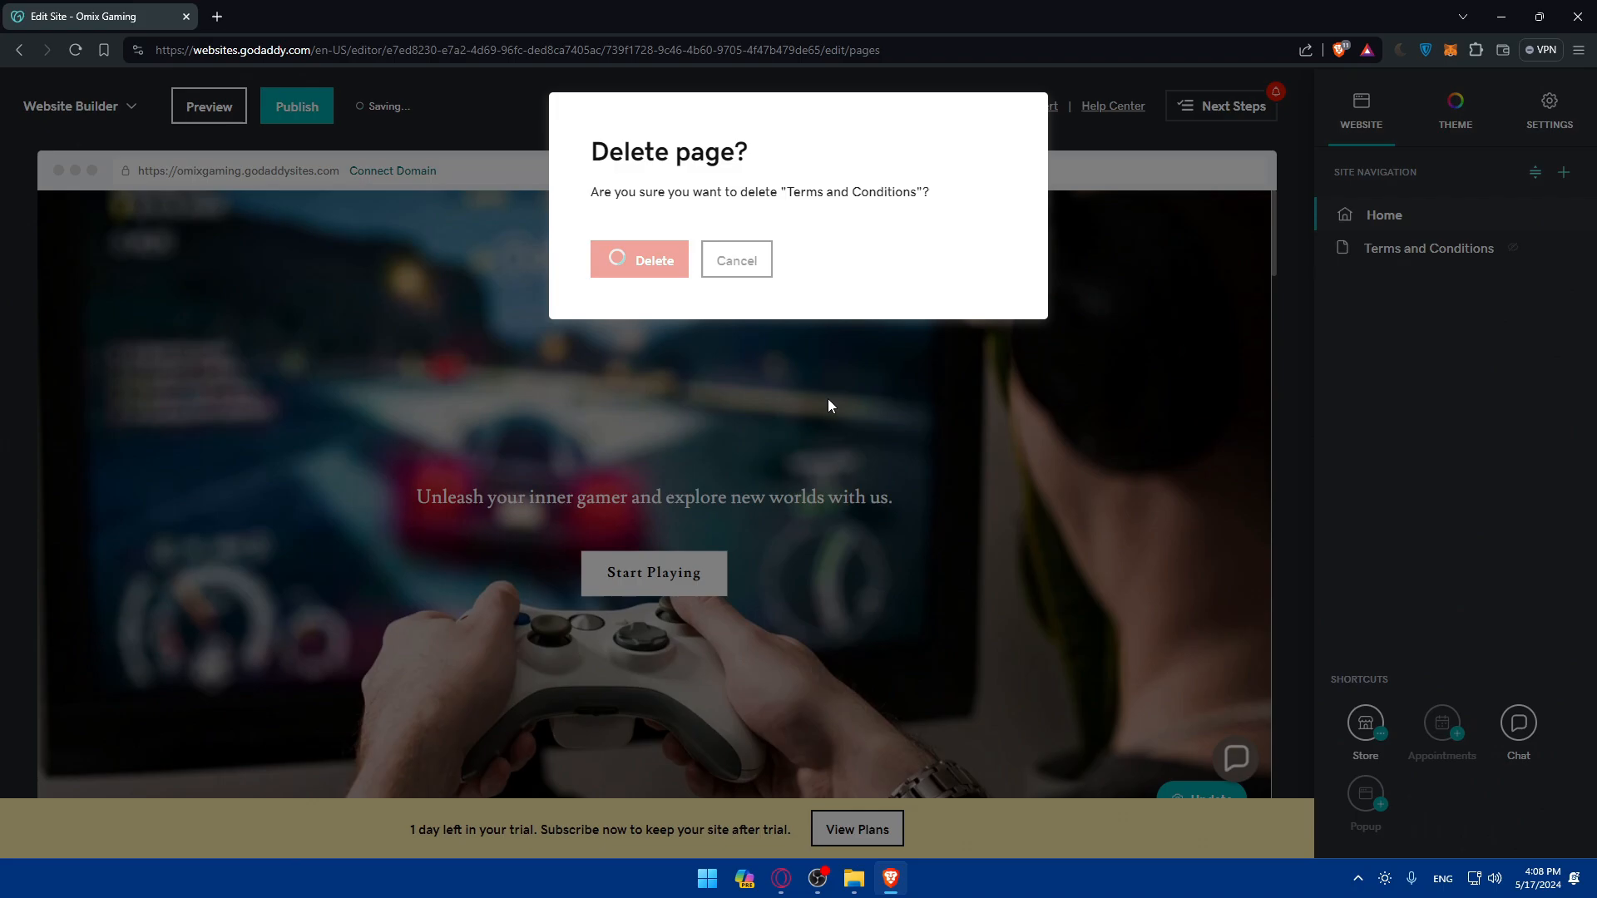
pyautogui.click(639, 260)
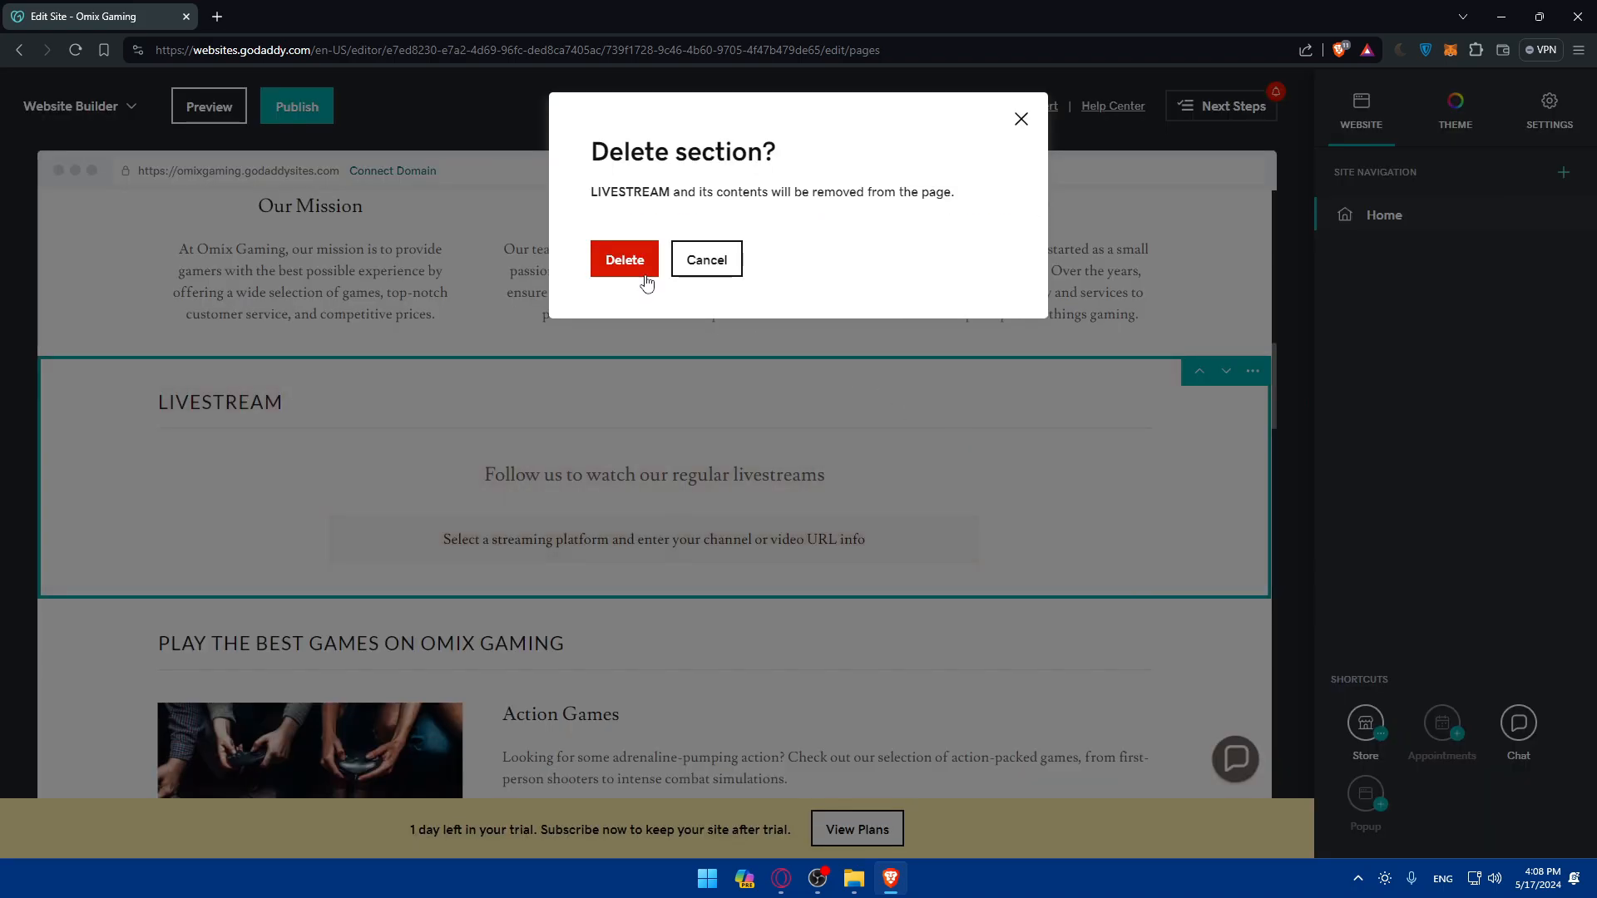
# Step: Delete the LIVESTREAM and PLAY THE BEST GAMES ON OMIX GAMING sections from Home
pyautogui.click(624, 260)
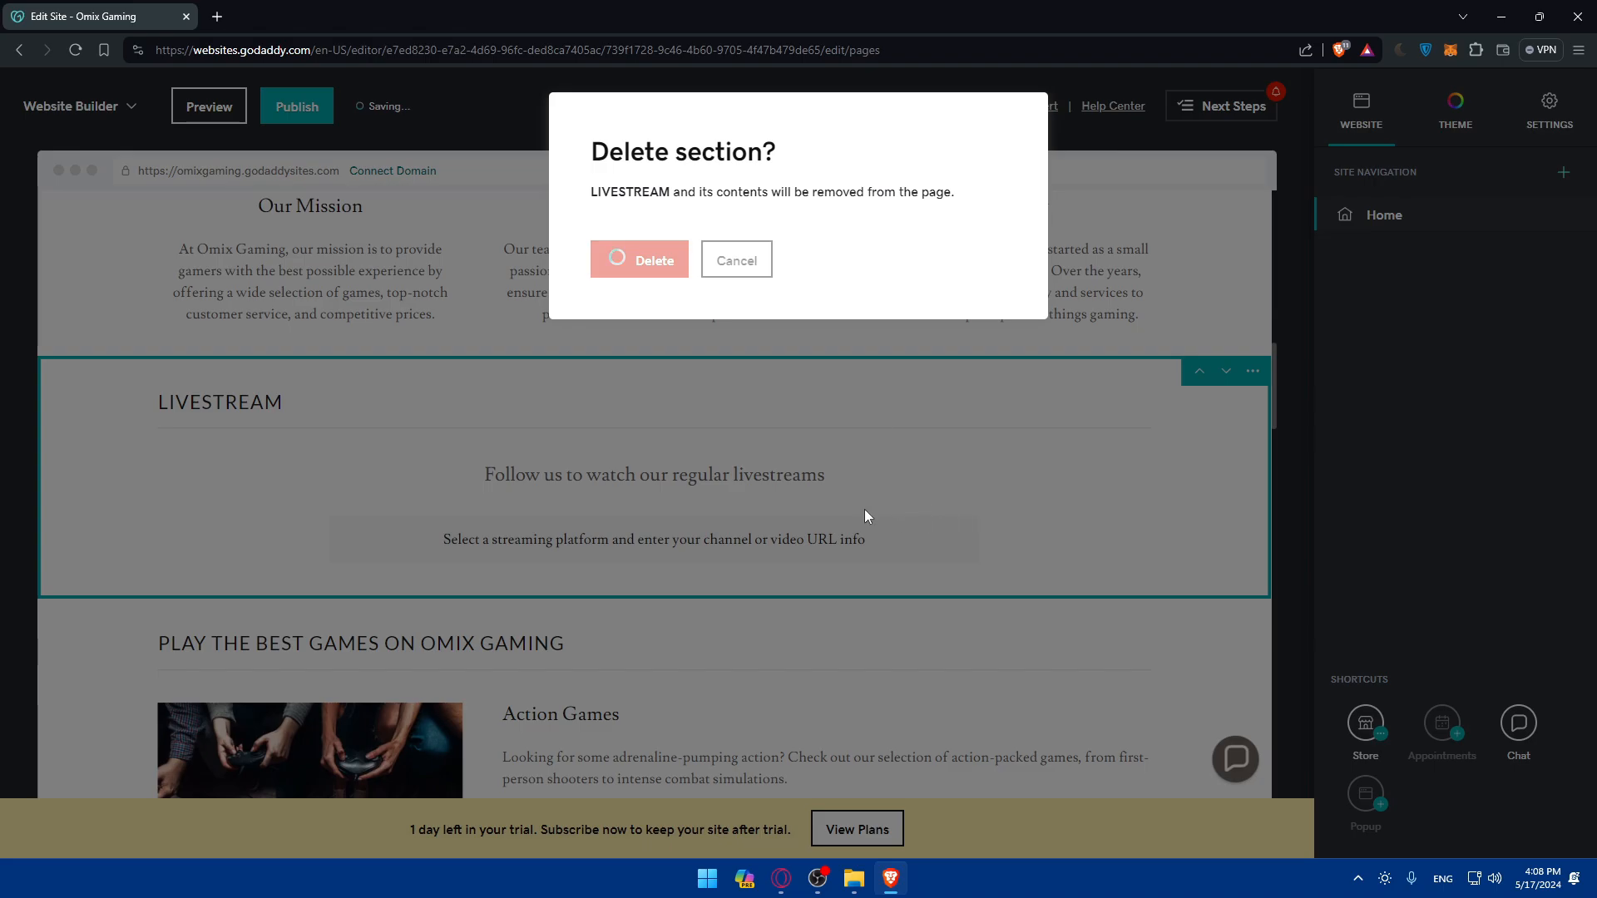
pyautogui.click(638, 259)
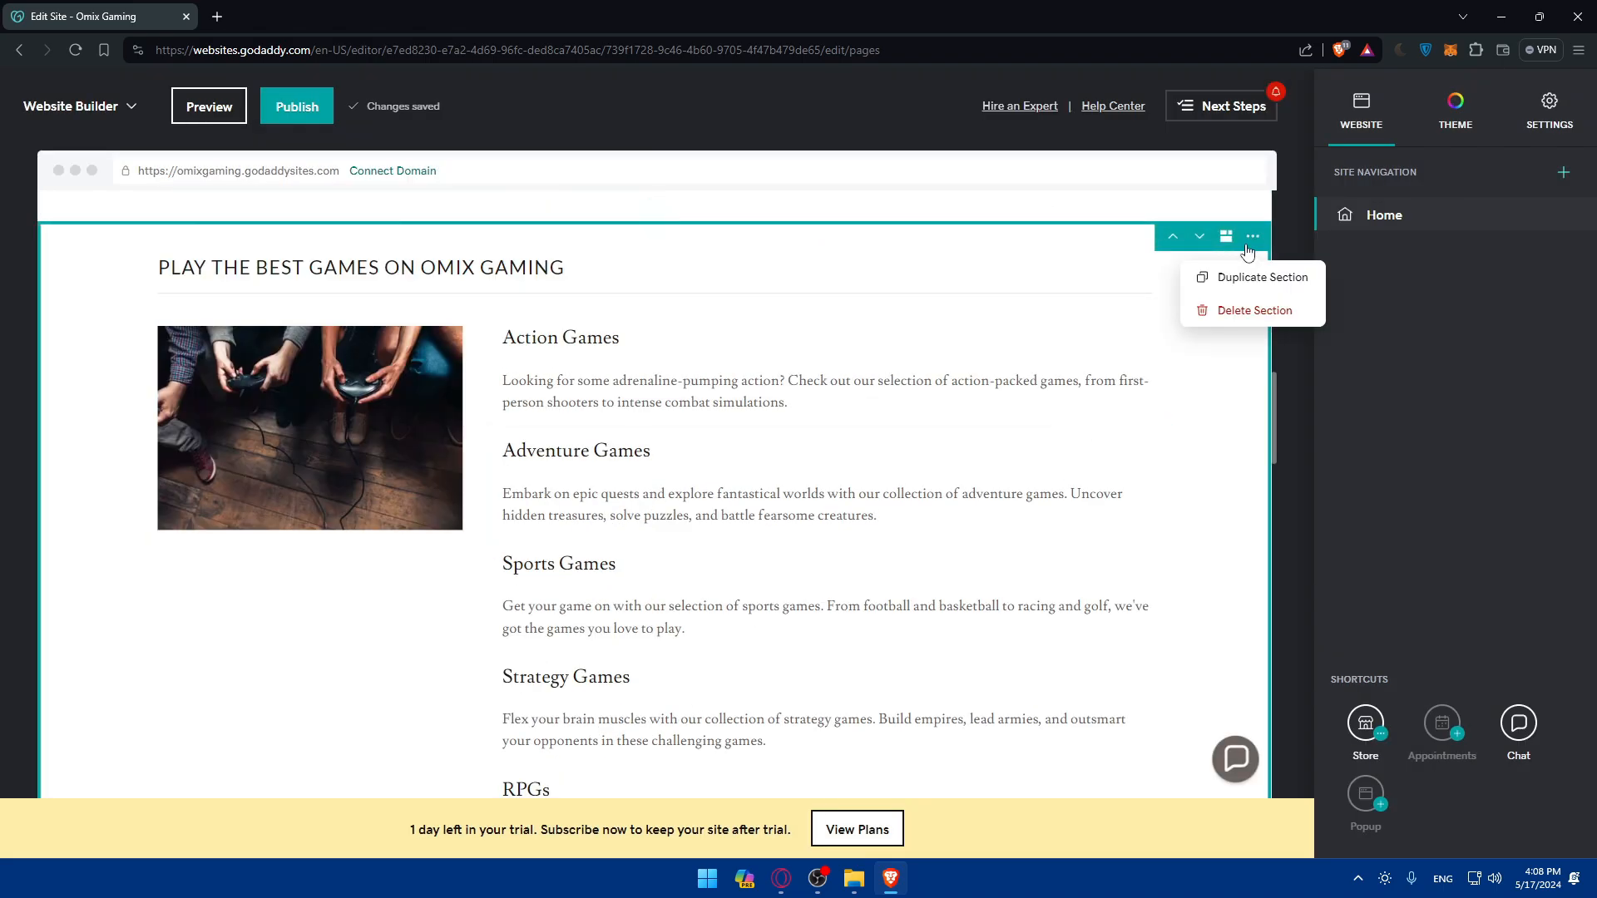
pyautogui.click(1254, 309)
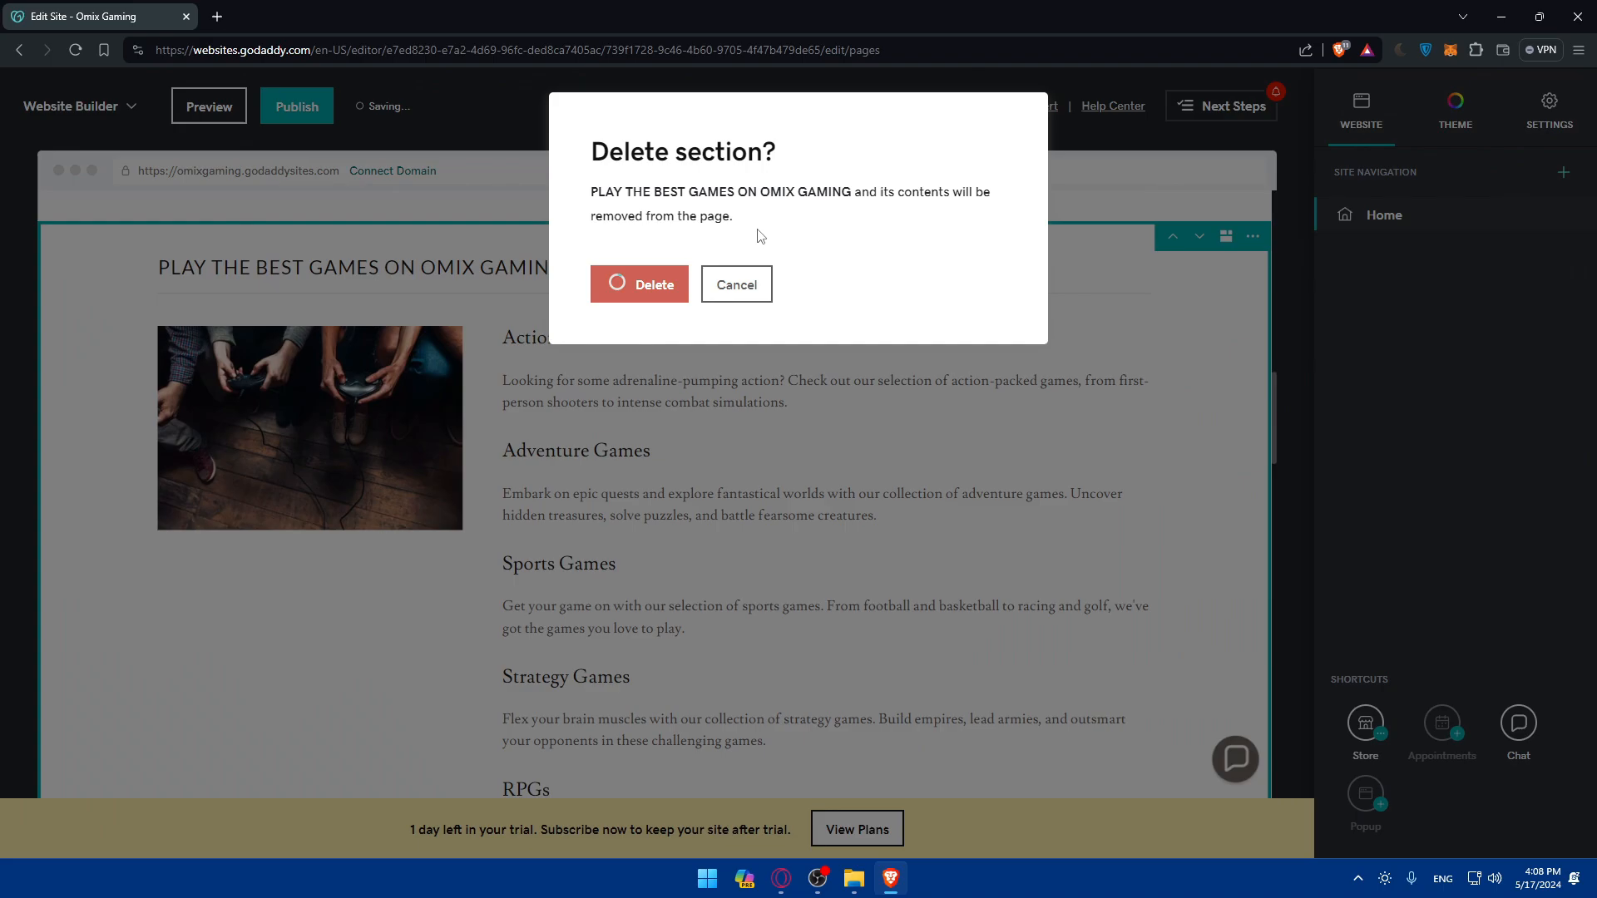
pyautogui.click(639, 284)
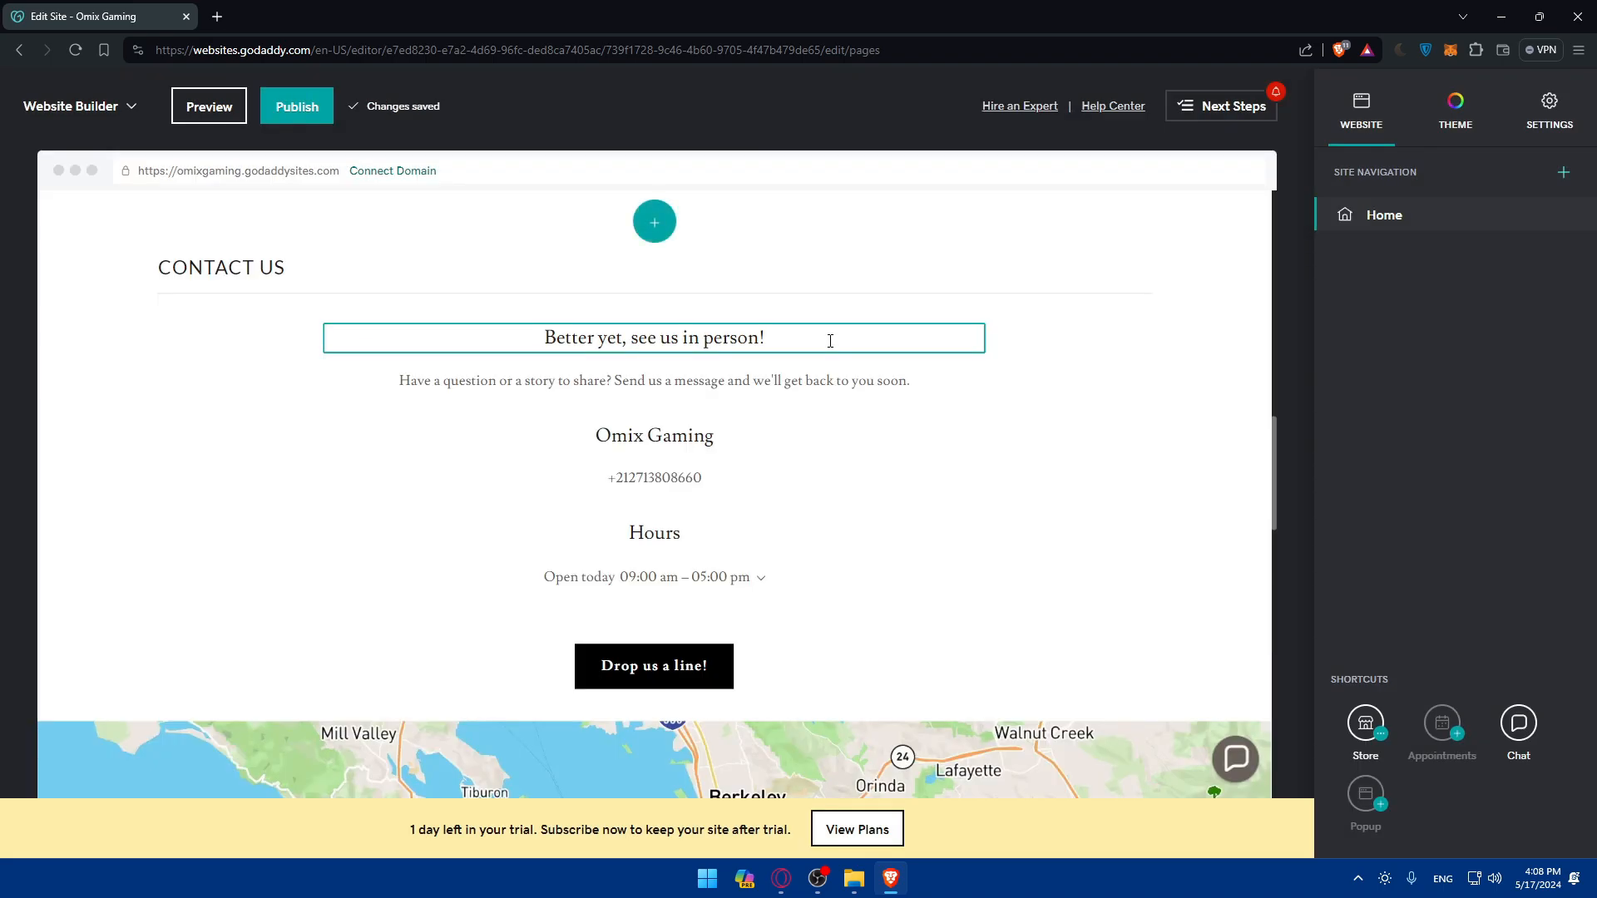
pyautogui.scroll(3)
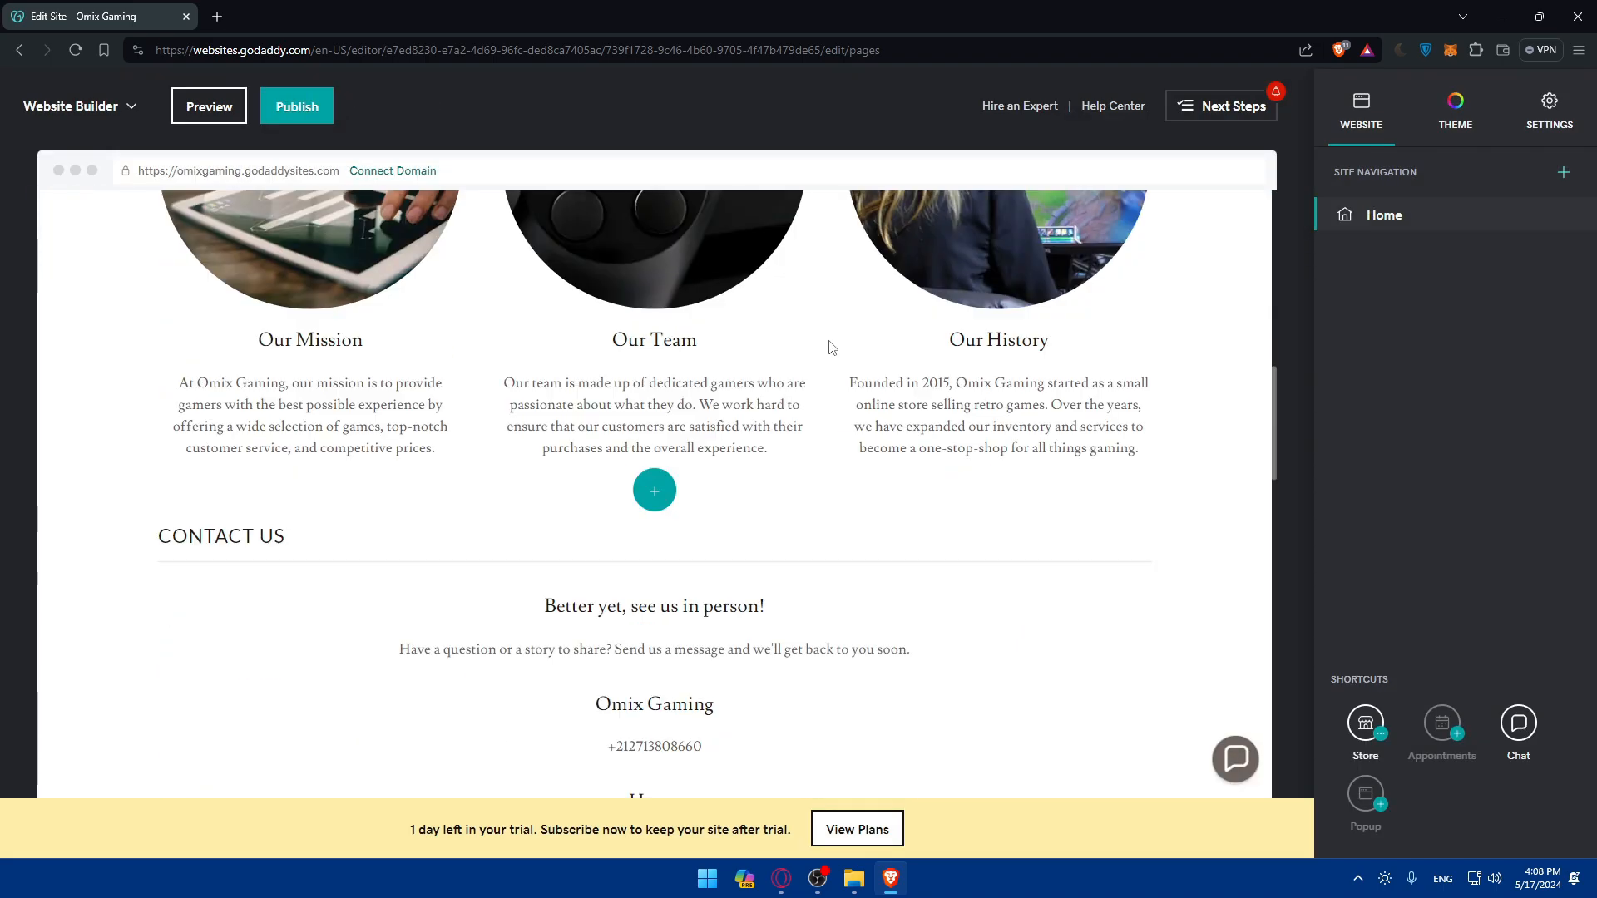
pyautogui.scroll(3)
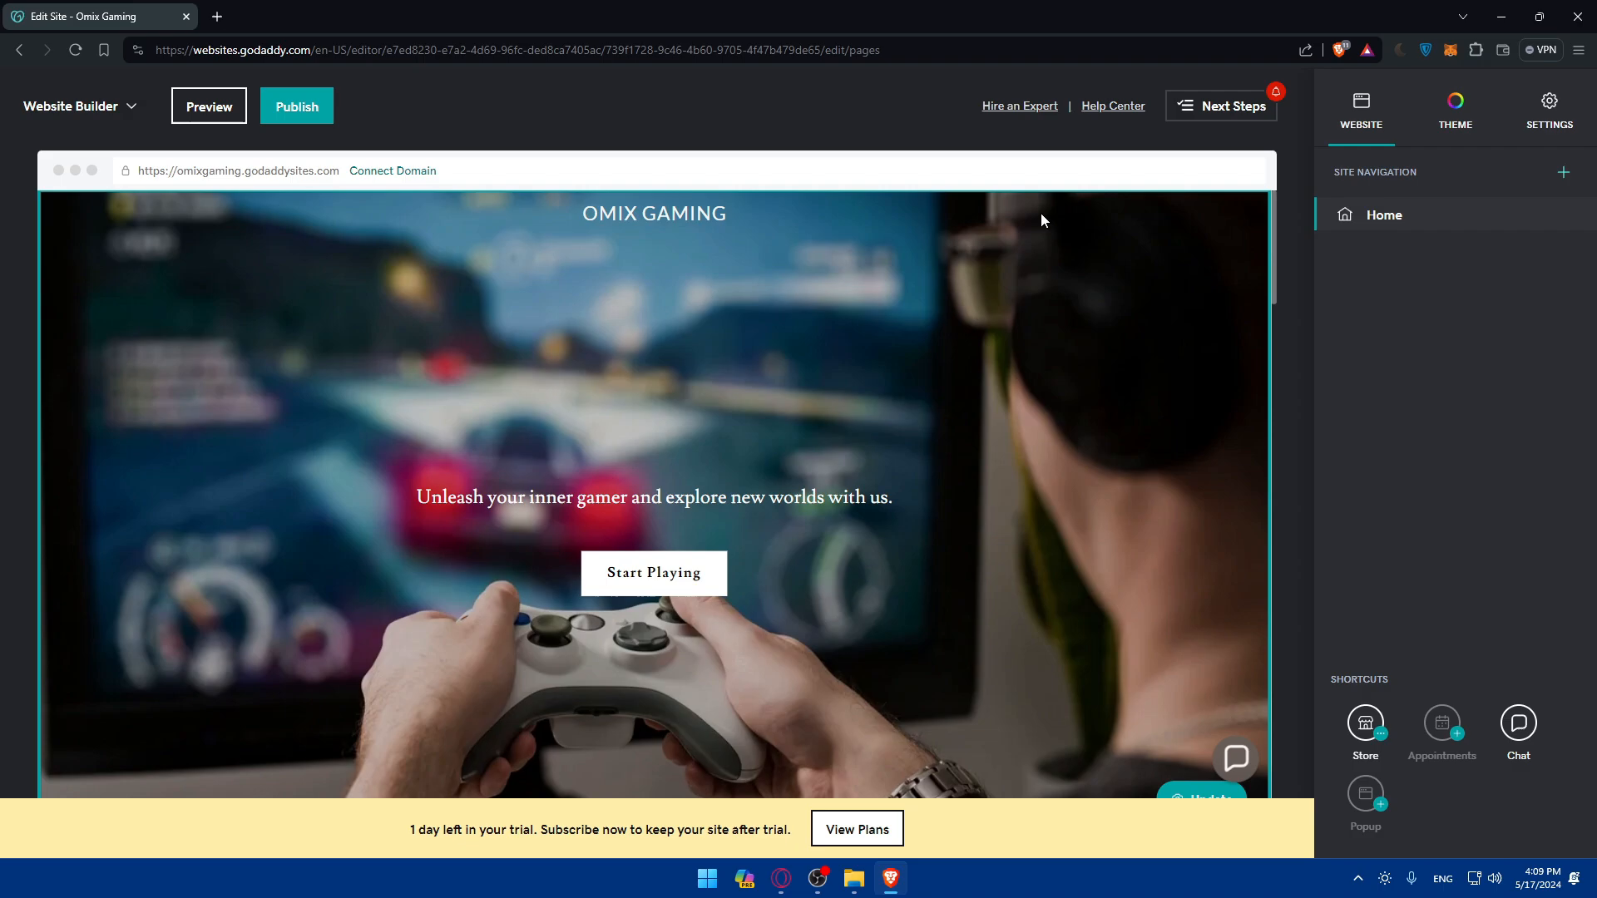
pyautogui.moveTo(1549, 107)
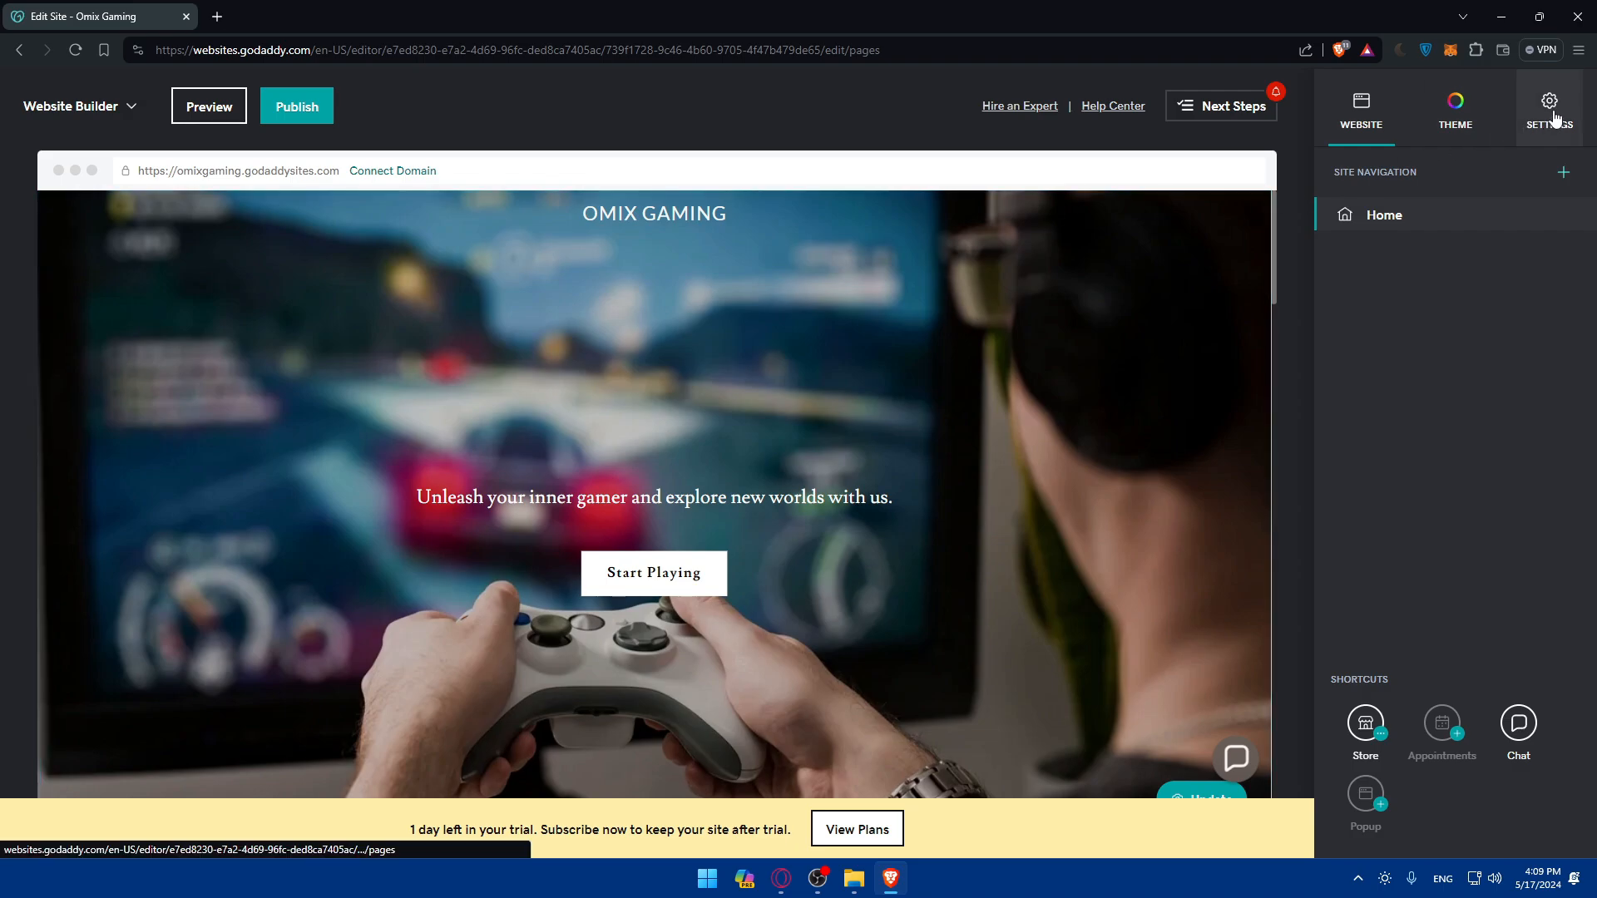
# Step: Restore the site from the 'Back Up' manual backup in Settings > Site History
pyautogui.click(1549, 107)
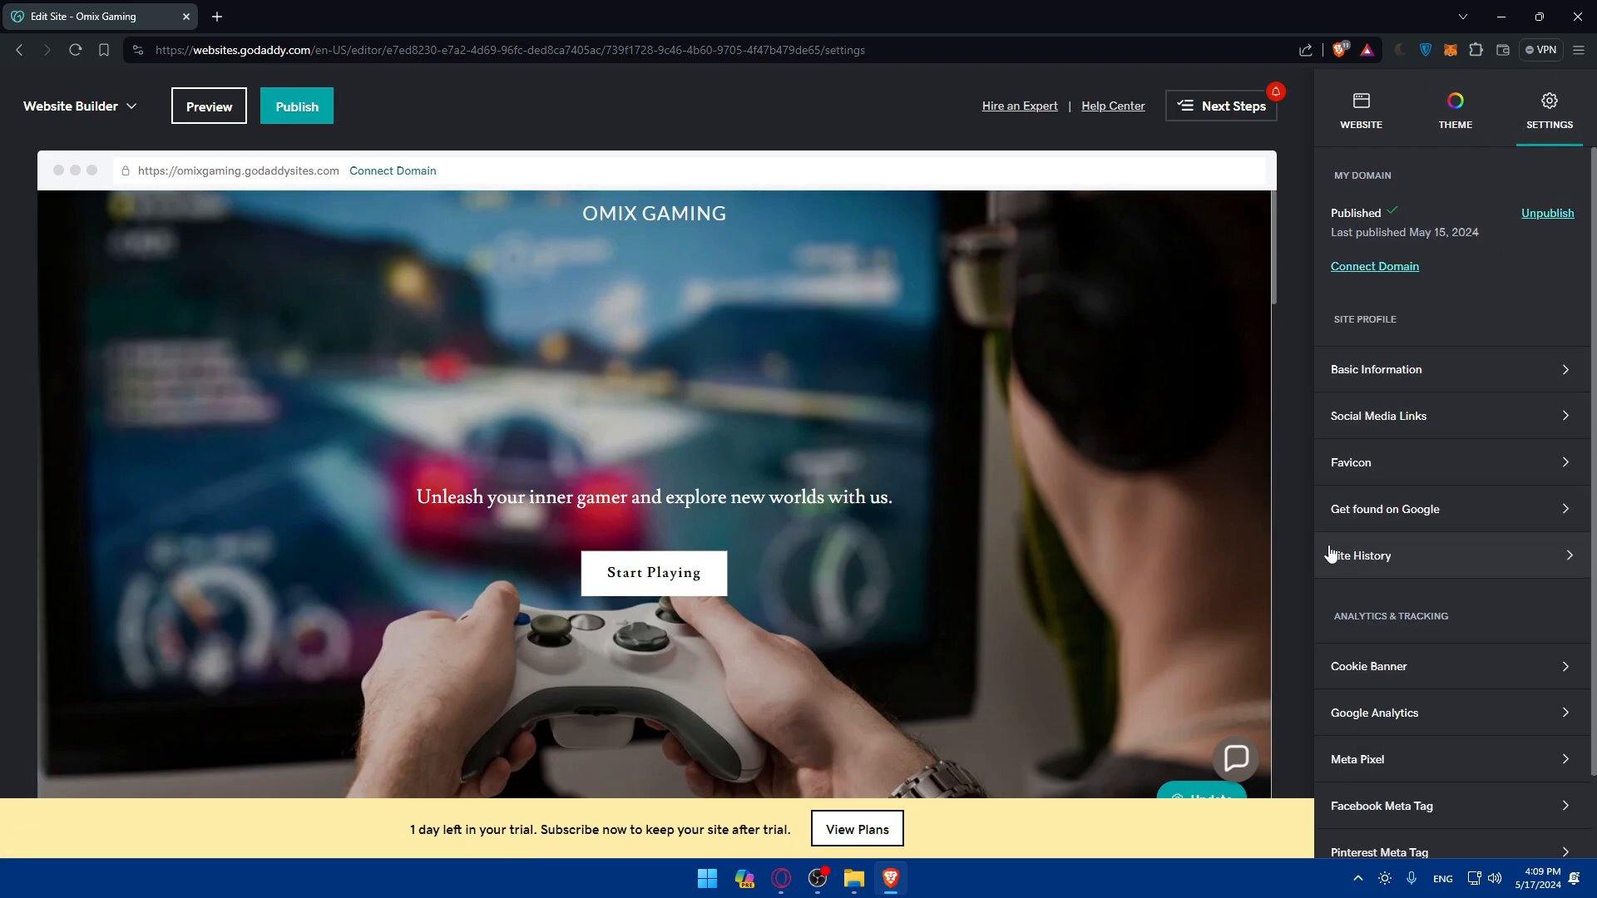
pyautogui.click(1360, 555)
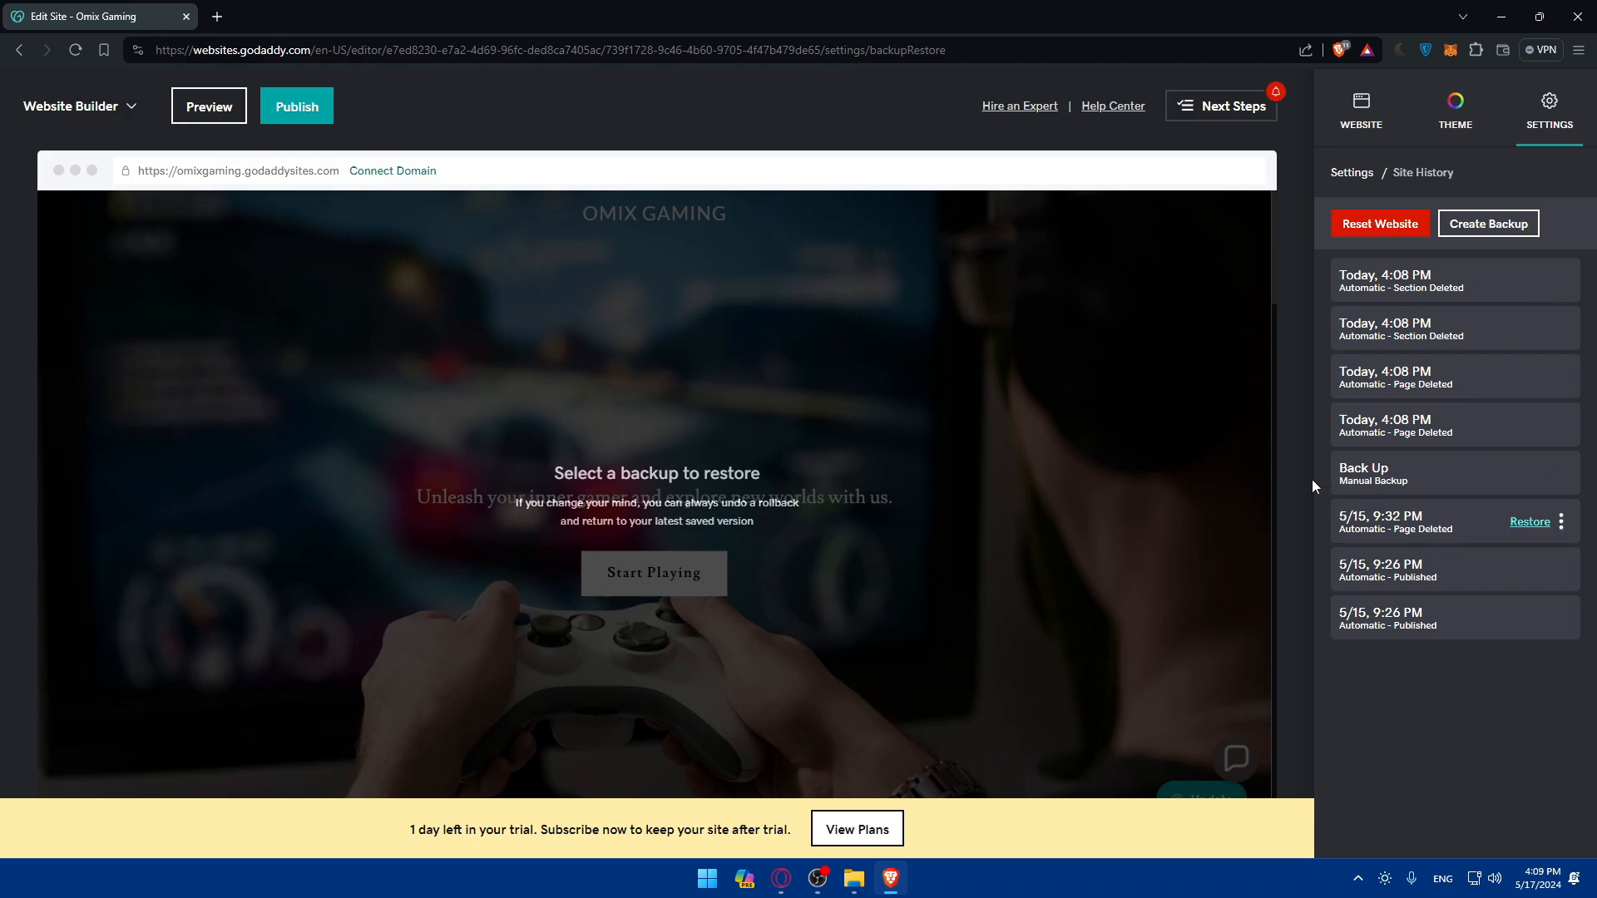
pyautogui.moveTo(1454, 446)
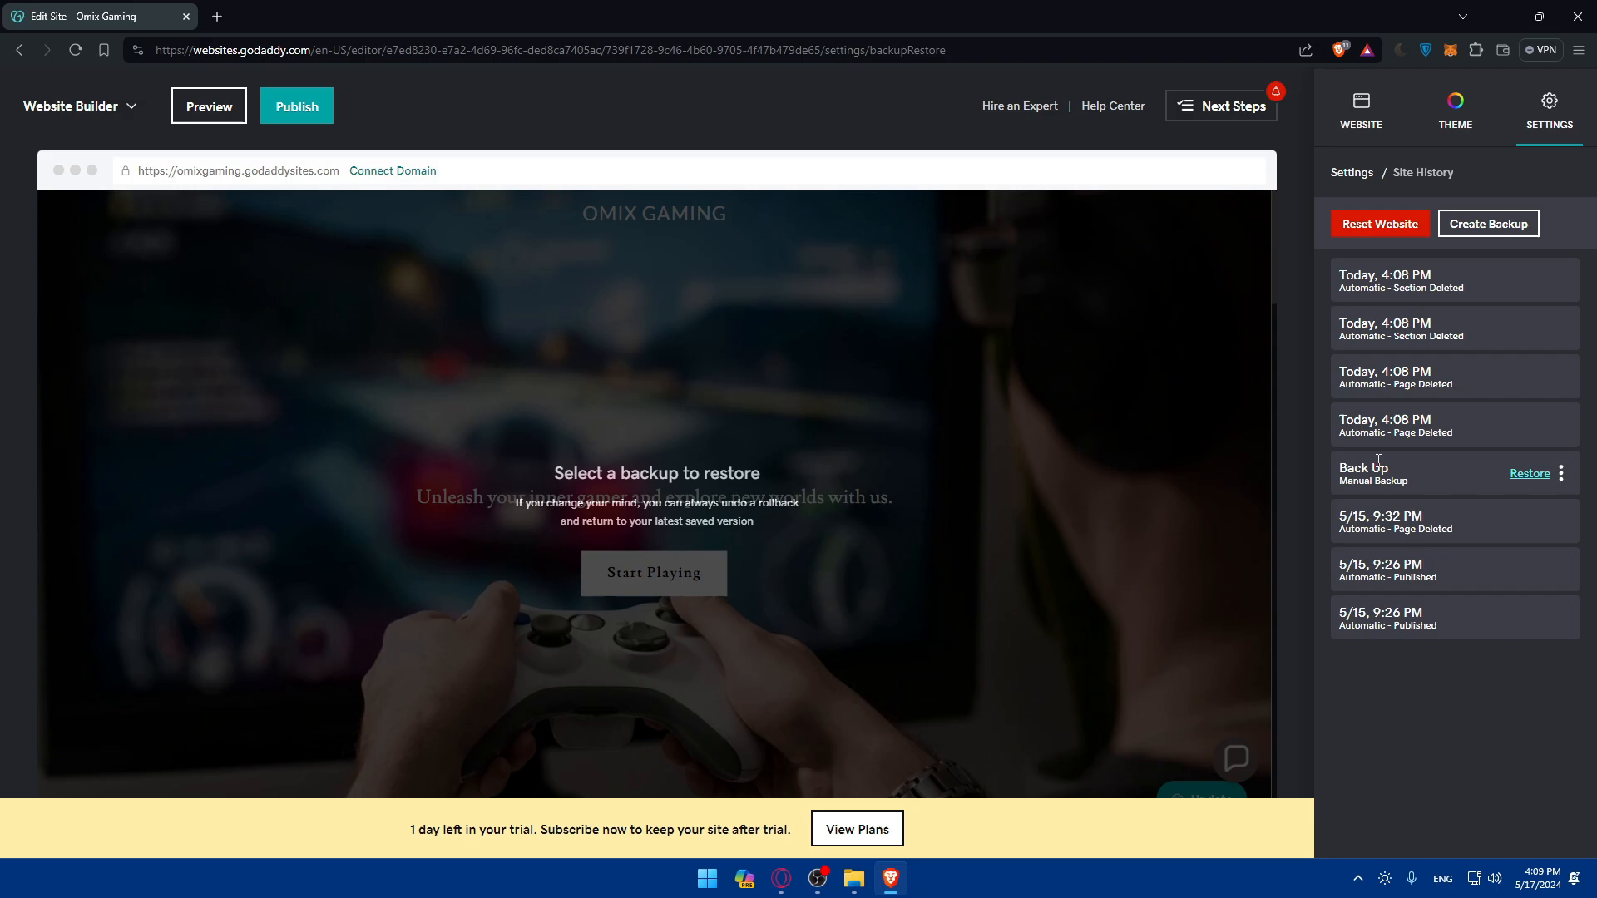
pyautogui.moveTo(1530, 484)
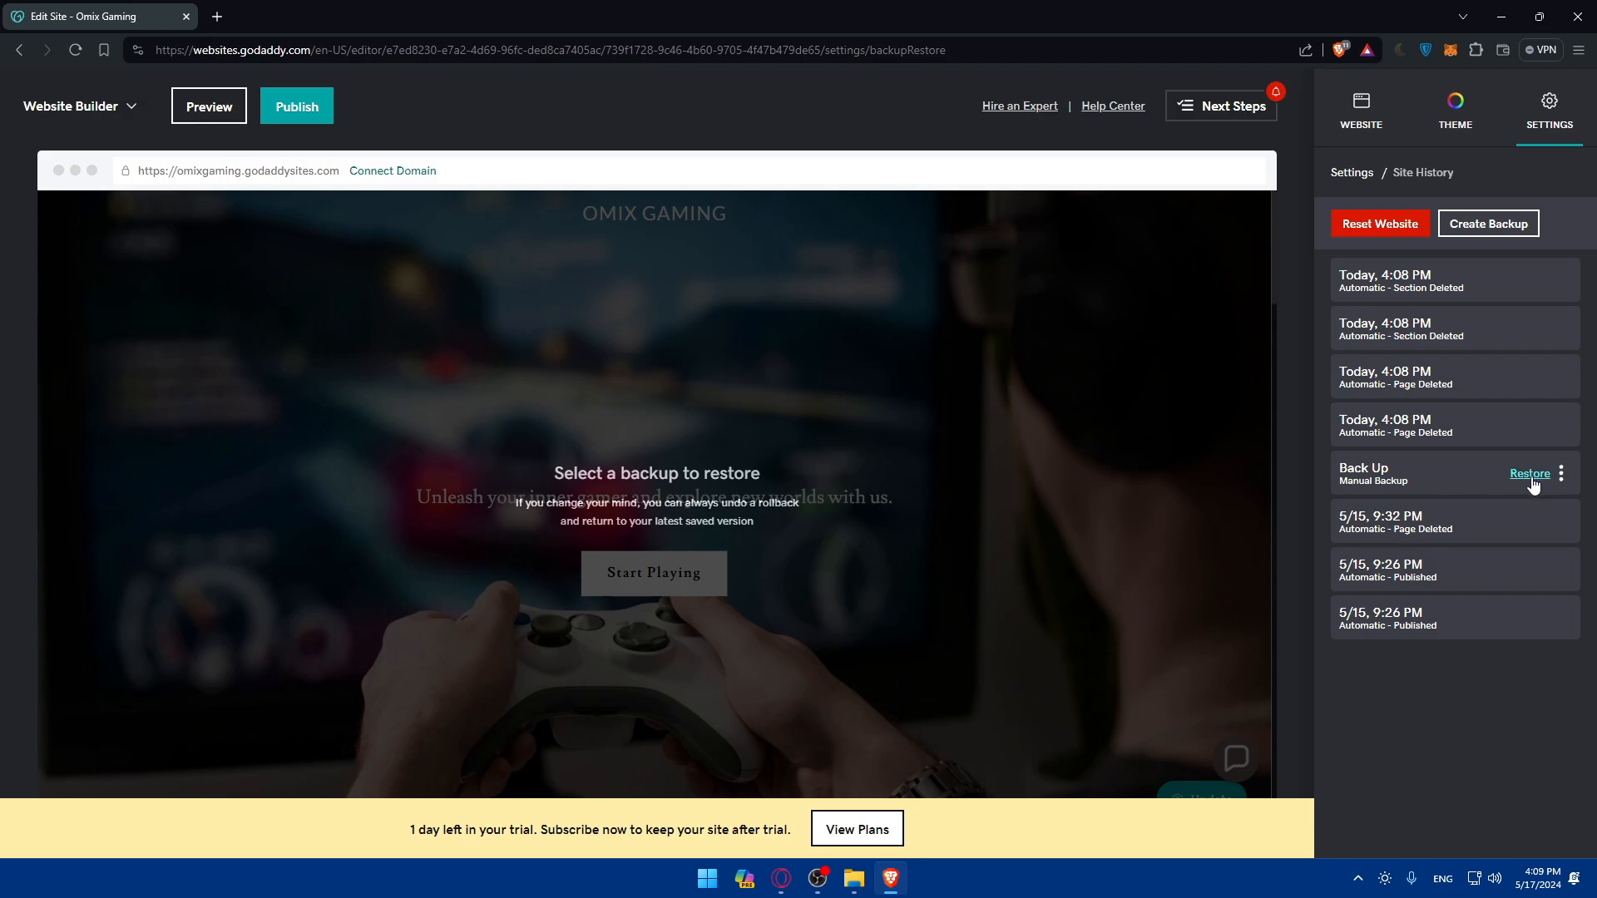
pyautogui.click(1529, 474)
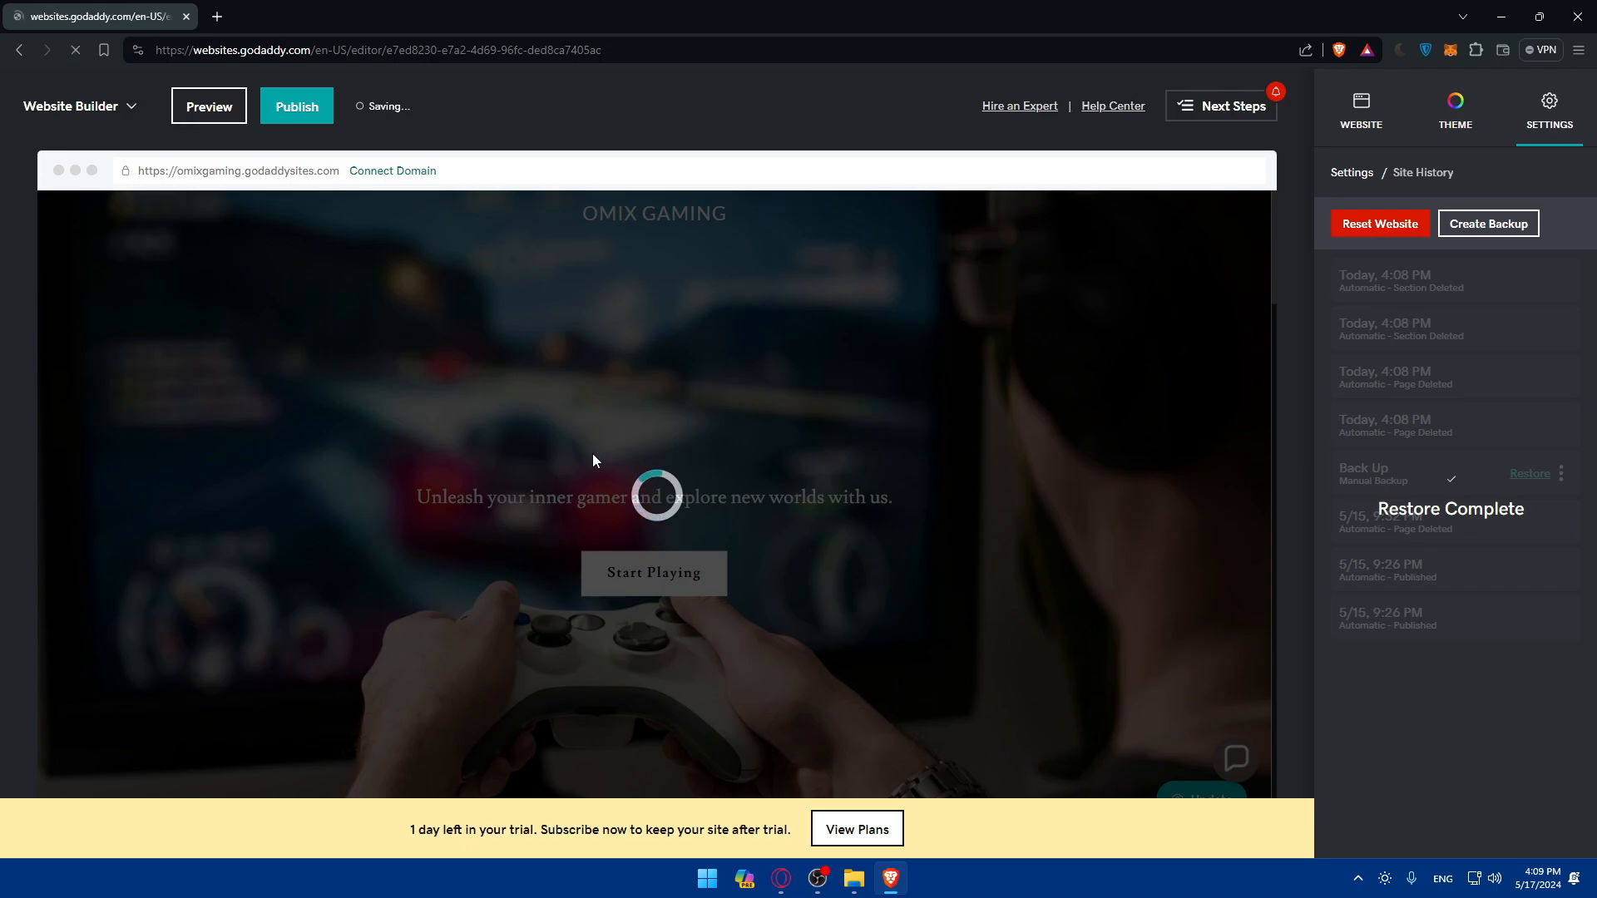
pyautogui.click(1528, 474)
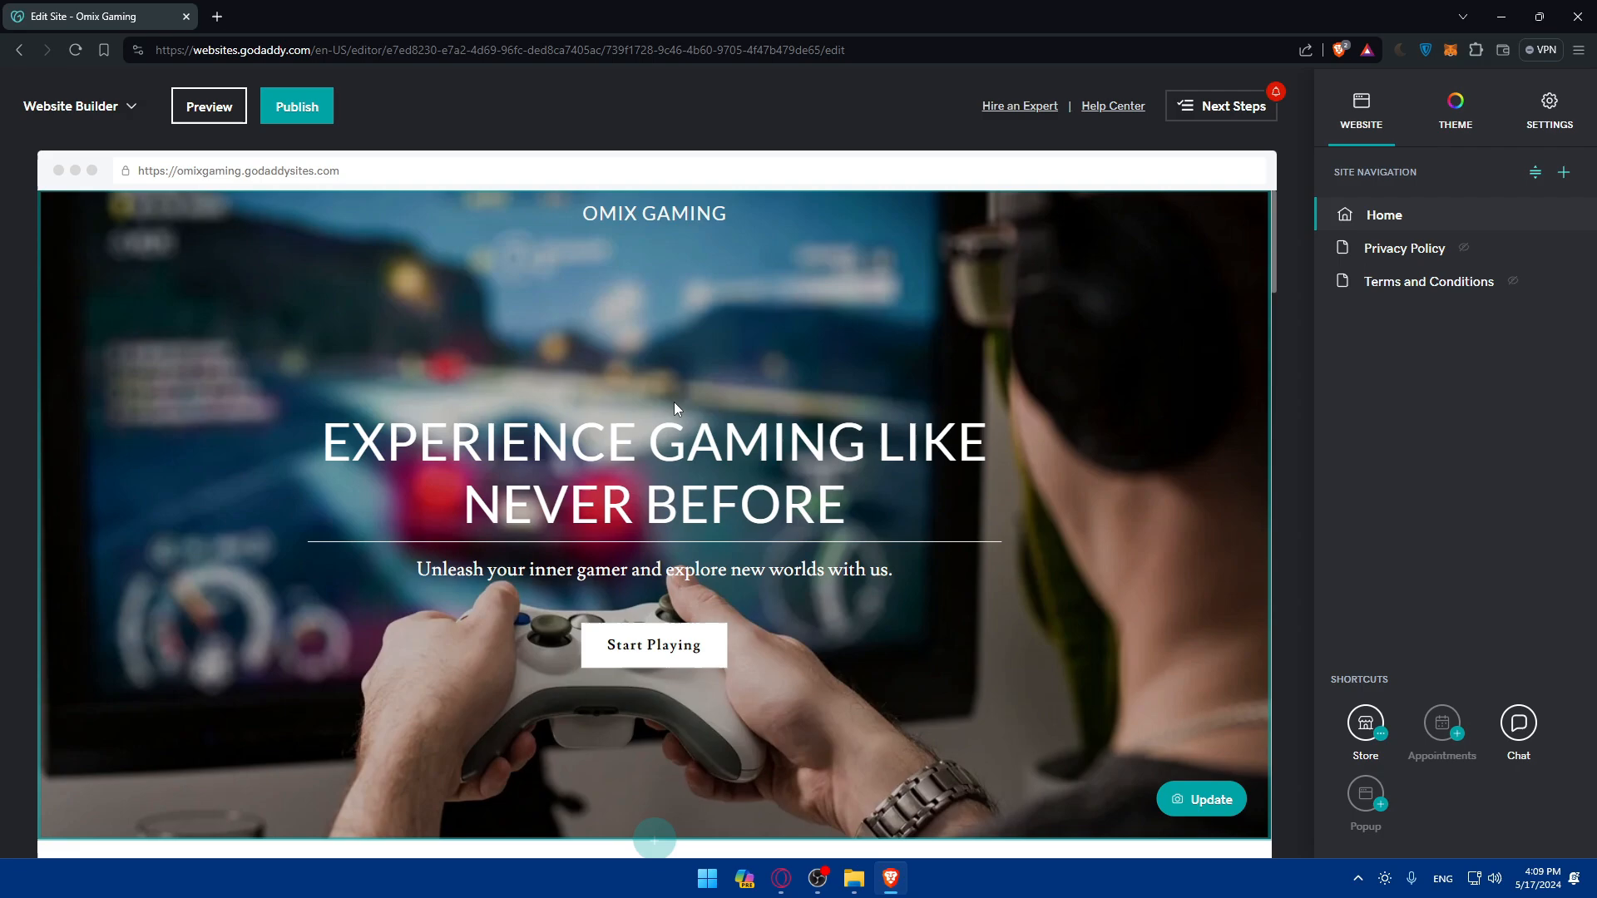
pyautogui.click(1547, 107)
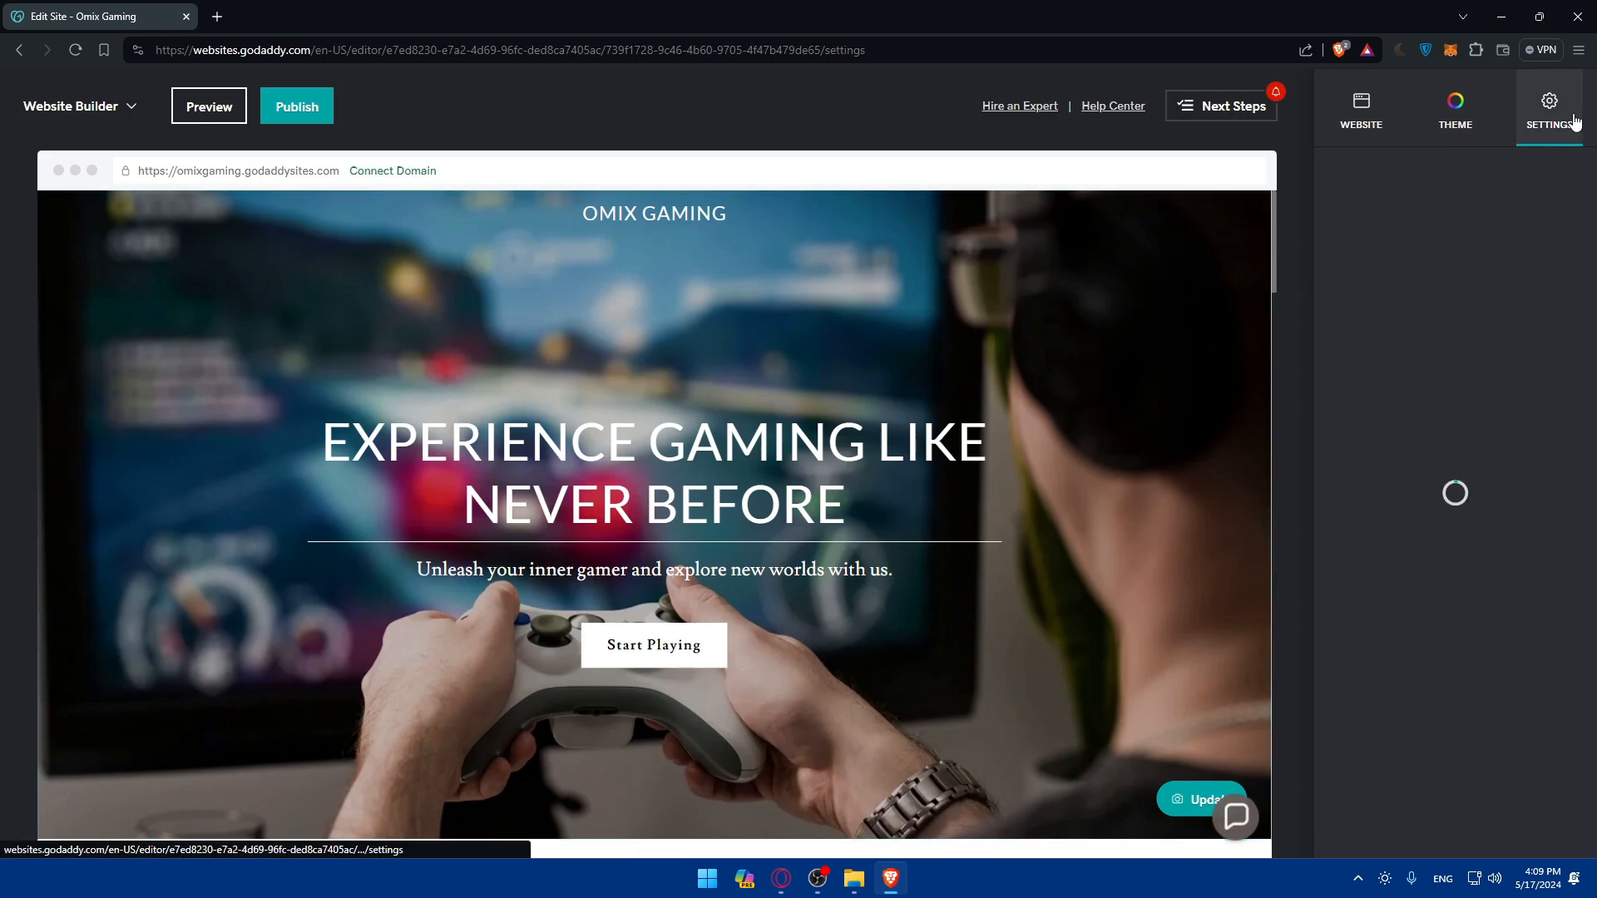
# Step: Create a new manual backup and rename it 'Website try 1'
pyautogui.click(1547, 107)
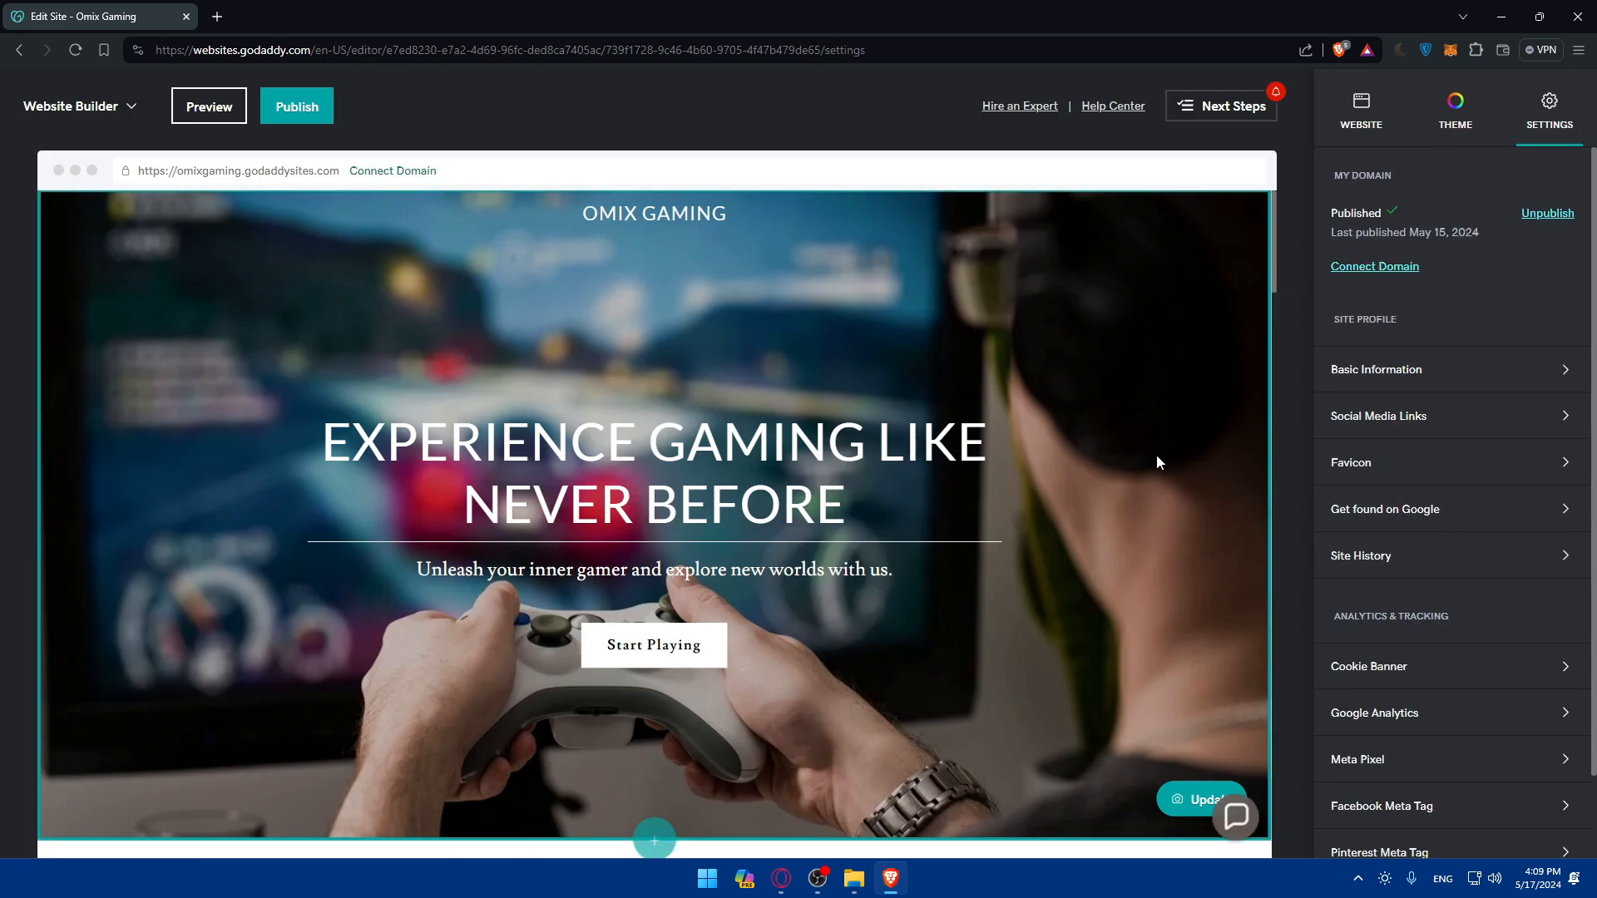
pyautogui.click(1361, 556)
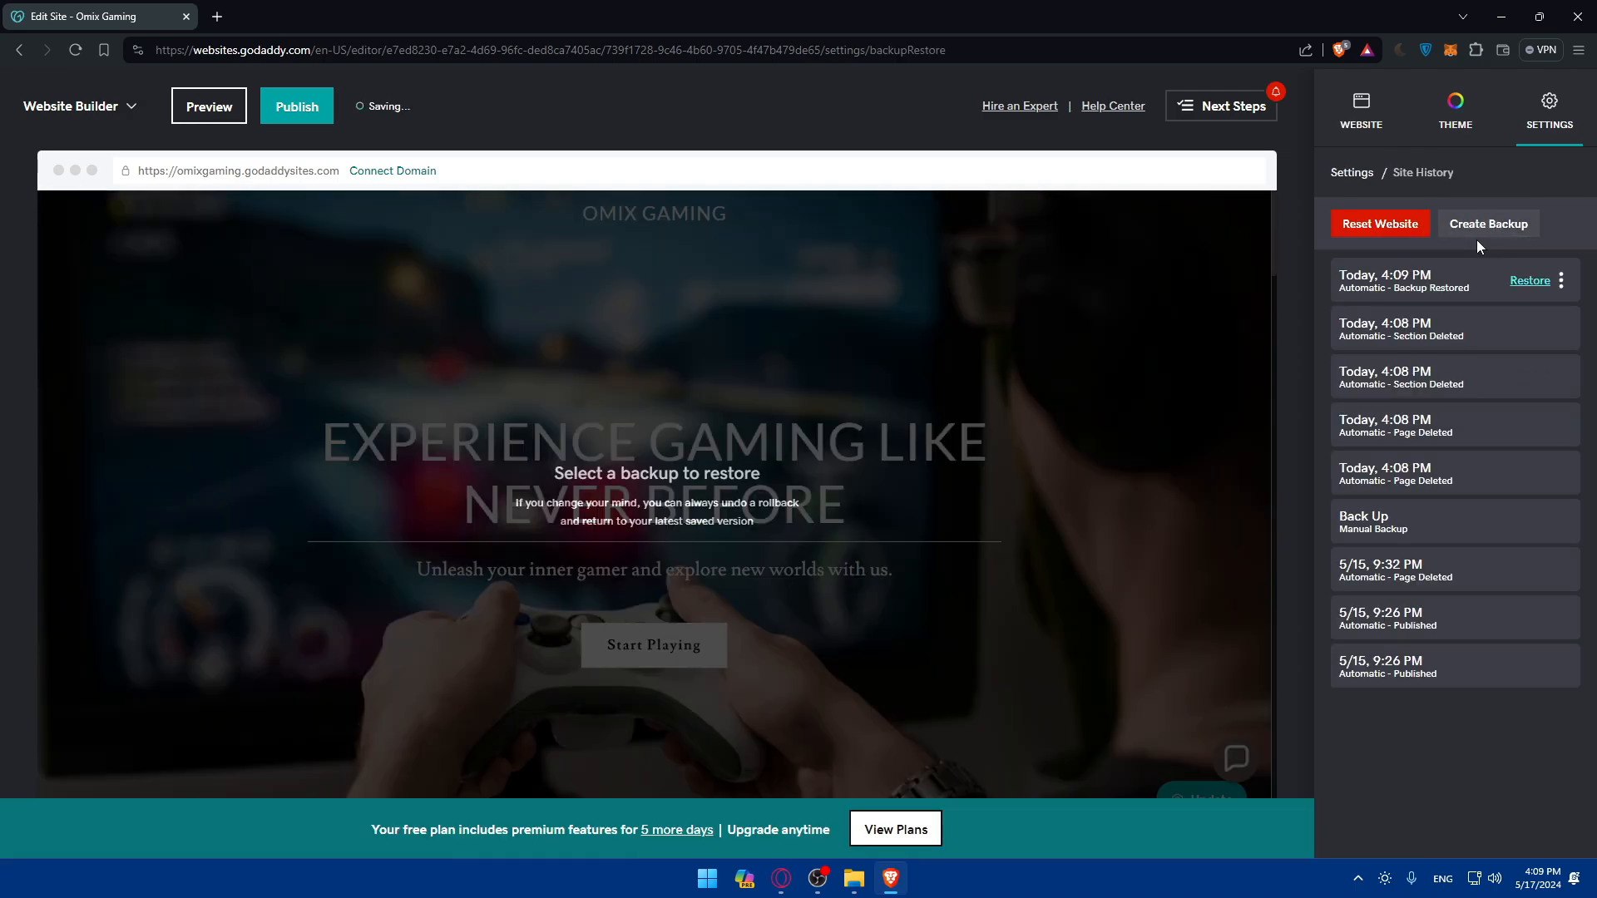
pyautogui.click(1486, 223)
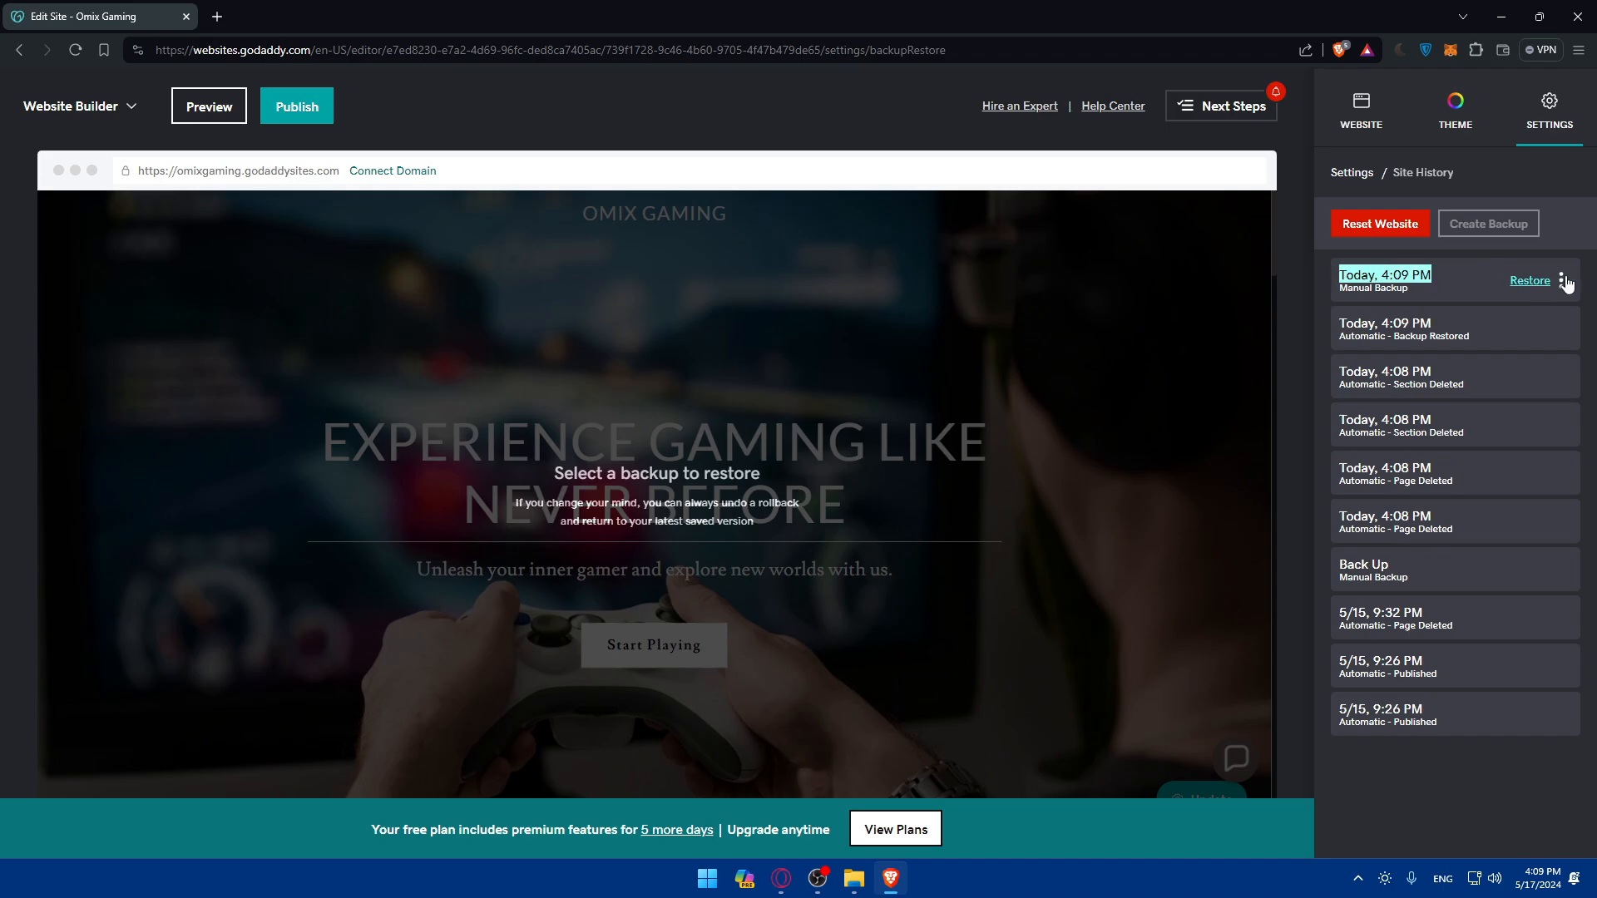
pyautogui.click(1565, 283)
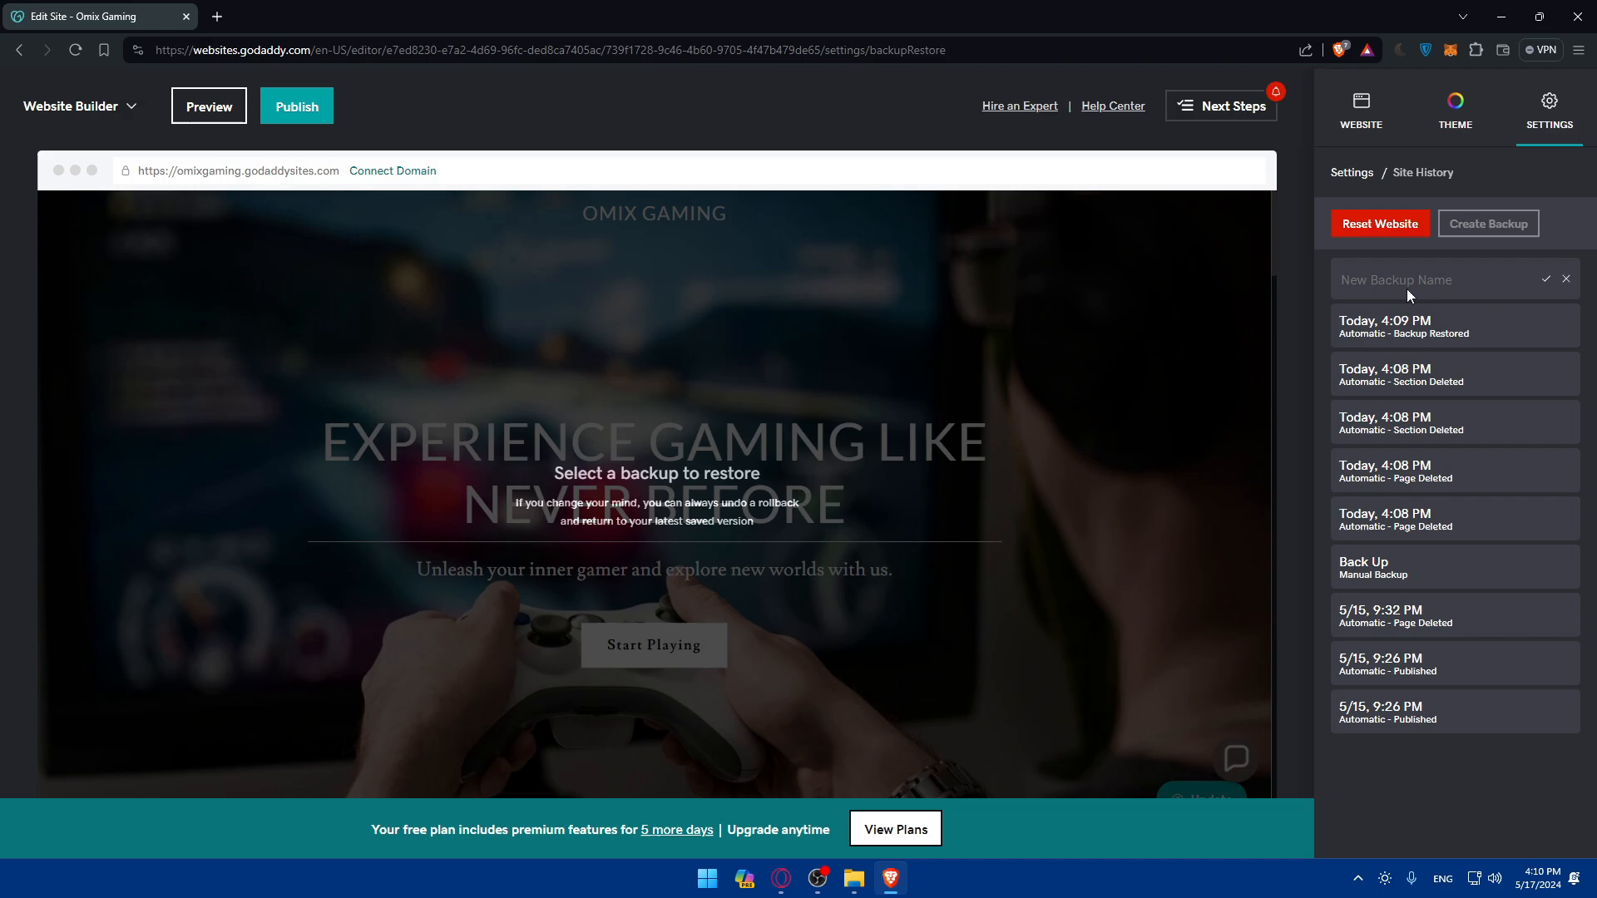
pyautogui.write('Website')
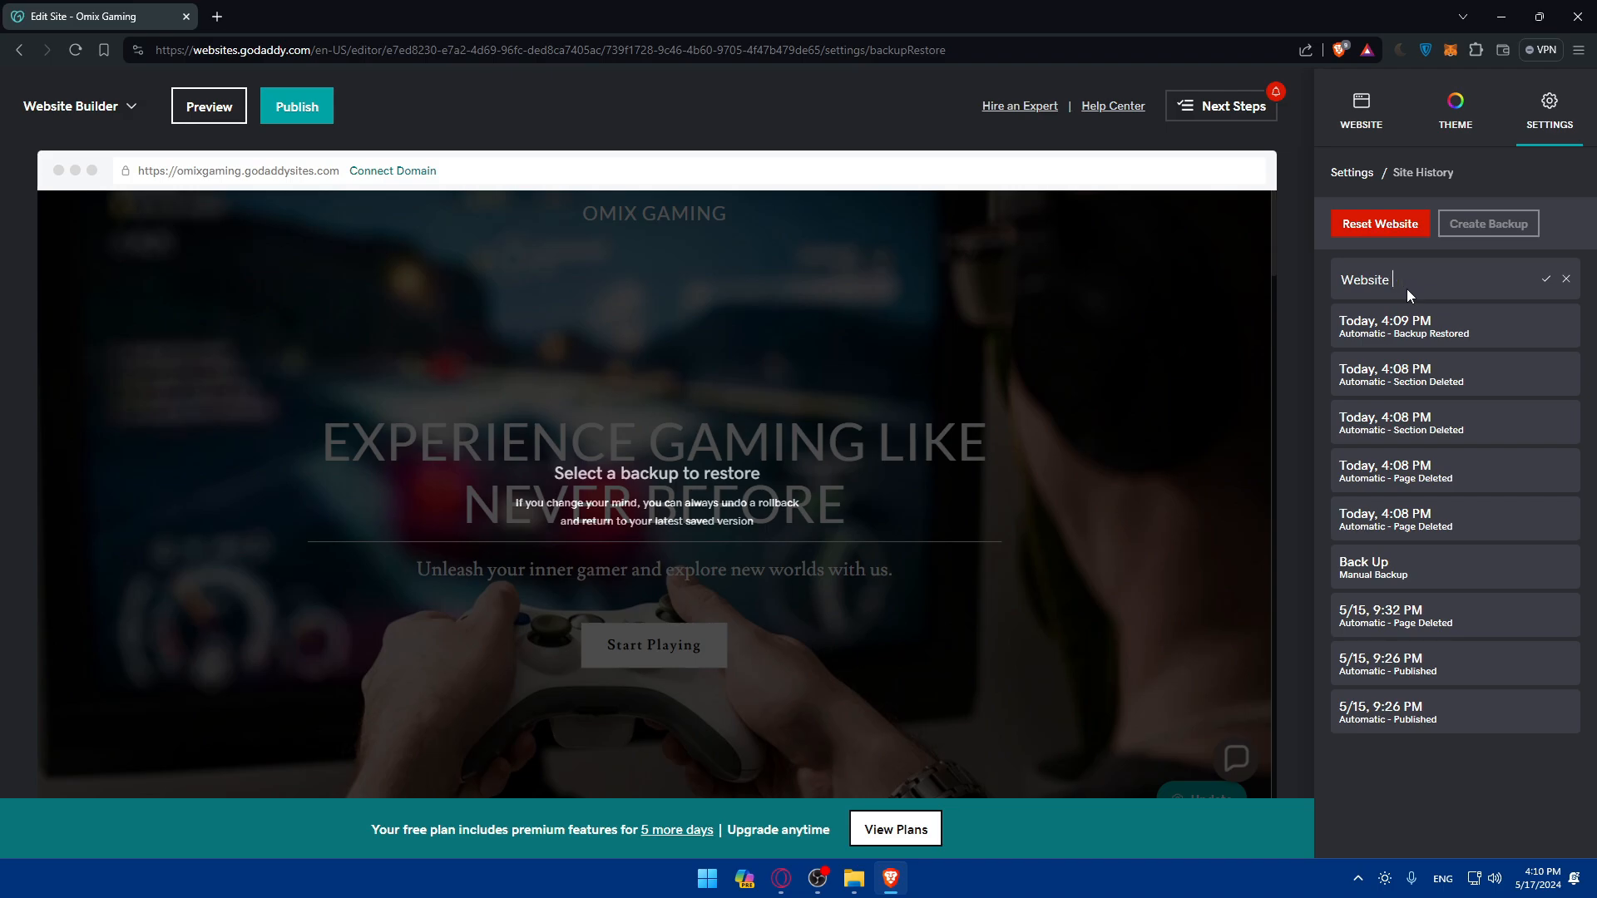
pyautogui.write('try 1')
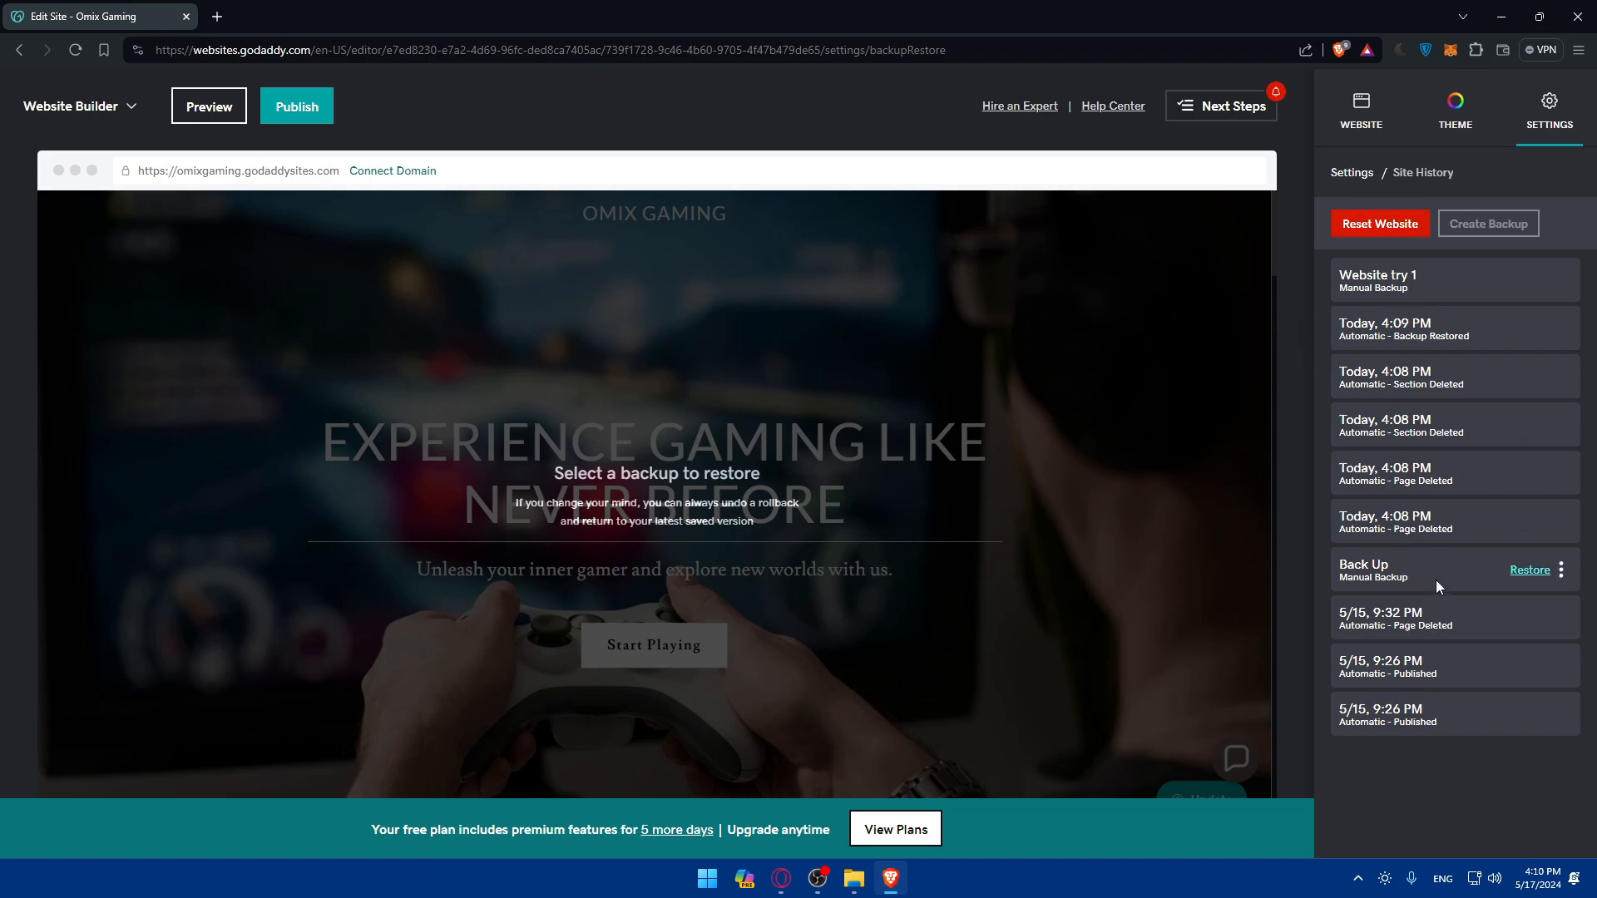
# Step: Delete the Today 4:08 PM 'Page Deleted' automatic backup and confirm
pyautogui.click(1560, 472)
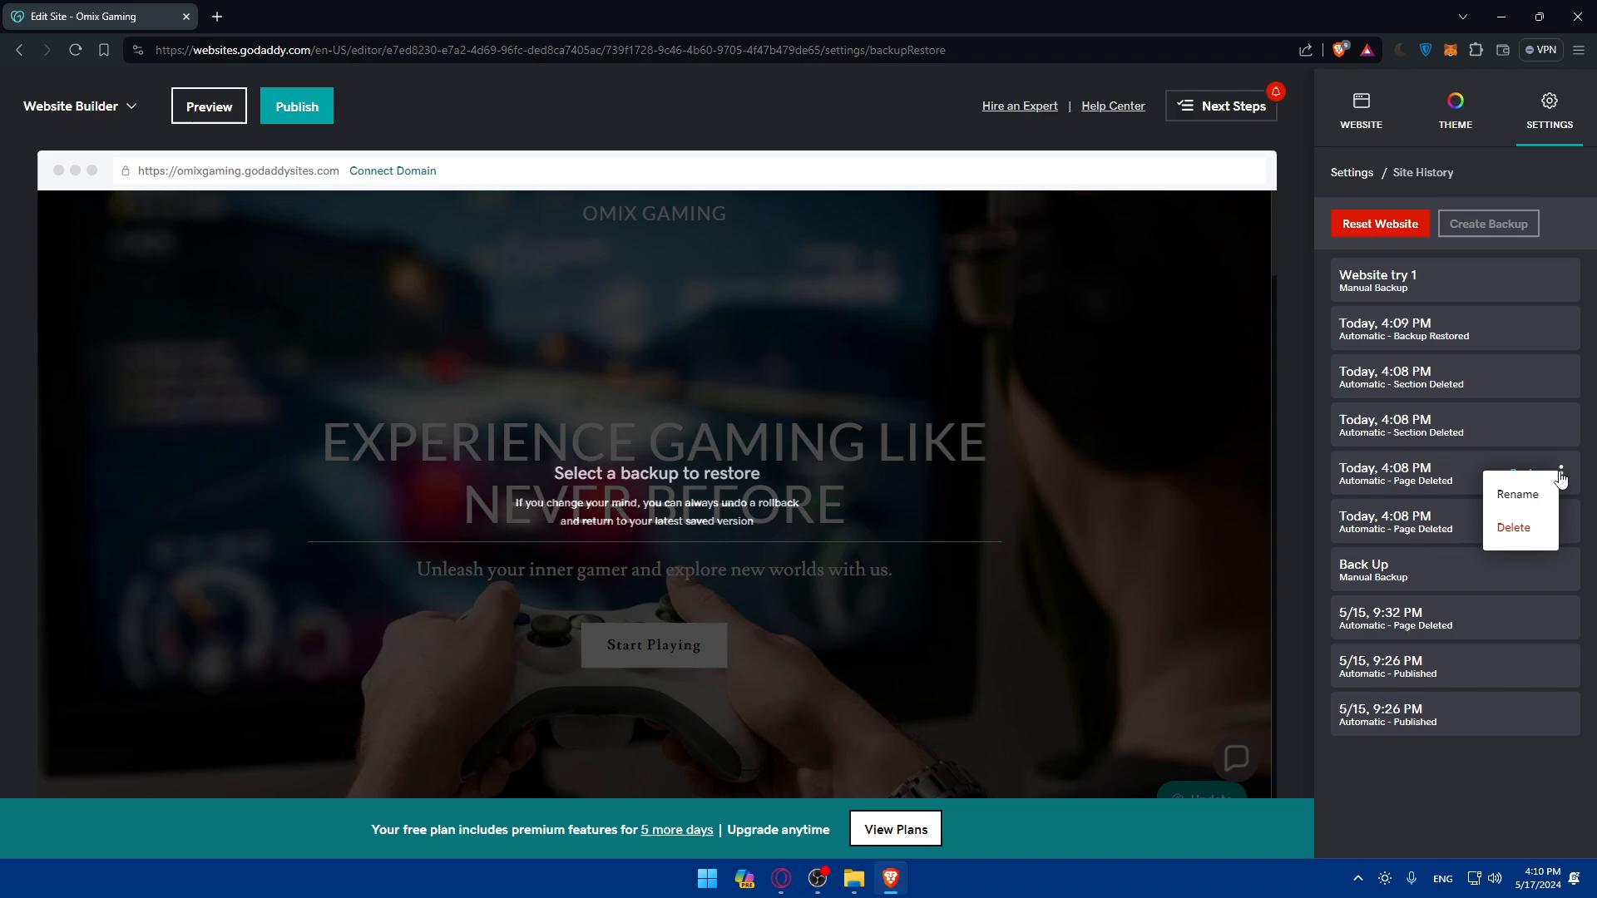
pyautogui.click(1512, 527)
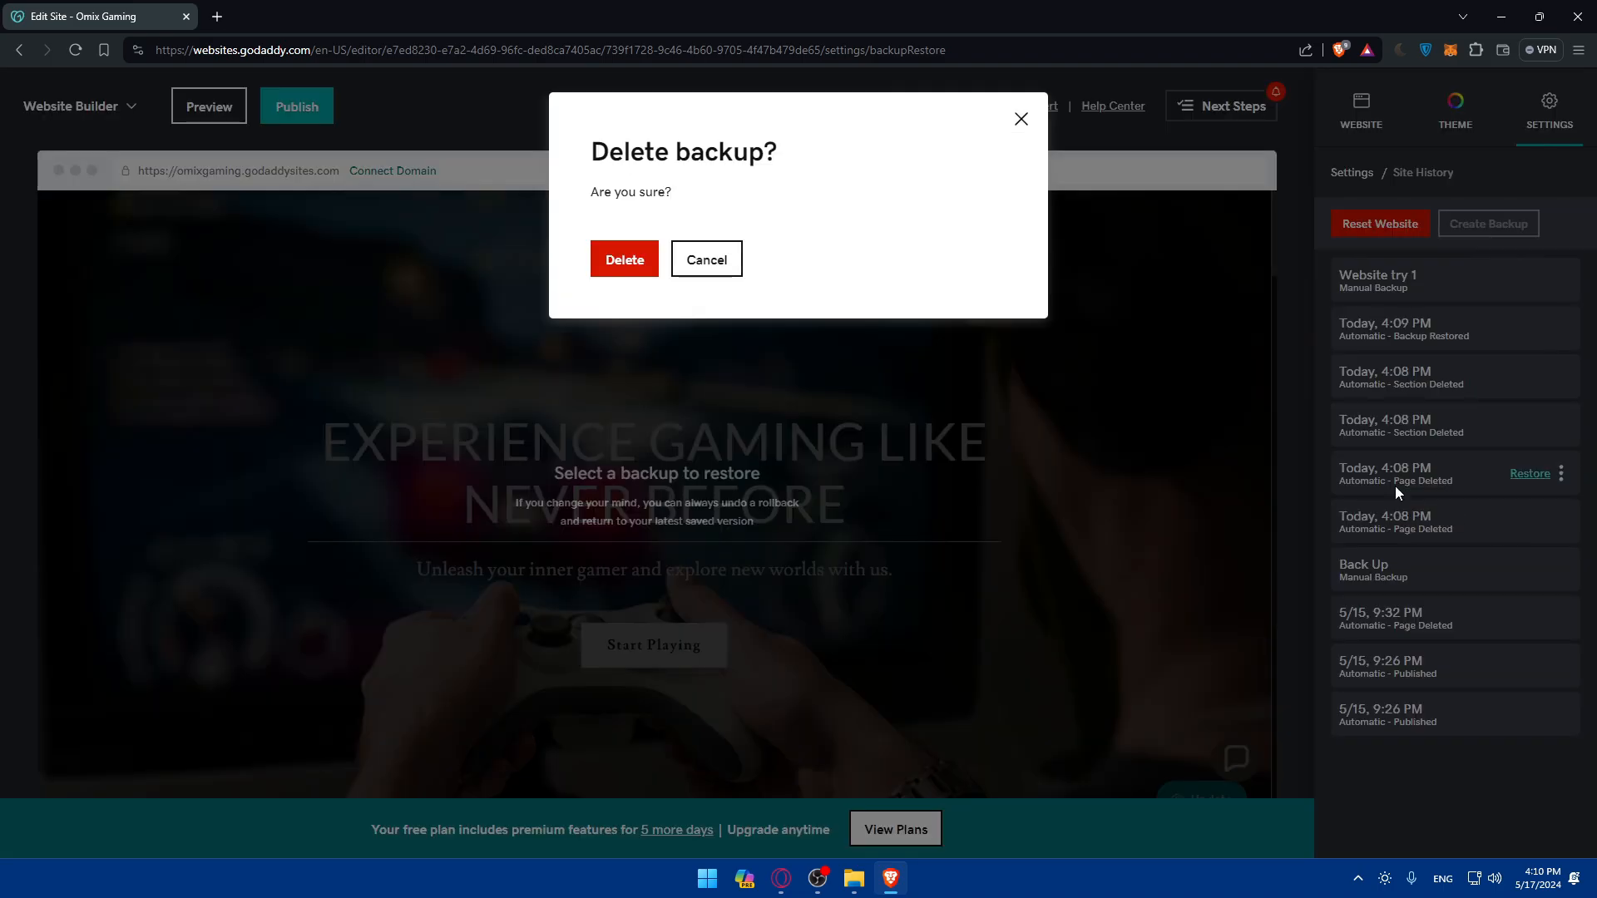
pyautogui.click(705, 259)
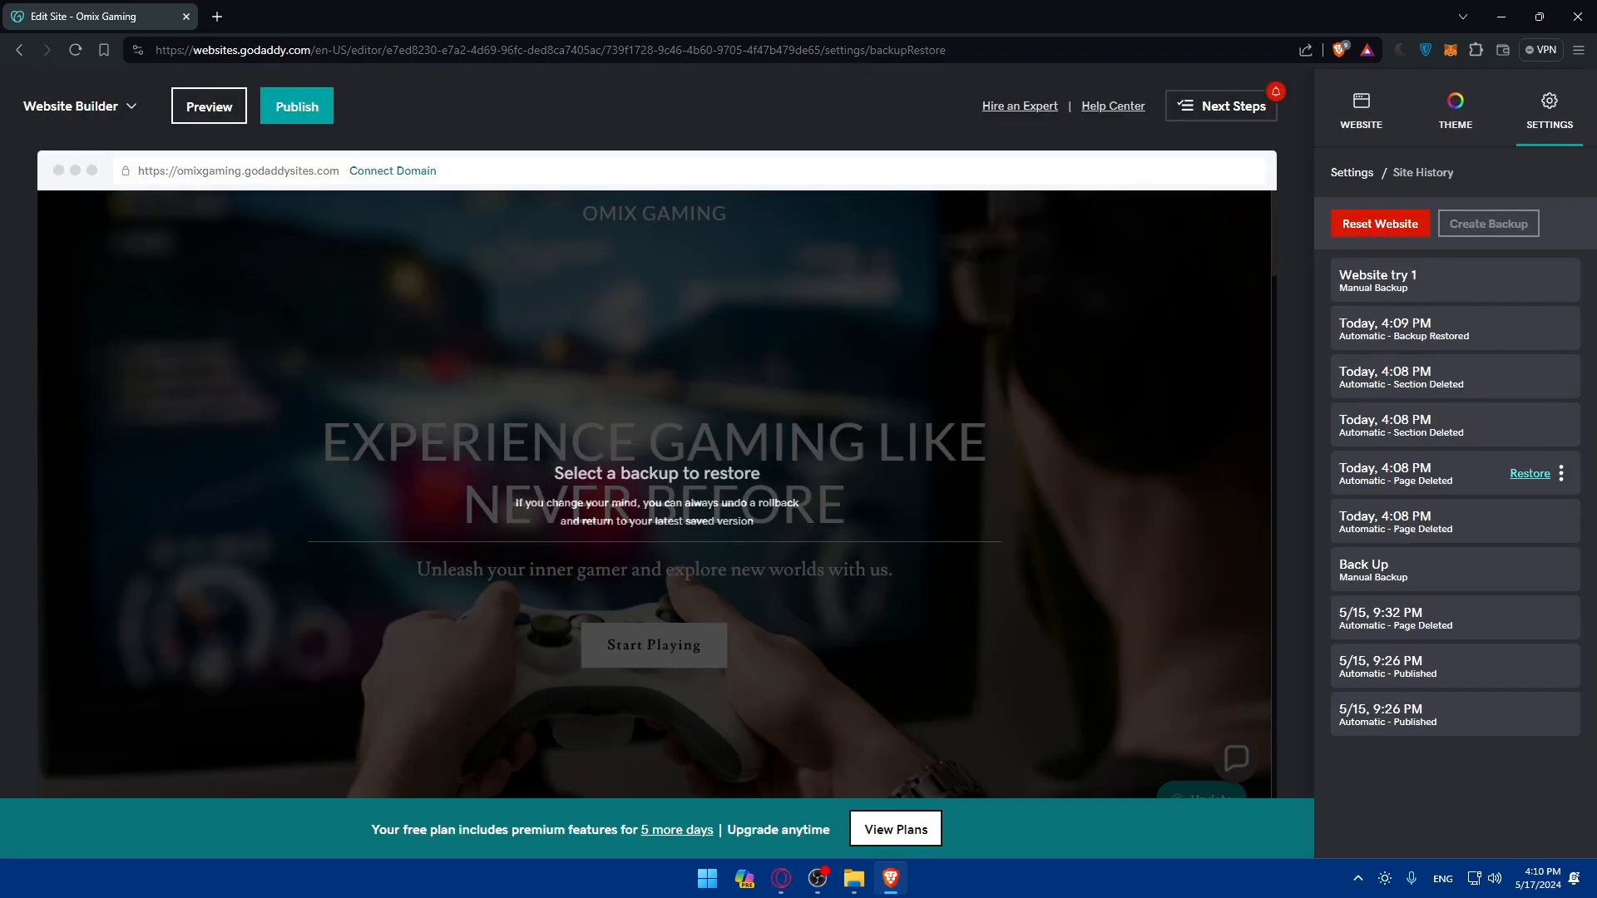